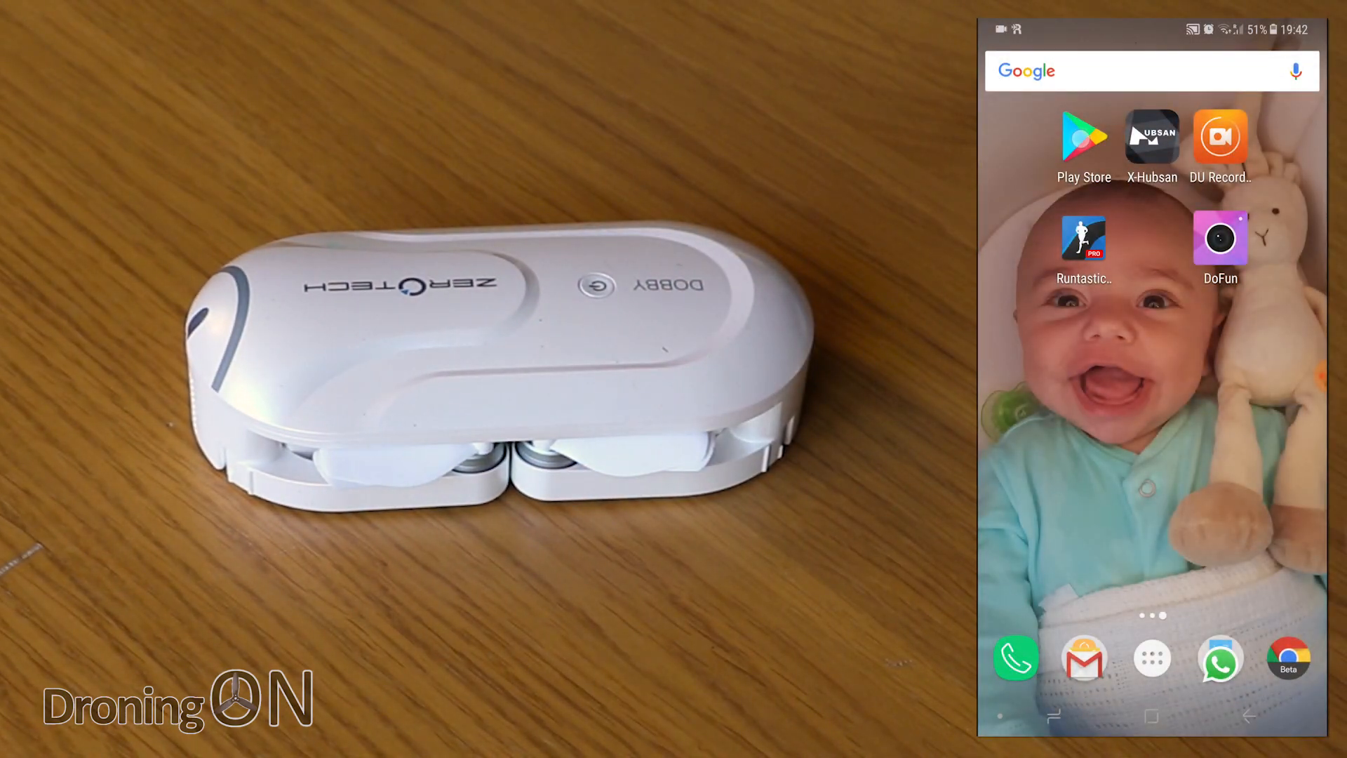
Search the Play Store for 'dofun' and pick the DoFun suggestion.
{"action": "left_click", "coordinate": [1083, 137]}
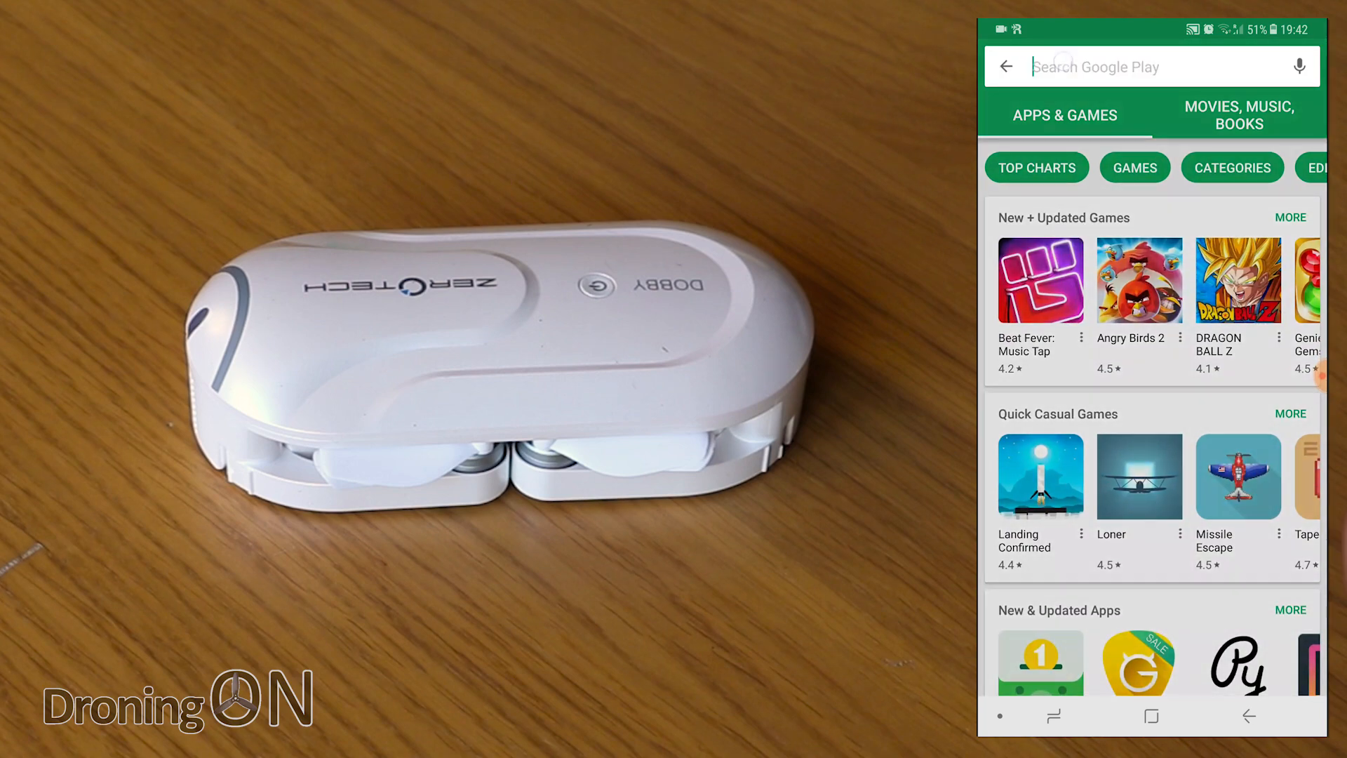
{"action": "type", "text": "do"}
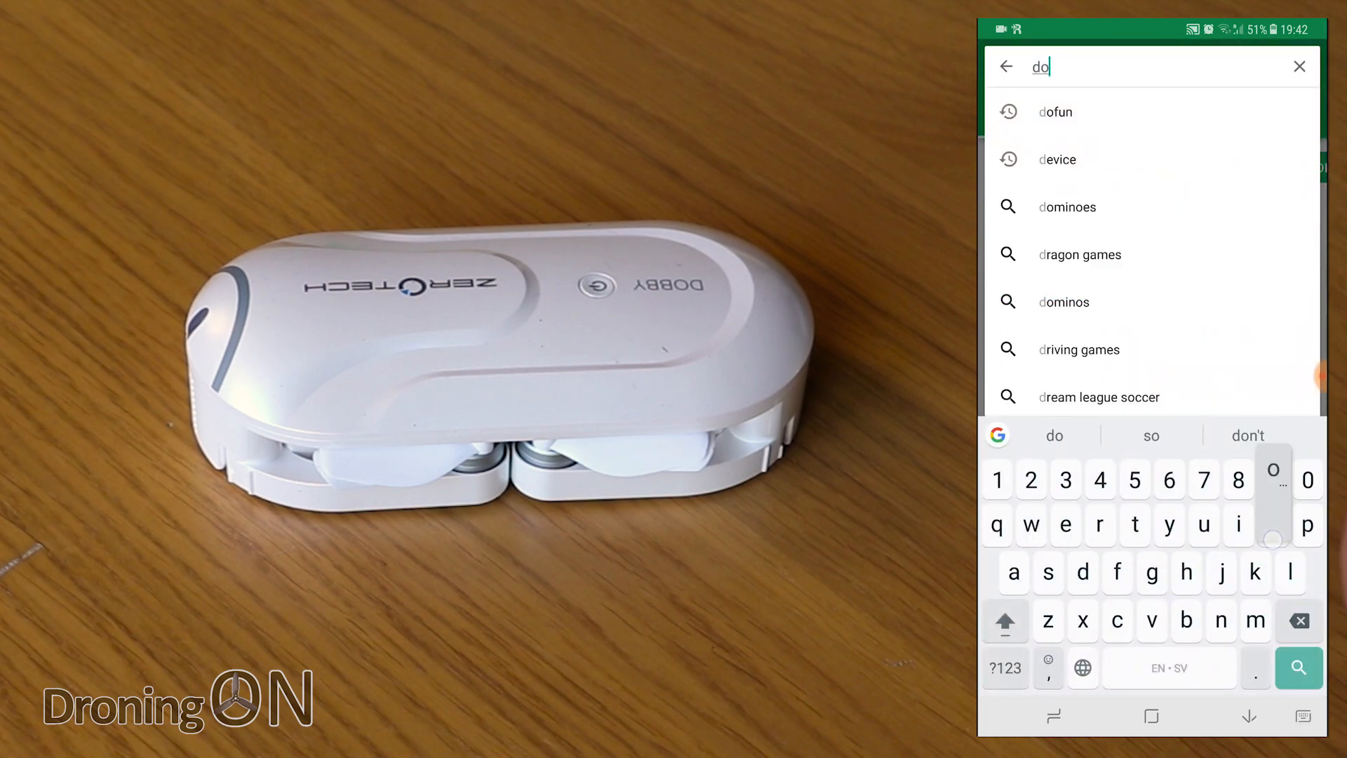
{"action": "left_click", "coordinate": [1055, 112]}
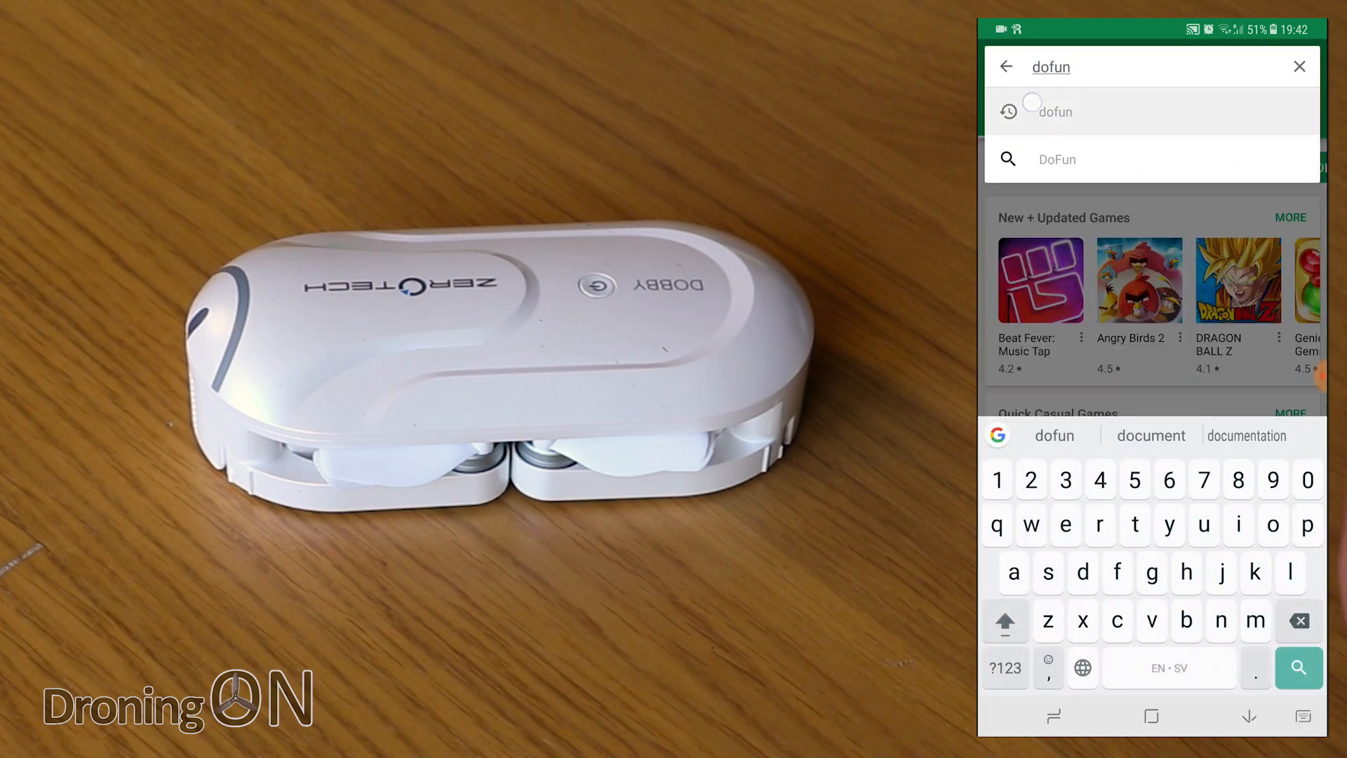
{"action": "left_click", "coordinate": [1297, 668]}
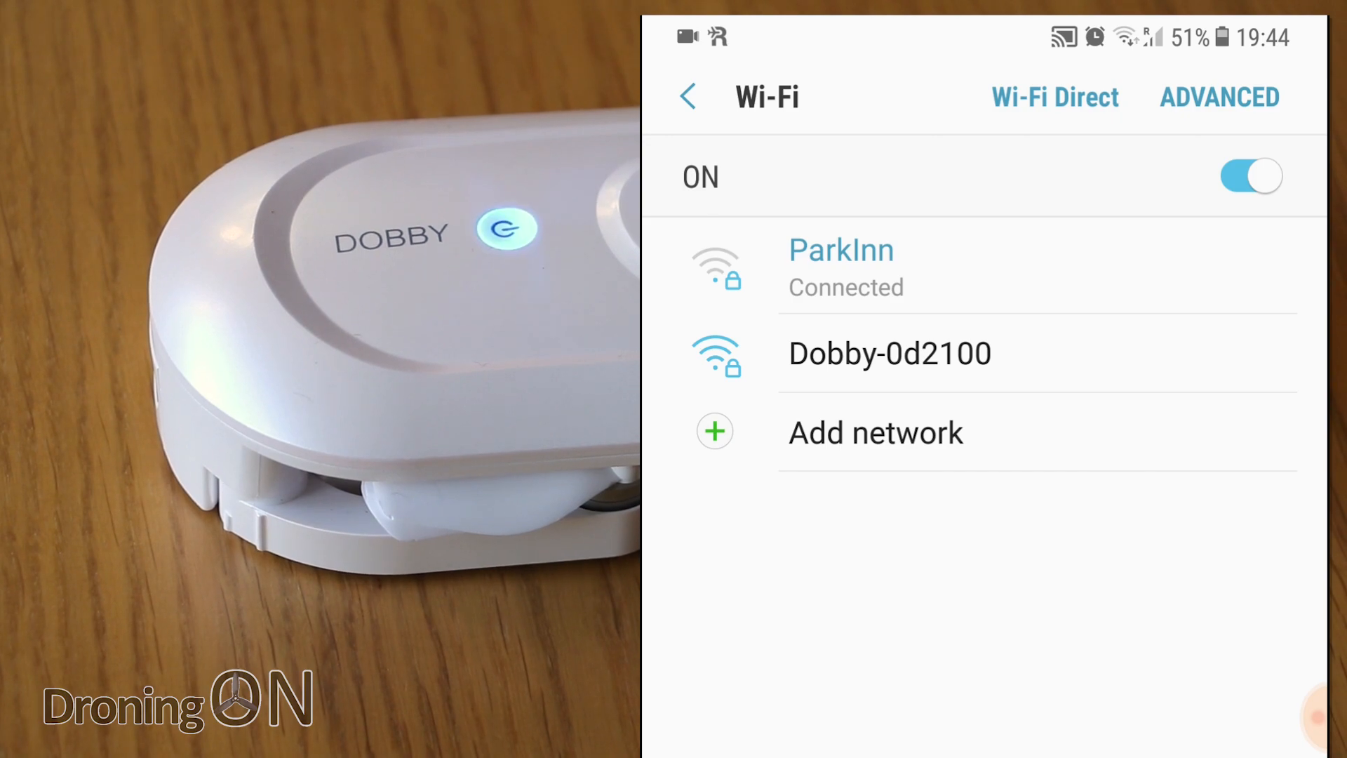
Join the Dobby-0d2100 network with its password and dismiss the no-internet warning.
{"action": "left_click", "coordinate": [802, 354]}
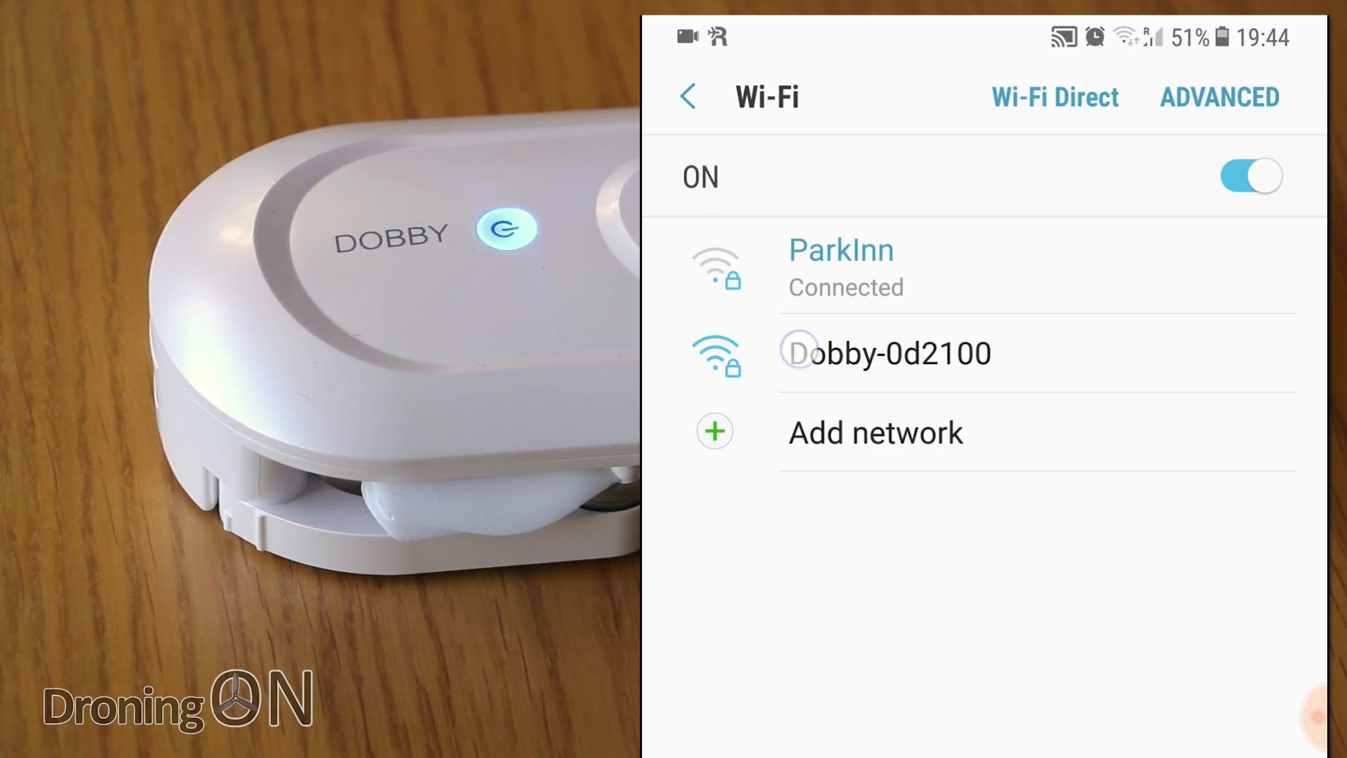
{"action": "left_click", "coordinate": [898, 352]}
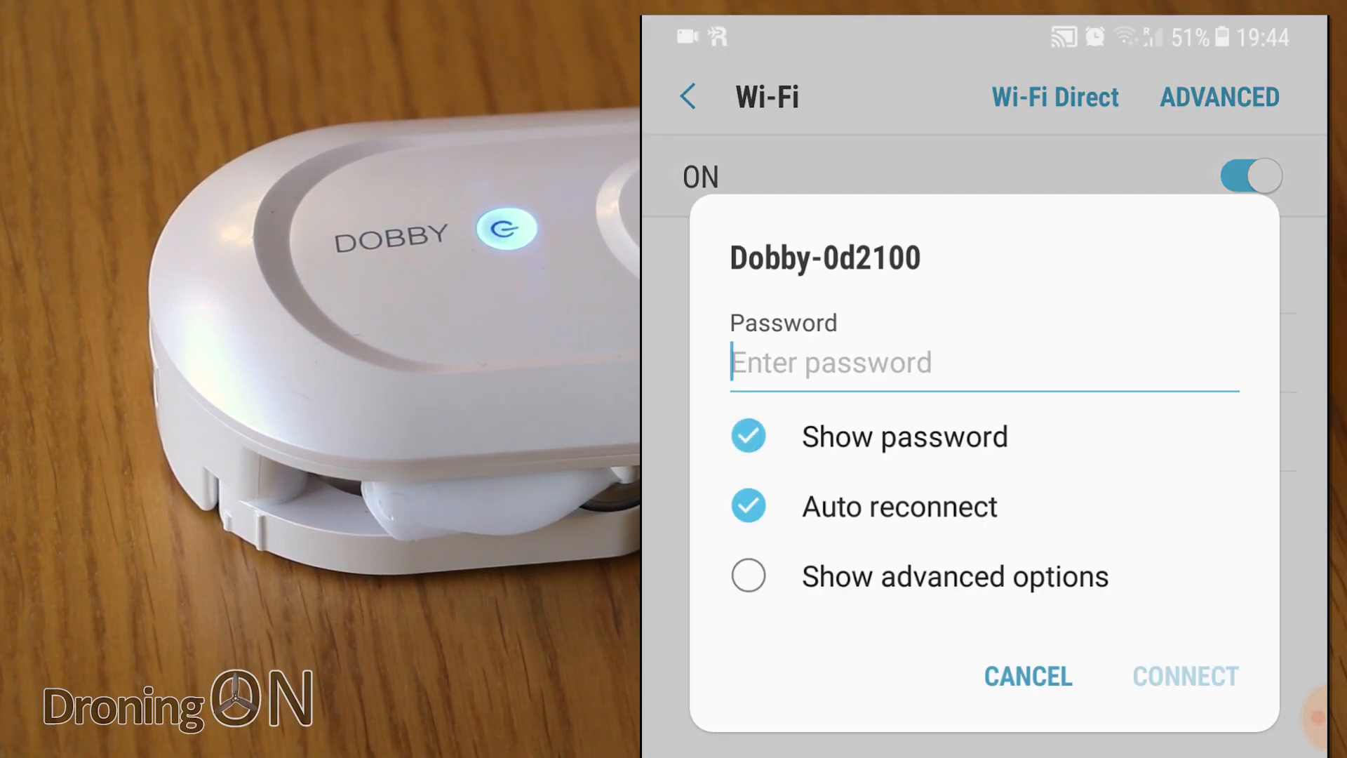
{"action": "type", "text": "zerote"}
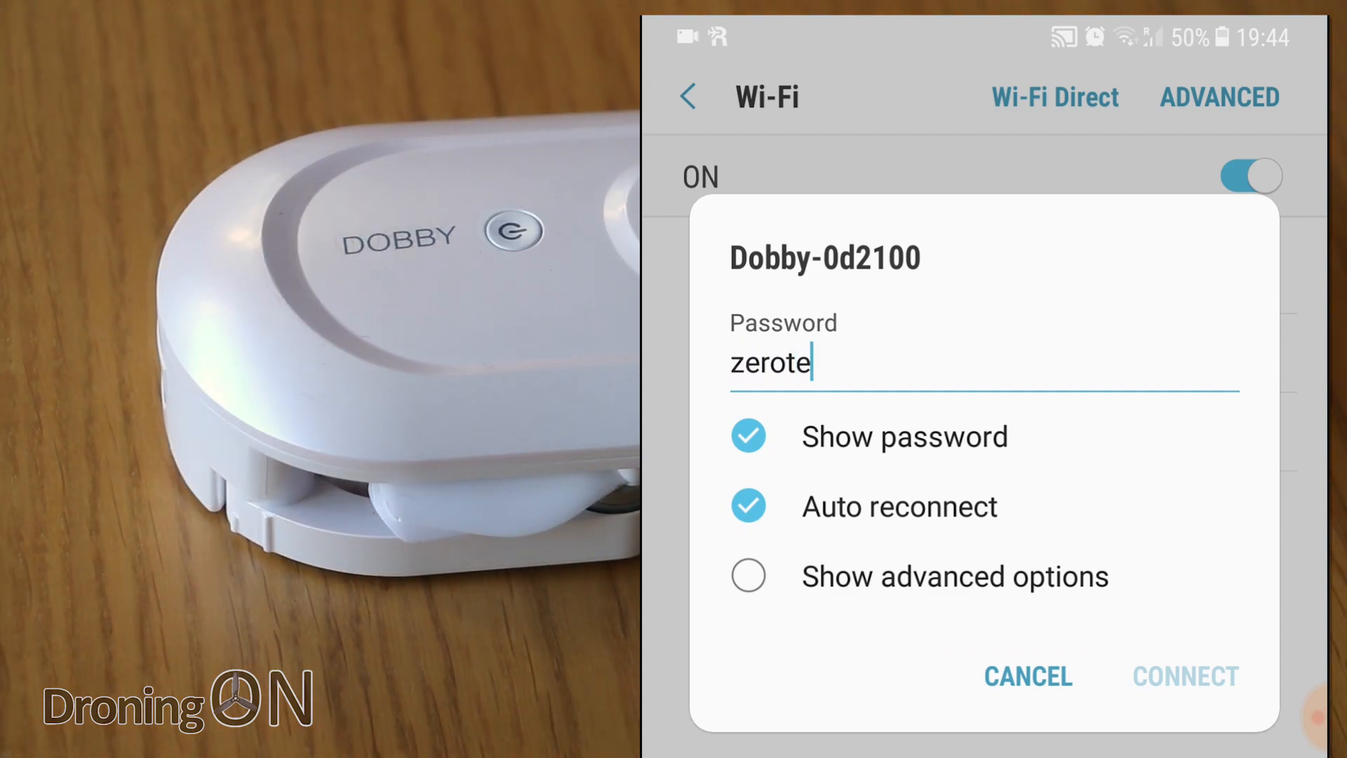
{"action": "left_click", "coordinate": [1185, 676]}
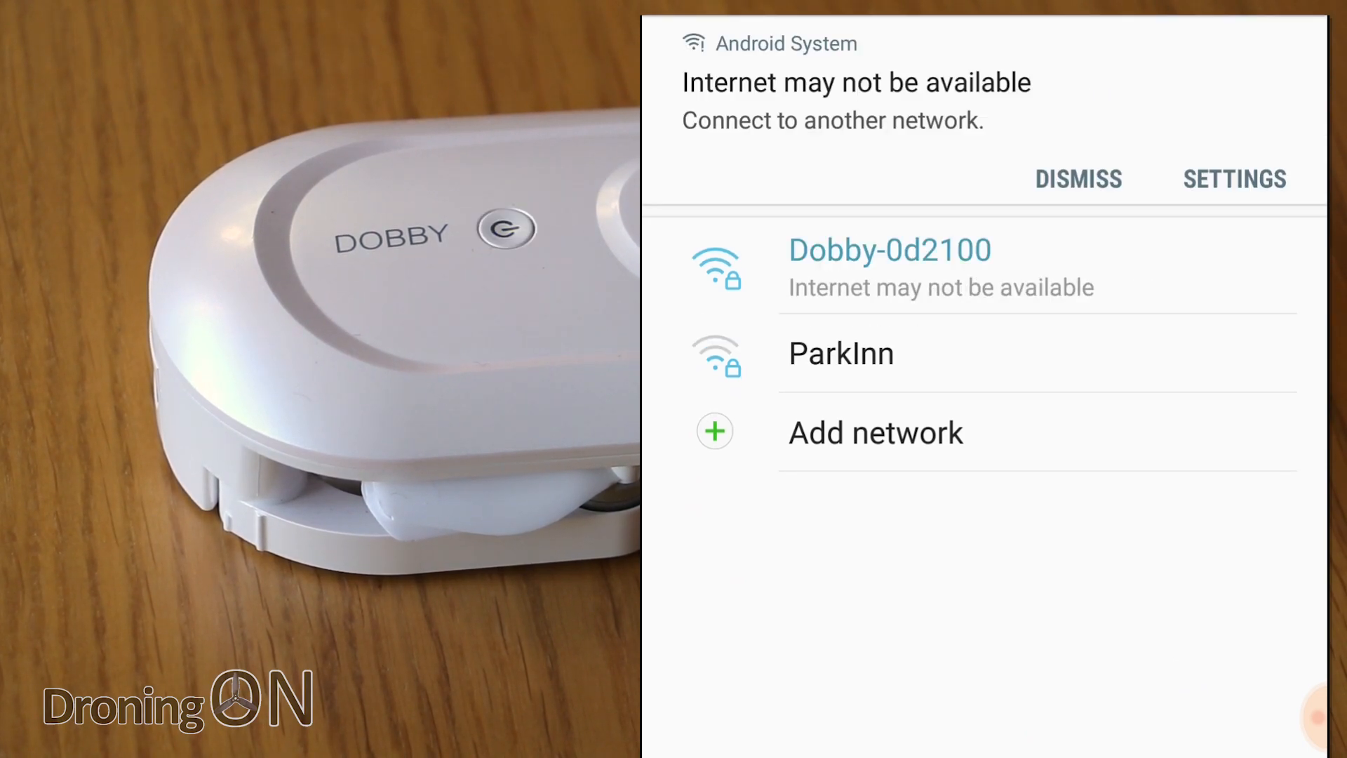
{"action": "left_click", "coordinate": [1233, 178]}
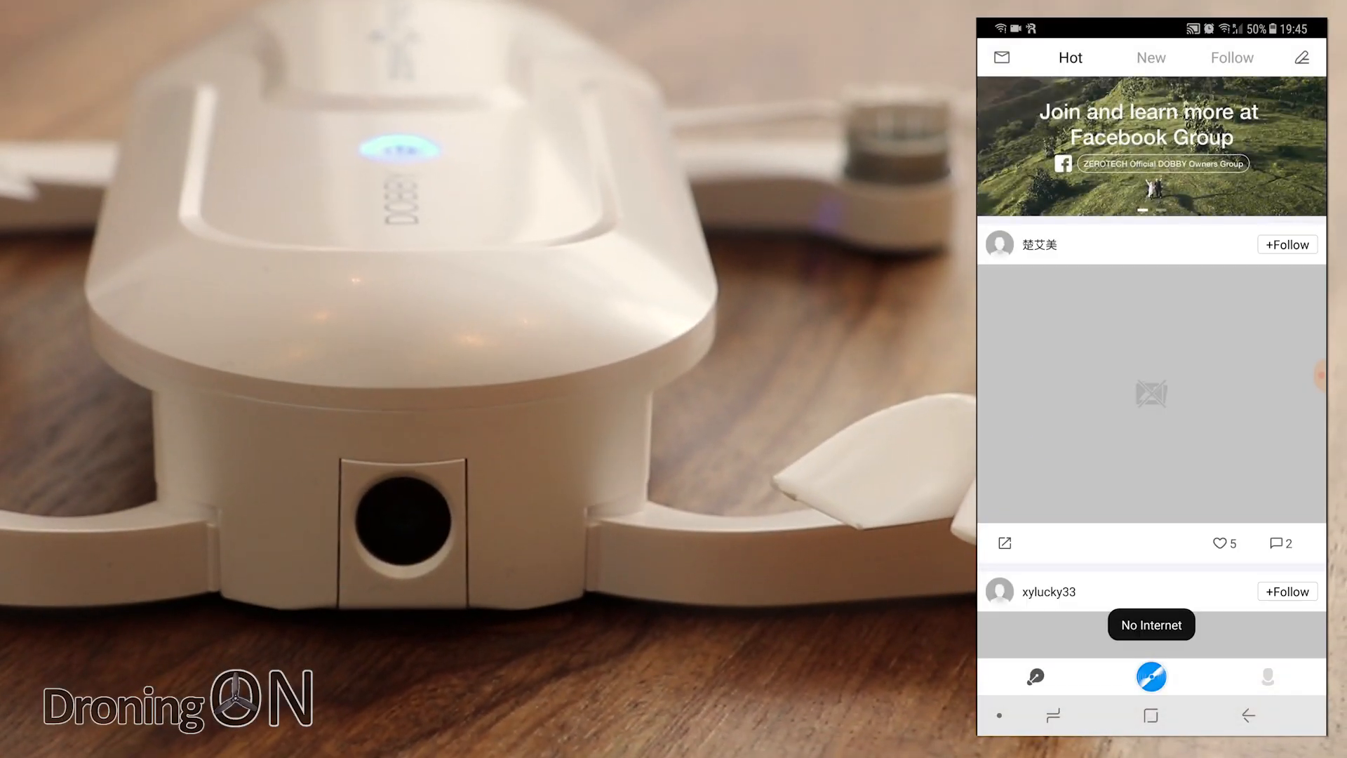
Browse down the Hot feed, then switch to the DOBBY device screen via the centre tab.
{"action": "scroll", "scroll_direction": "down", "scroll_amount": 3}
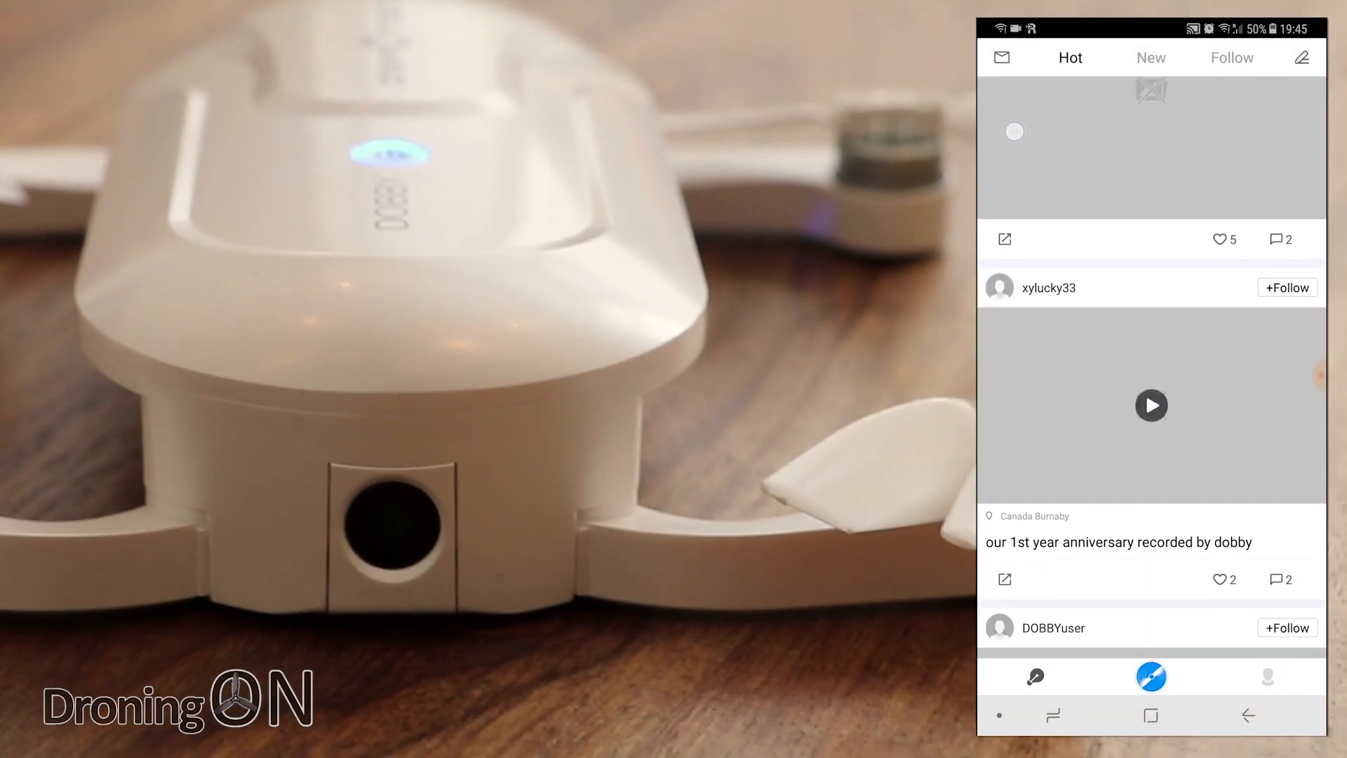
{"action": "scroll", "scroll_direction": "down", "scroll_amount": 3}
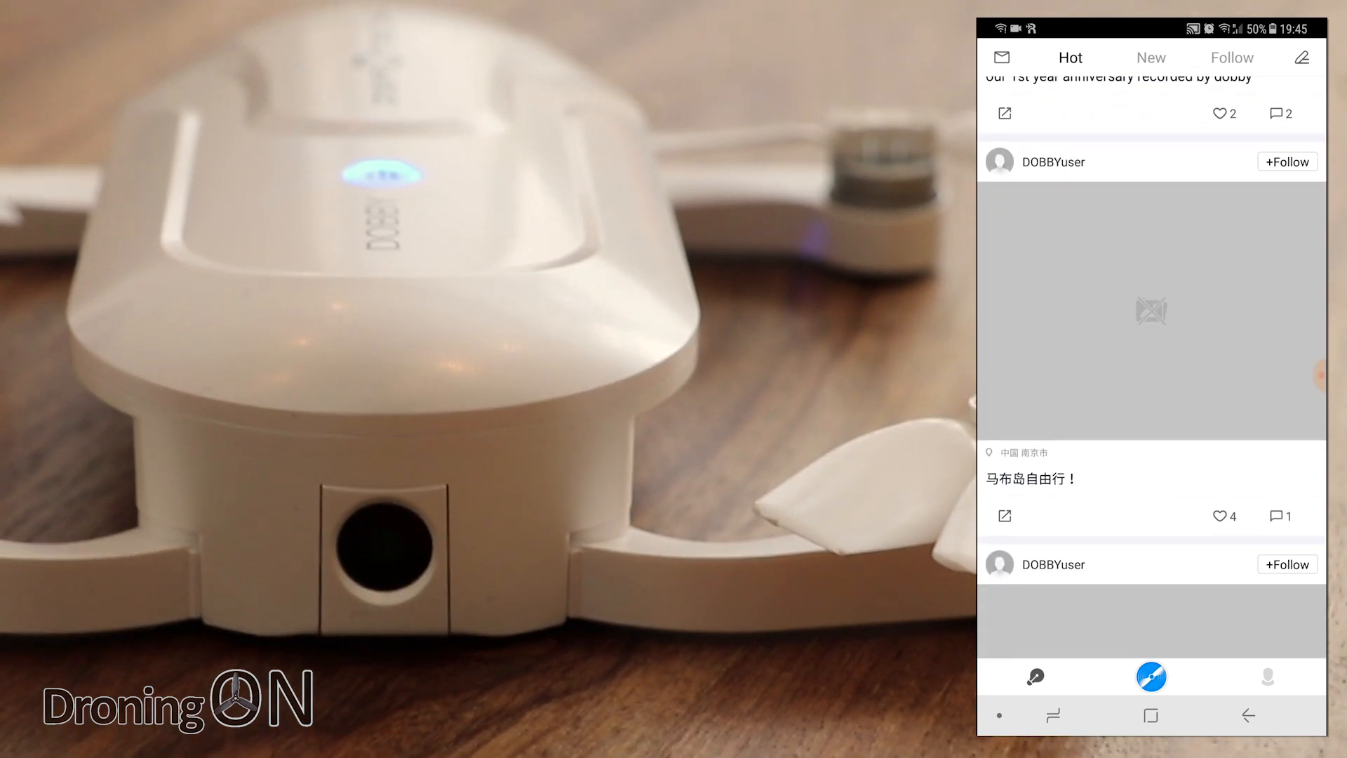
{"action": "scroll", "scroll_direction": "down", "scroll_amount": 3}
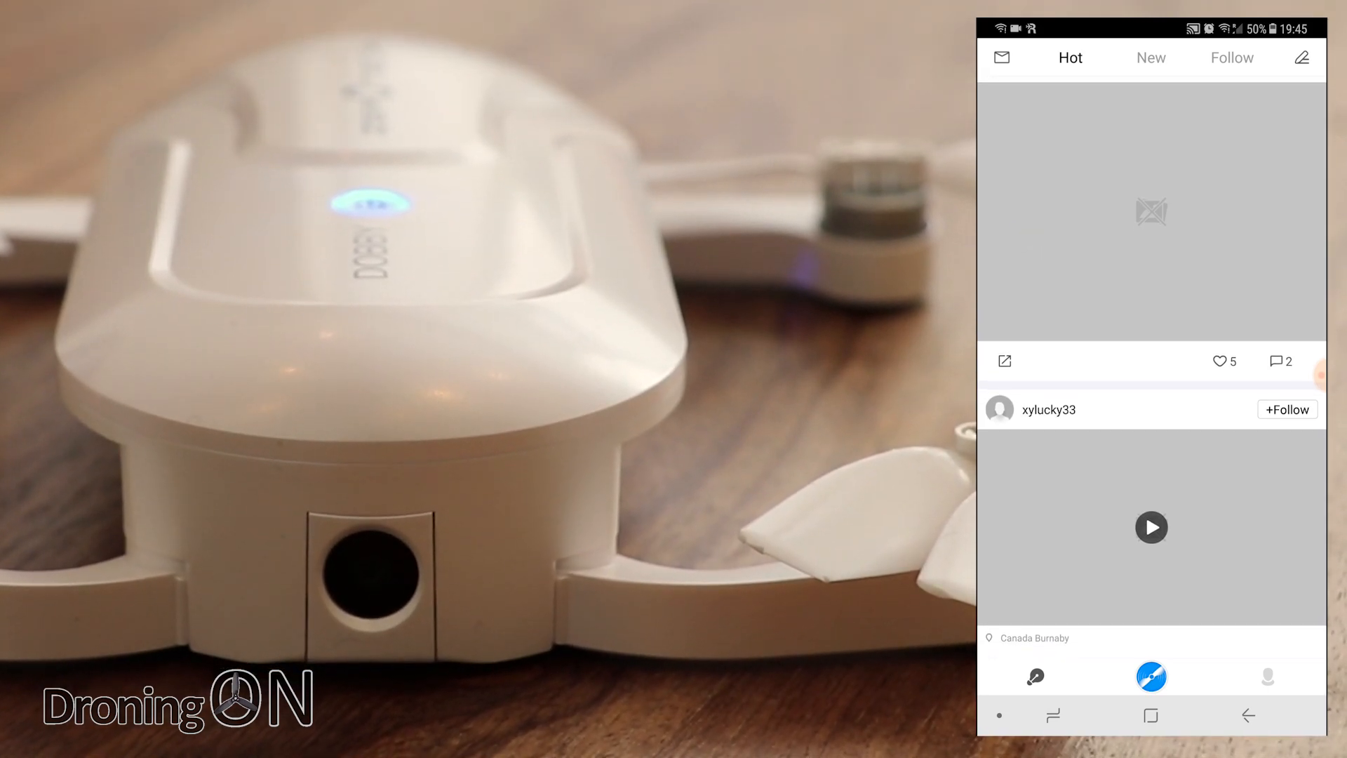
{"action": "left_click", "coordinate": [1150, 676]}
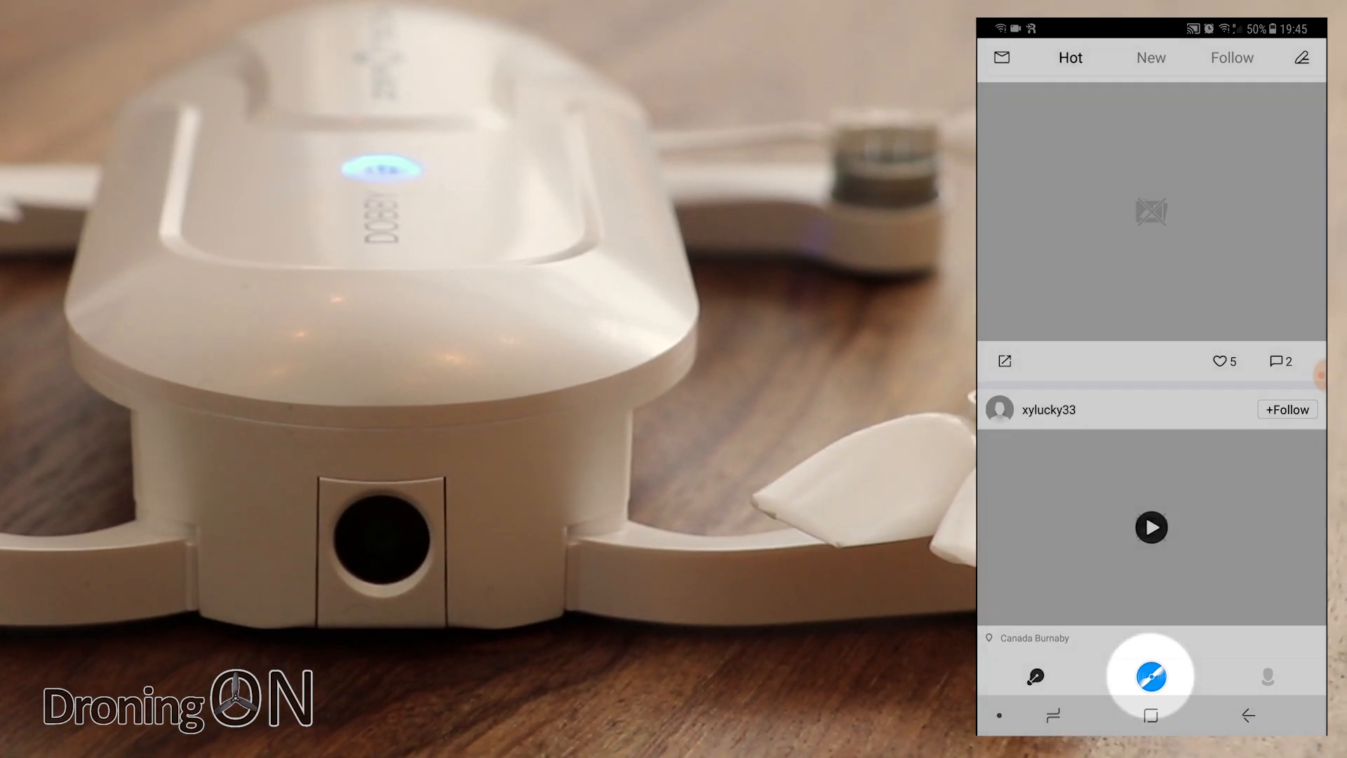
{"action": "left_click", "coordinate": [1151, 676]}
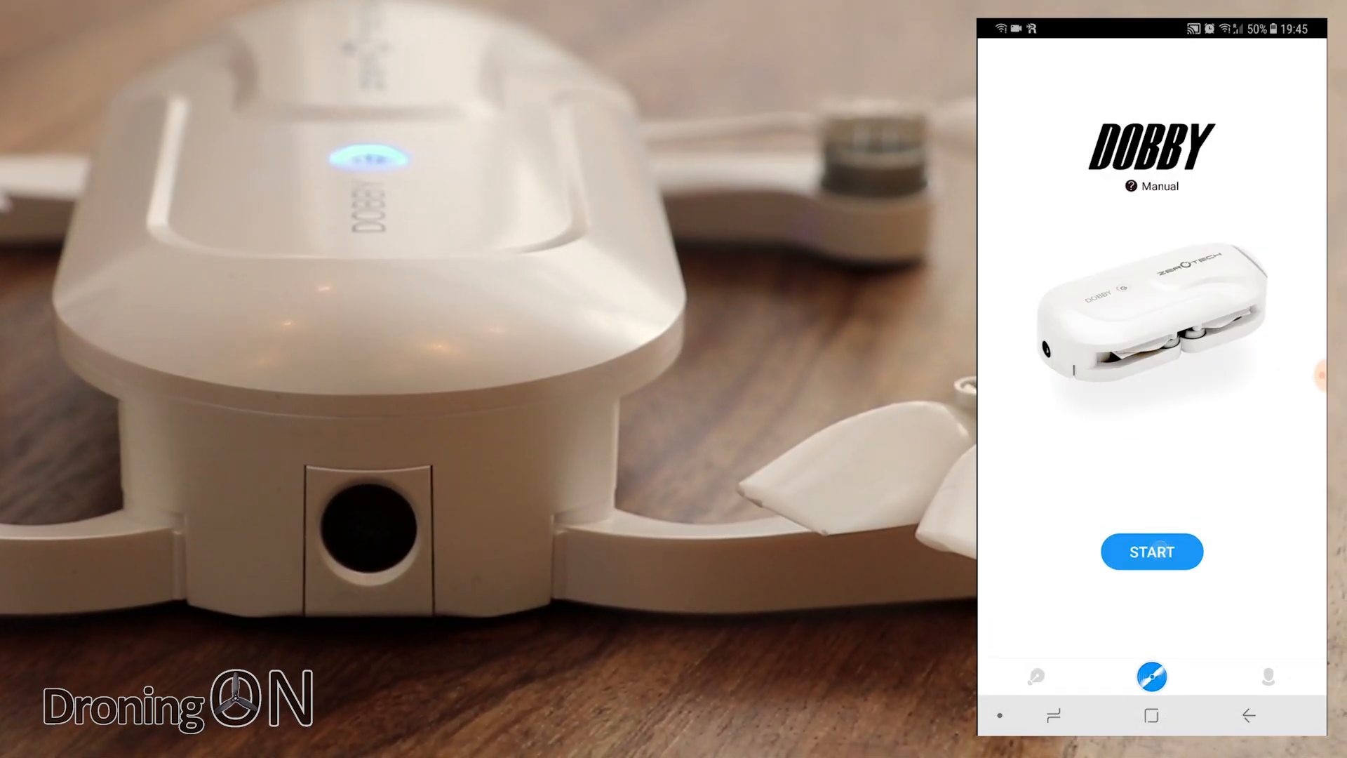
Start the drone and move past the guide labelling Wi-Fi, Distance, Altitude, Battery and Settings.
{"action": "left_click", "coordinate": [1150, 551]}
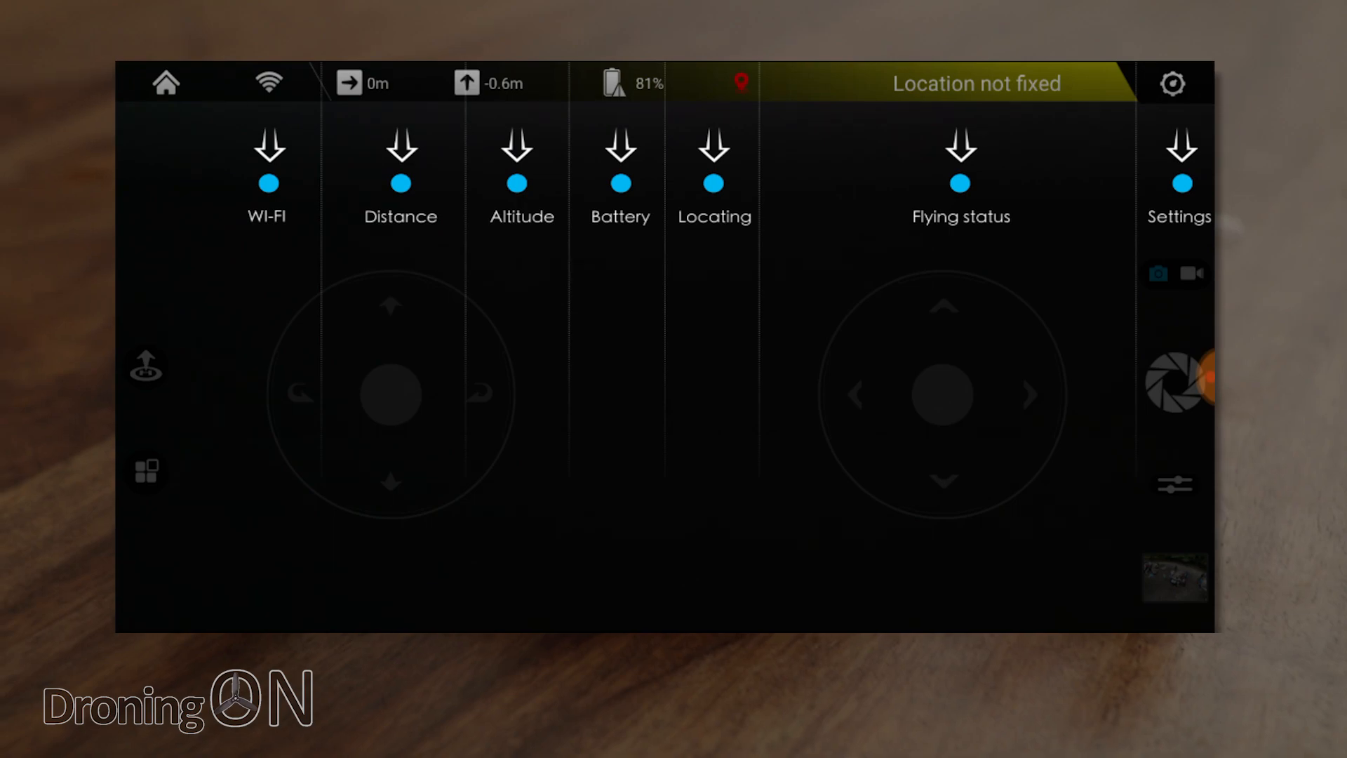
{"action": "left_click", "coordinate": [267, 82]}
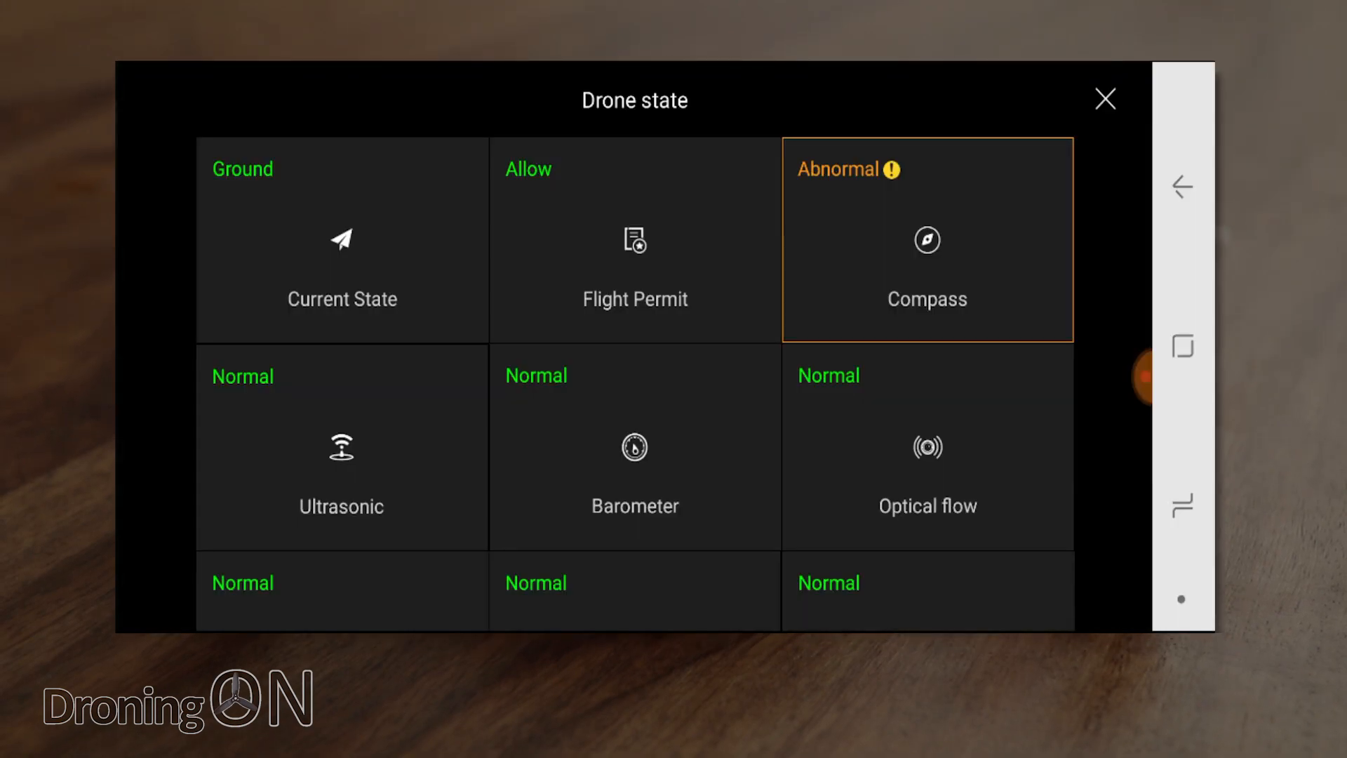
Look through the sensor tiles showing the abnormal compass, then close the Drone state panel.
{"action": "scroll", "scroll_direction": "down", "scroll_amount": 3}
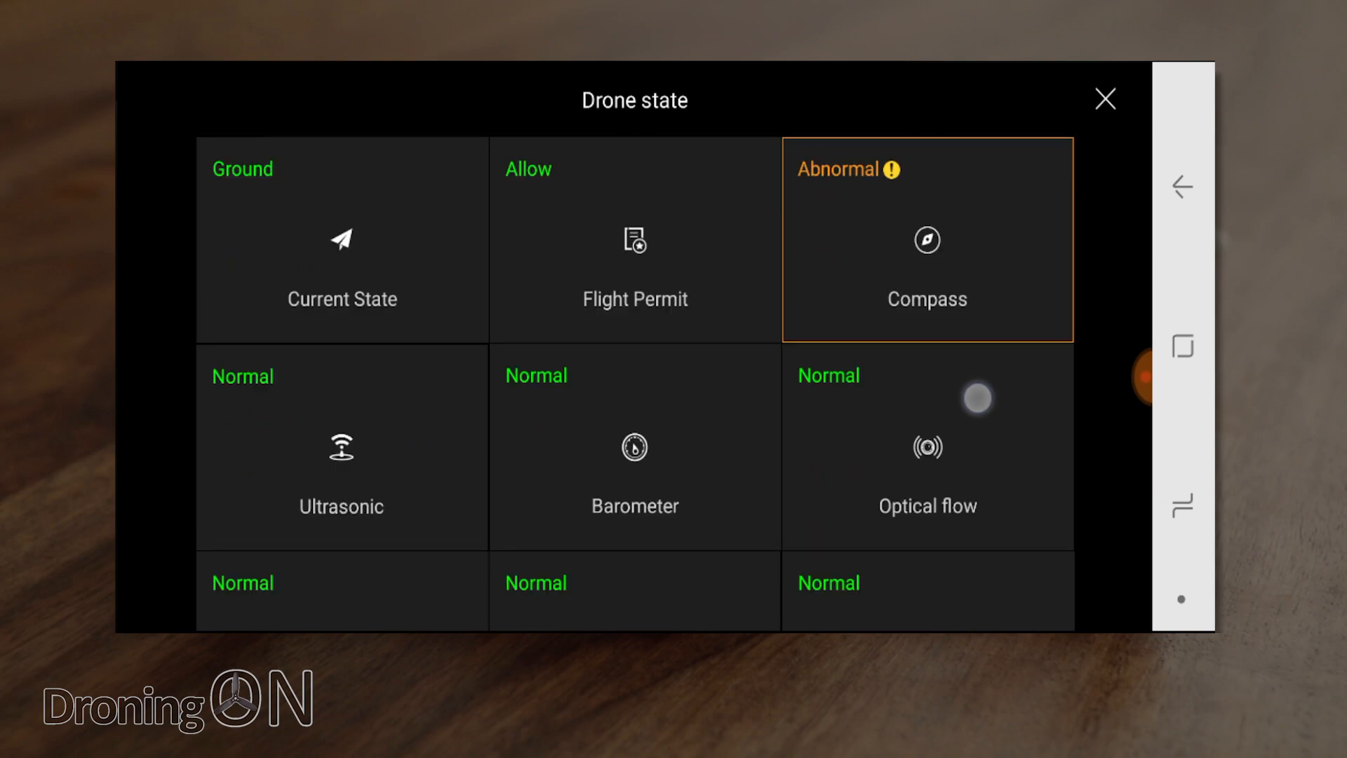
{"action": "left_click", "coordinate": [1105, 98]}
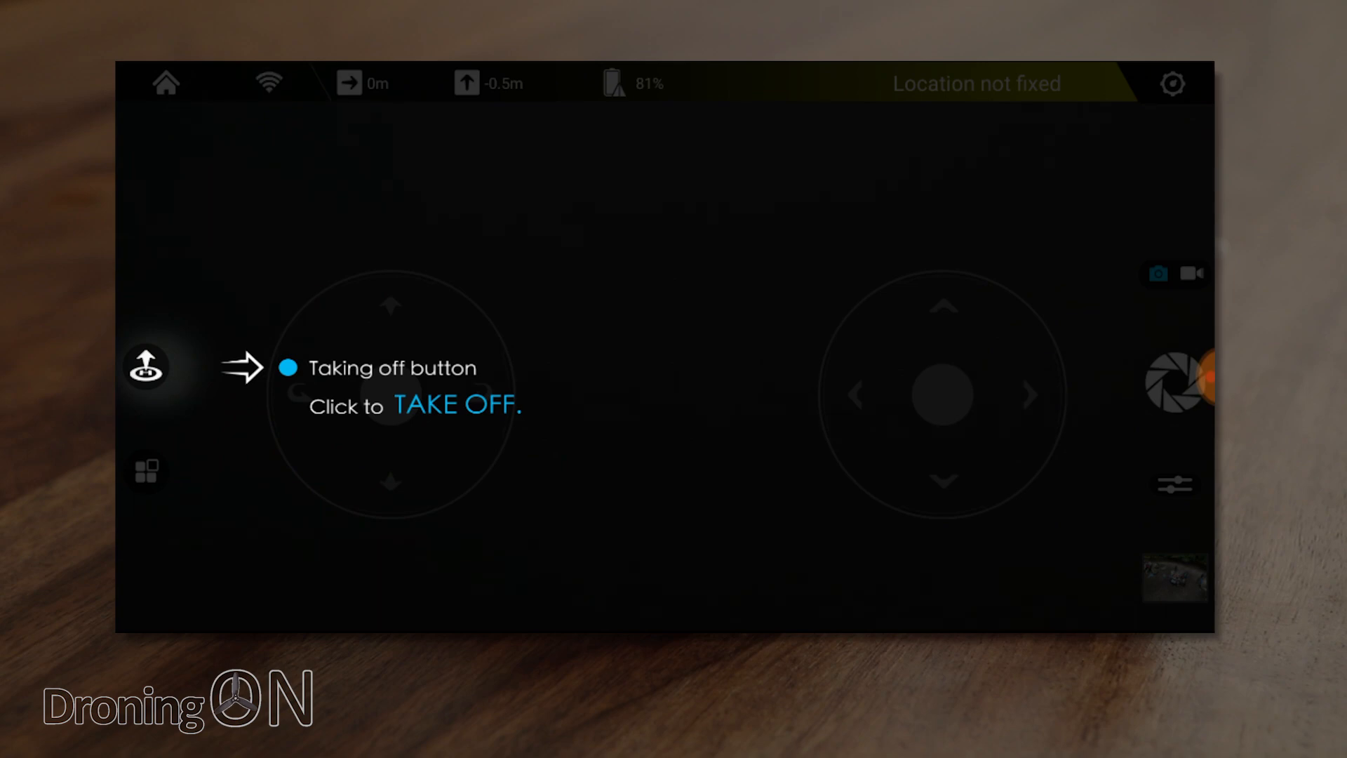
Move past the tutorial tip for the Taking off button.
{"action": "left_click", "coordinate": [146, 366]}
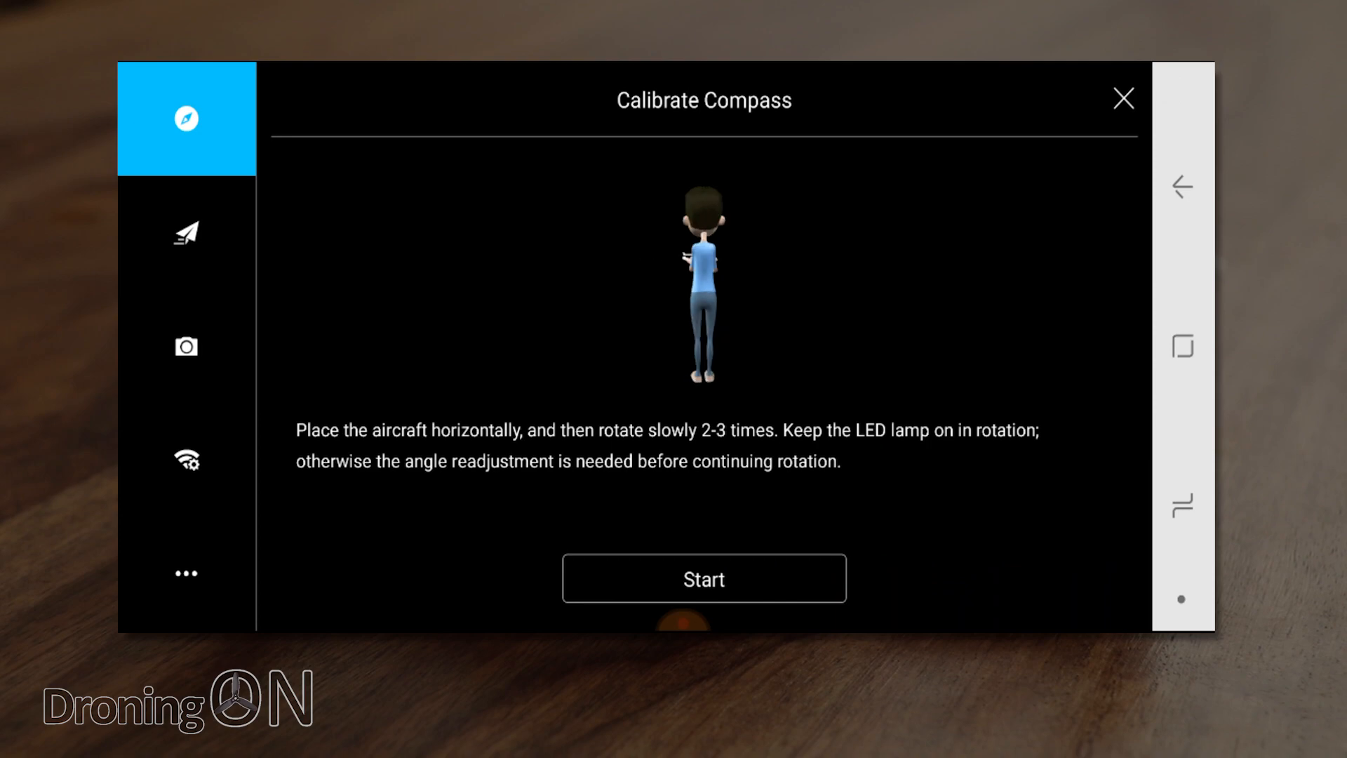
Start compass calibration and finish once 'Compass has been calibrated' appears.
{"action": "left_click", "coordinate": [703, 578]}
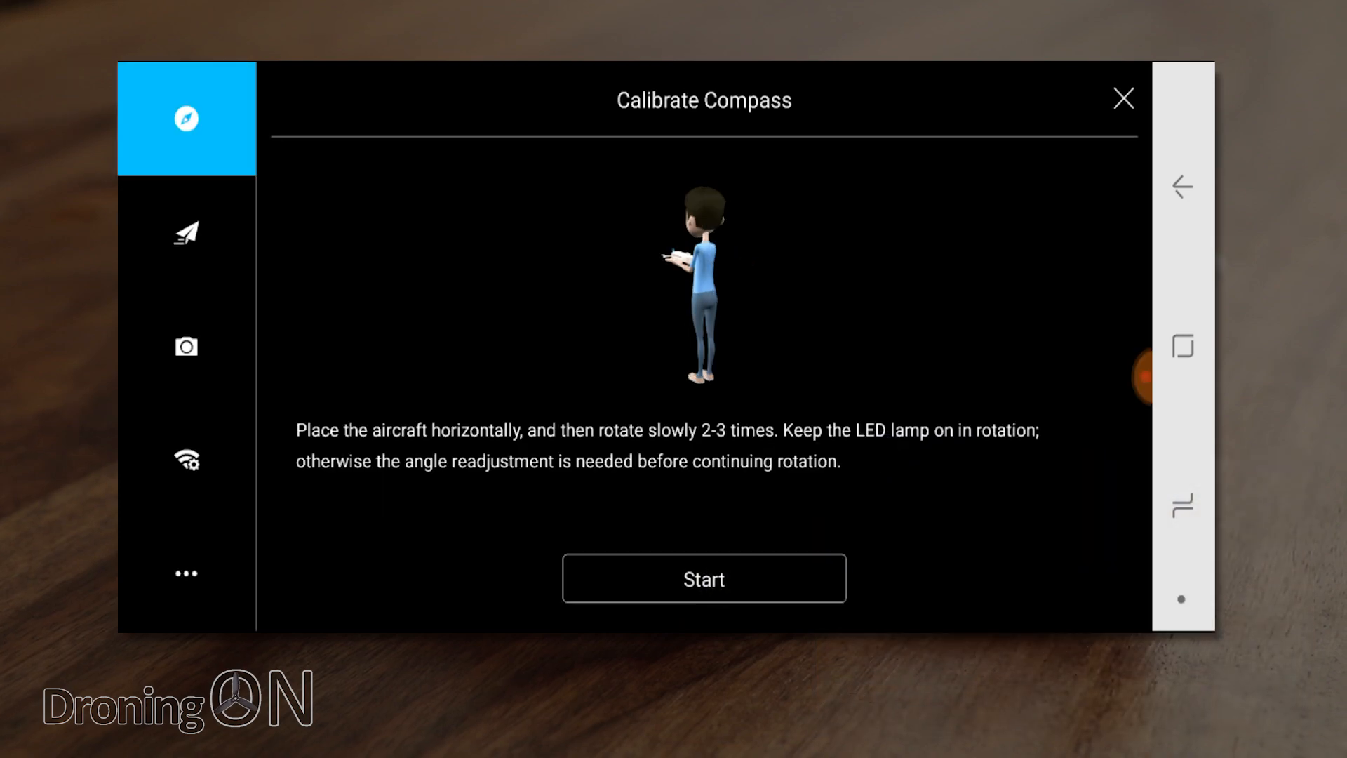
{"action": "left_click", "coordinate": [703, 578]}
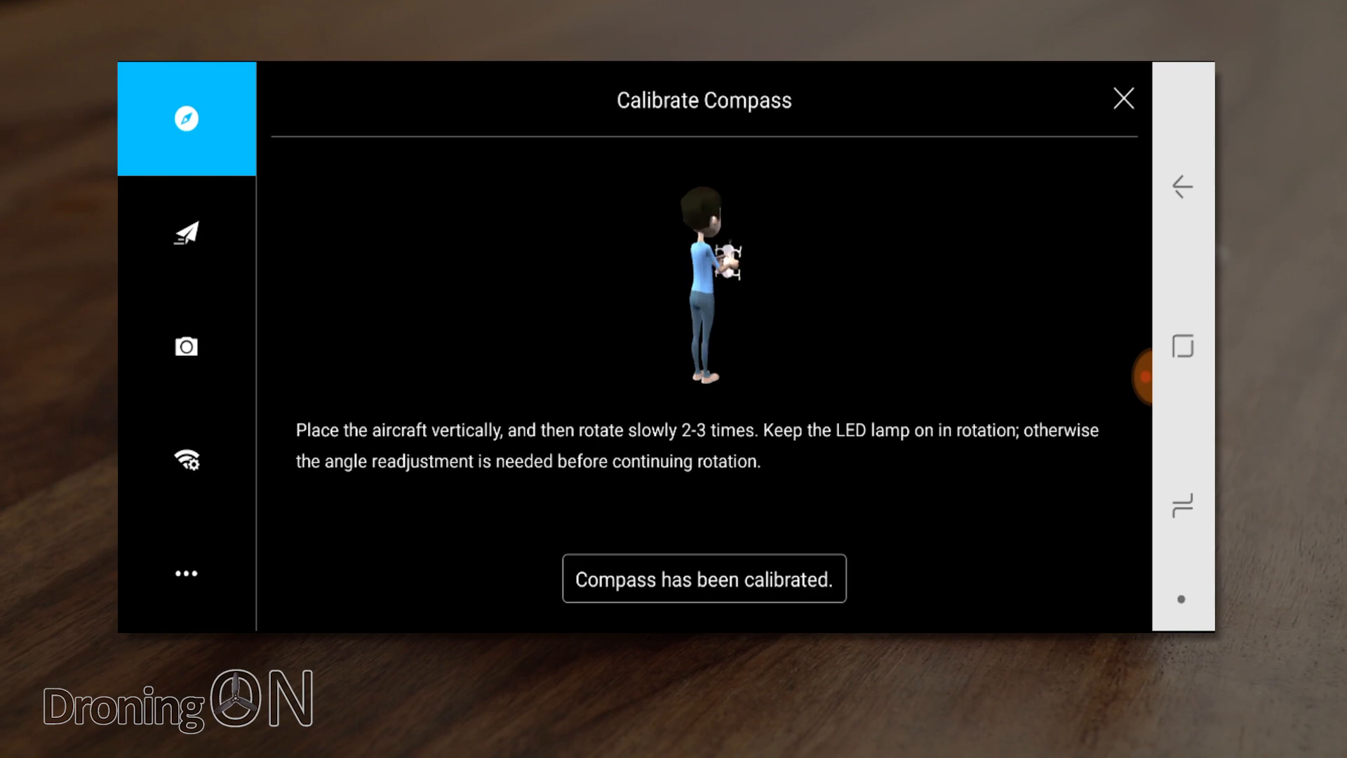
{"action": "left_click", "coordinate": [1123, 98]}
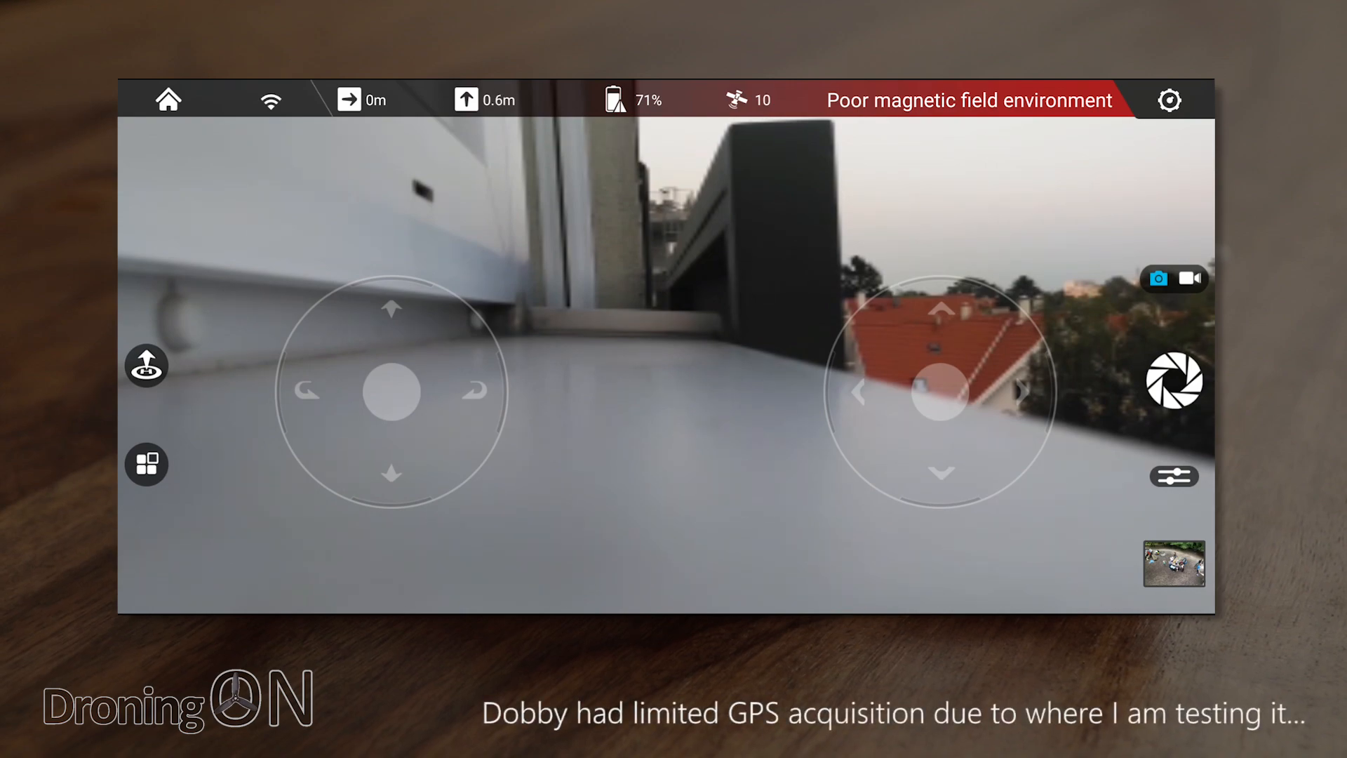
Capture a photo with the shutter button on the live drone view.
{"action": "left_click", "coordinate": [1173, 380]}
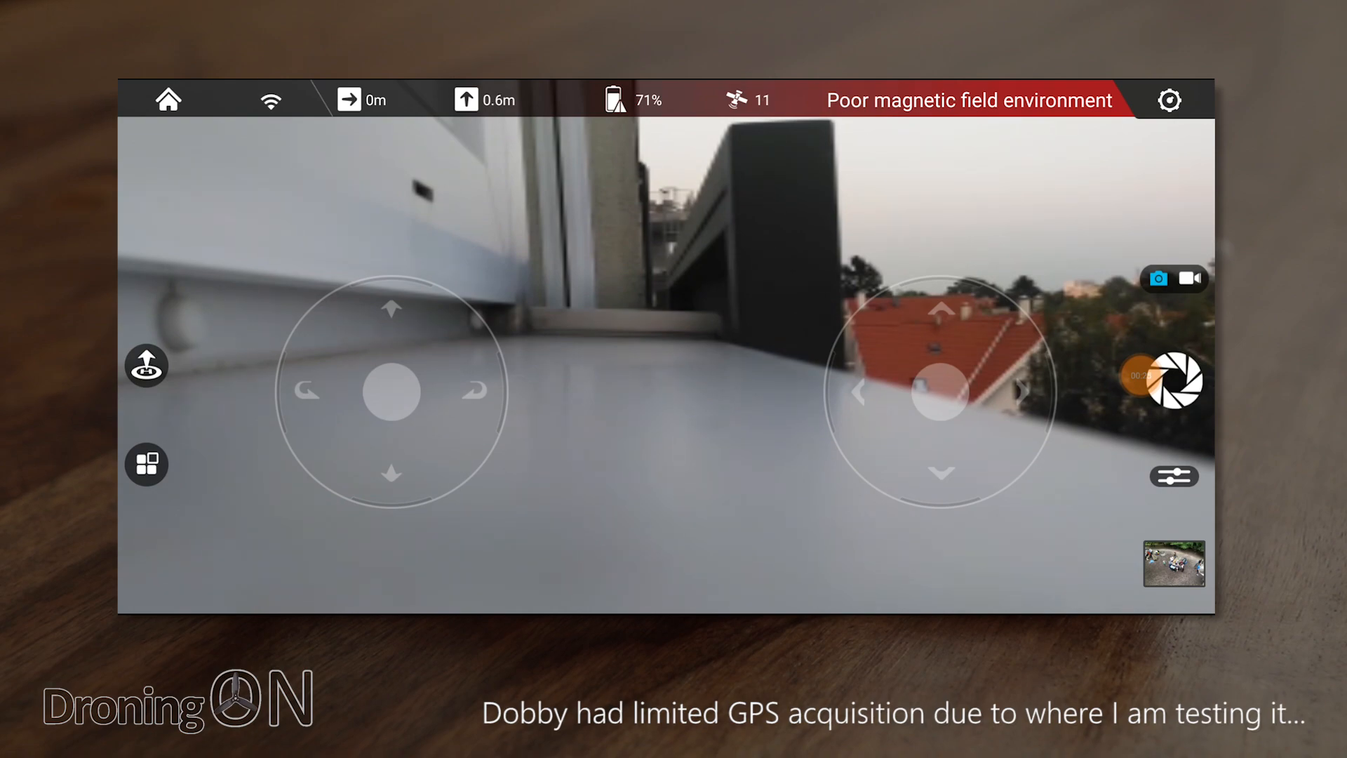
{"action": "left_click", "coordinate": [1173, 379]}
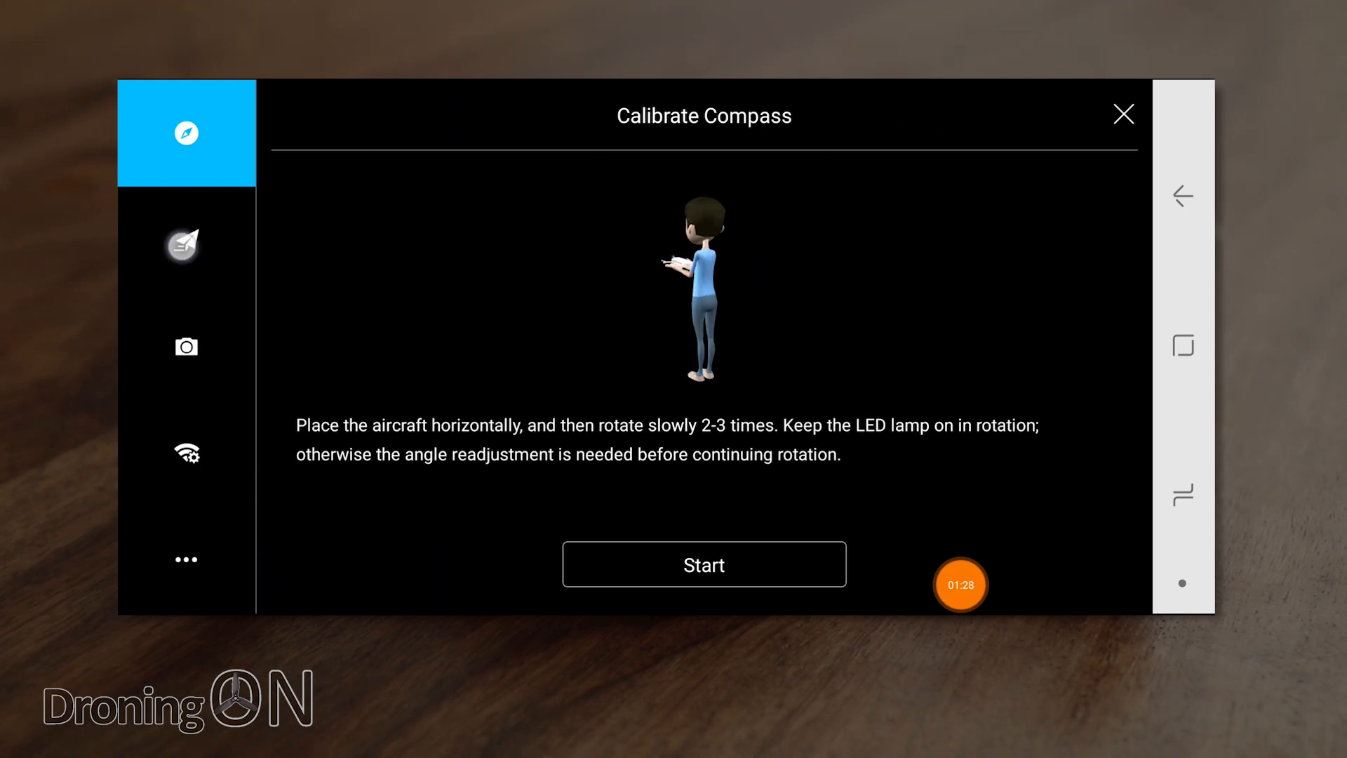
Choose Calibrate Compass in the aircraft settings to show its instructions.
{"action": "left_click", "coordinate": [185, 240]}
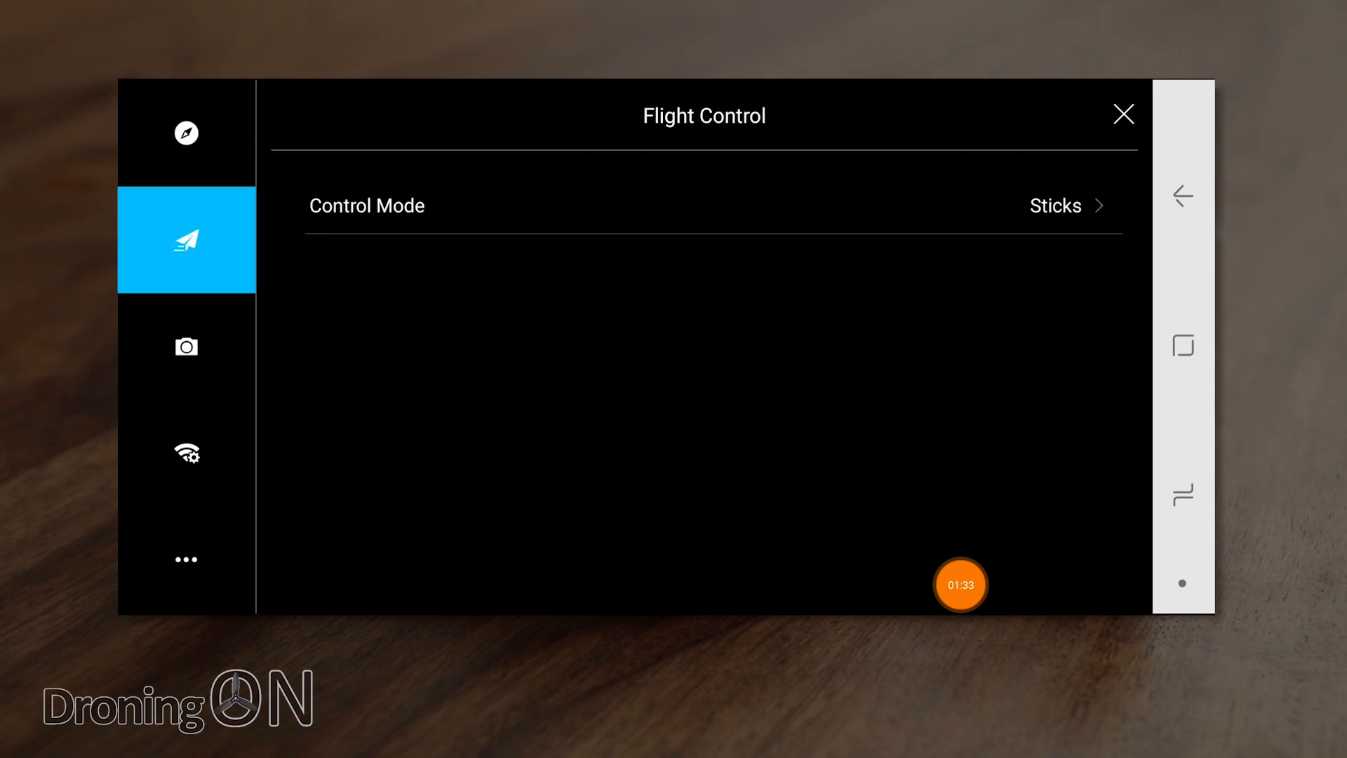
Review the Control Mode choices, viewing Motion Sense tilt steering and then Sticks.
{"action": "left_click", "coordinate": [1055, 205]}
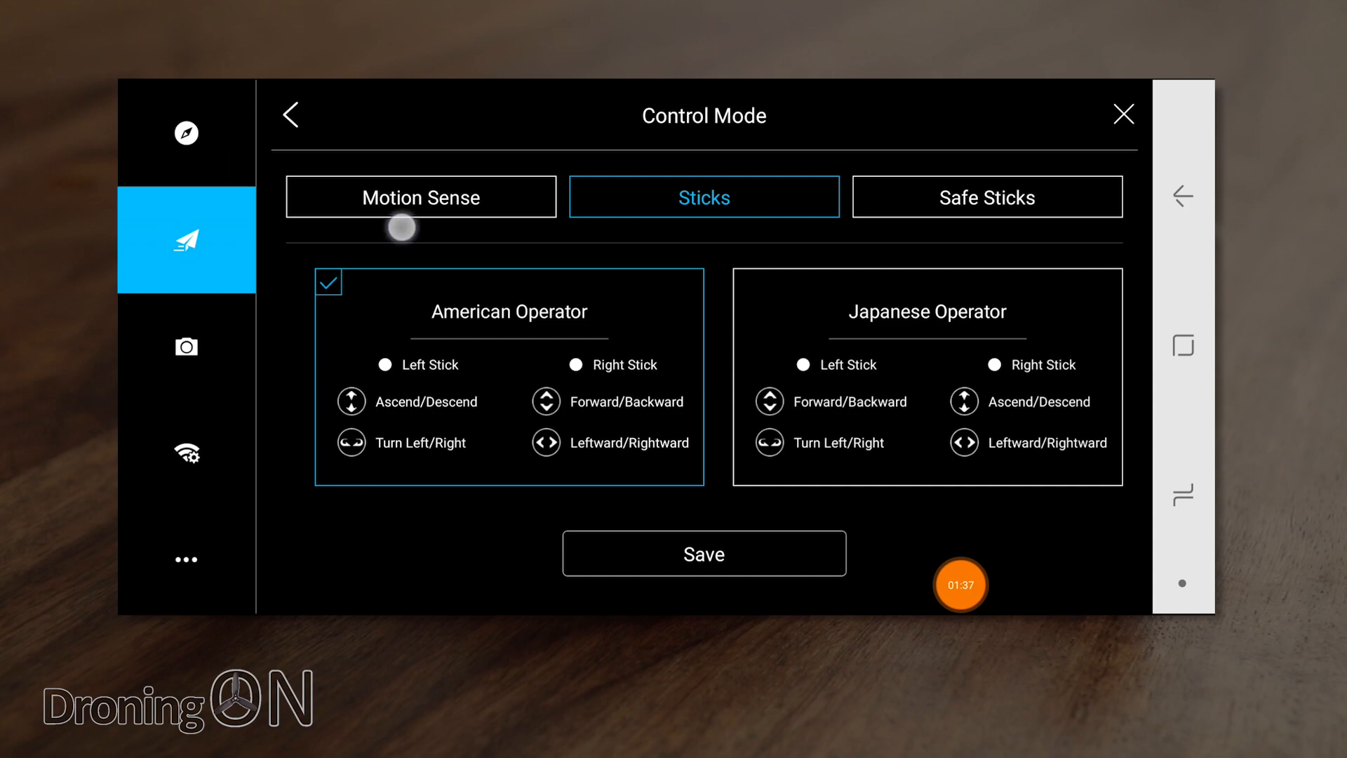
{"action": "left_click", "coordinate": [419, 197]}
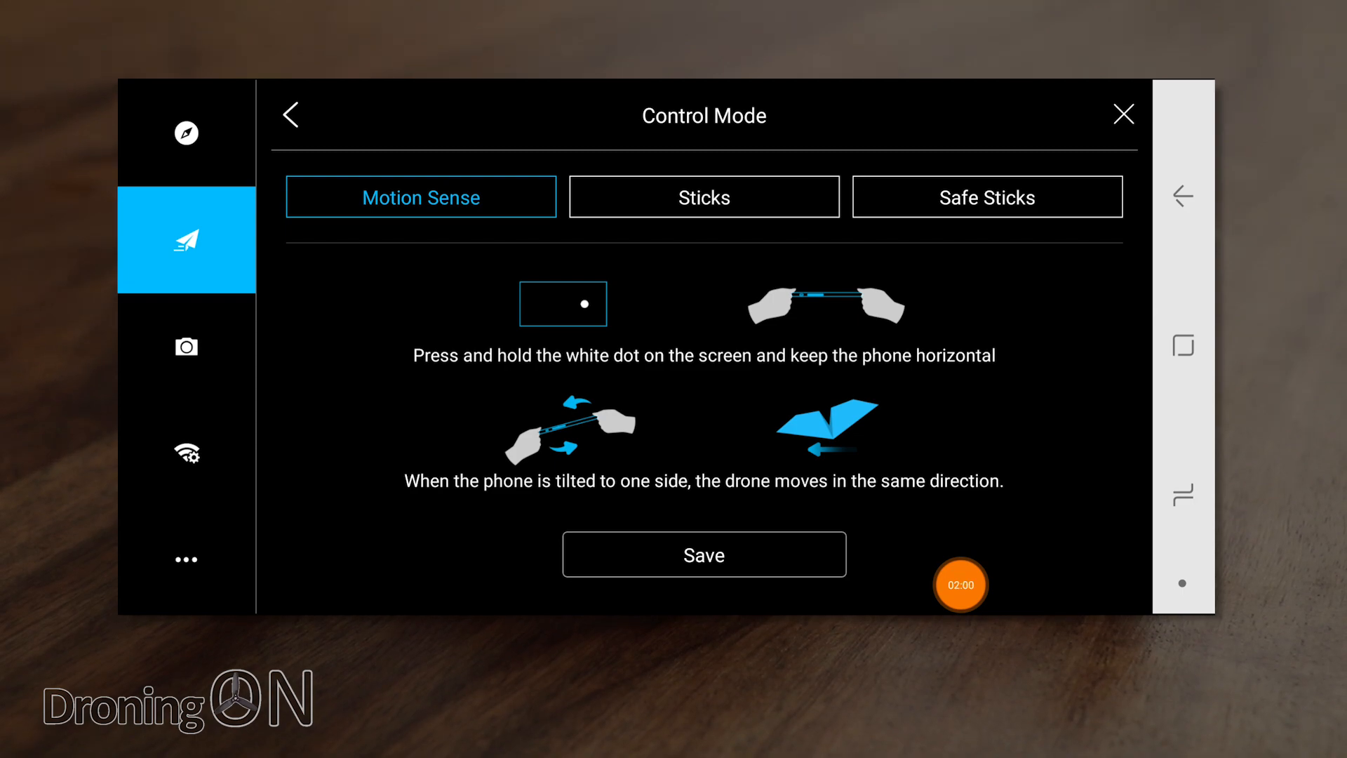
{"action": "left_click", "coordinate": [703, 196]}
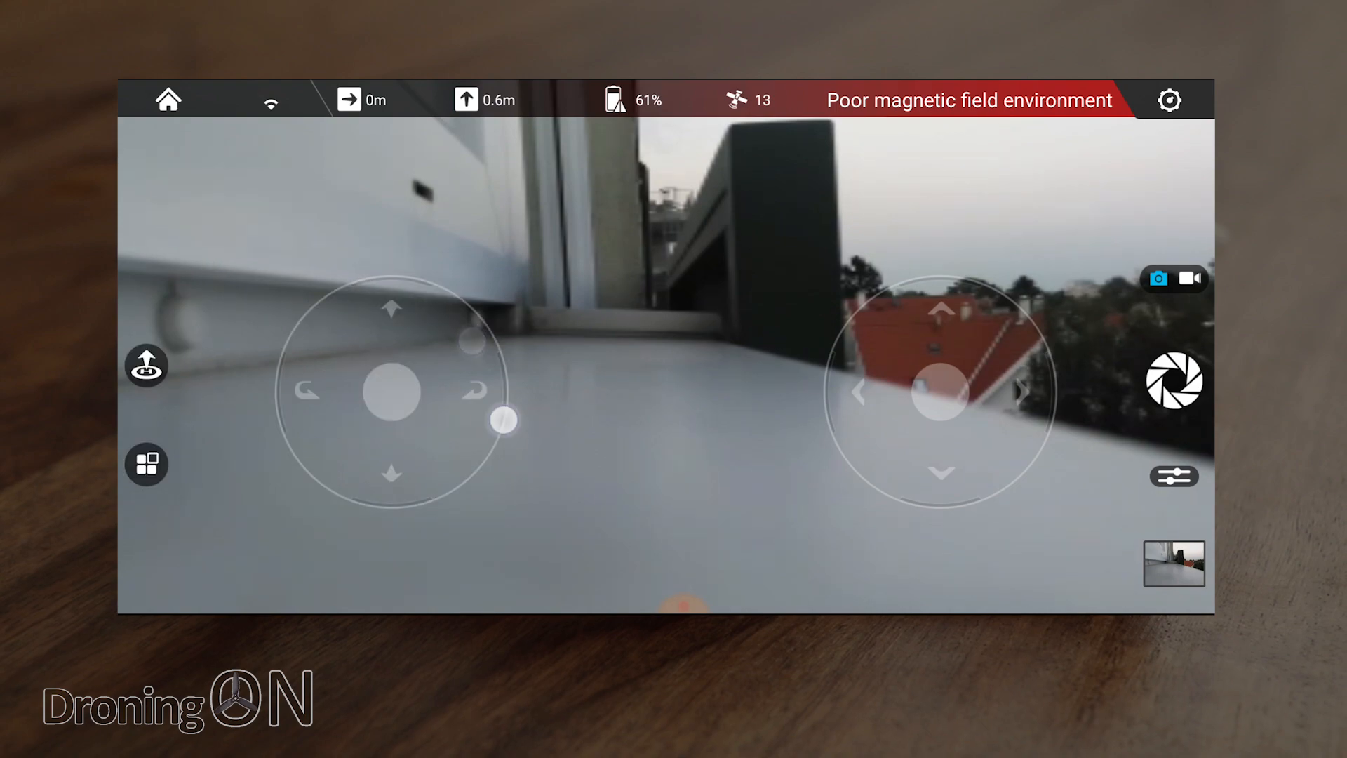
Steer the drone by dragging the left virtual joystick up and back.
{"action": "left_click_drag", "start_coordinate": [396, 391], "coordinate": [450, 275]}
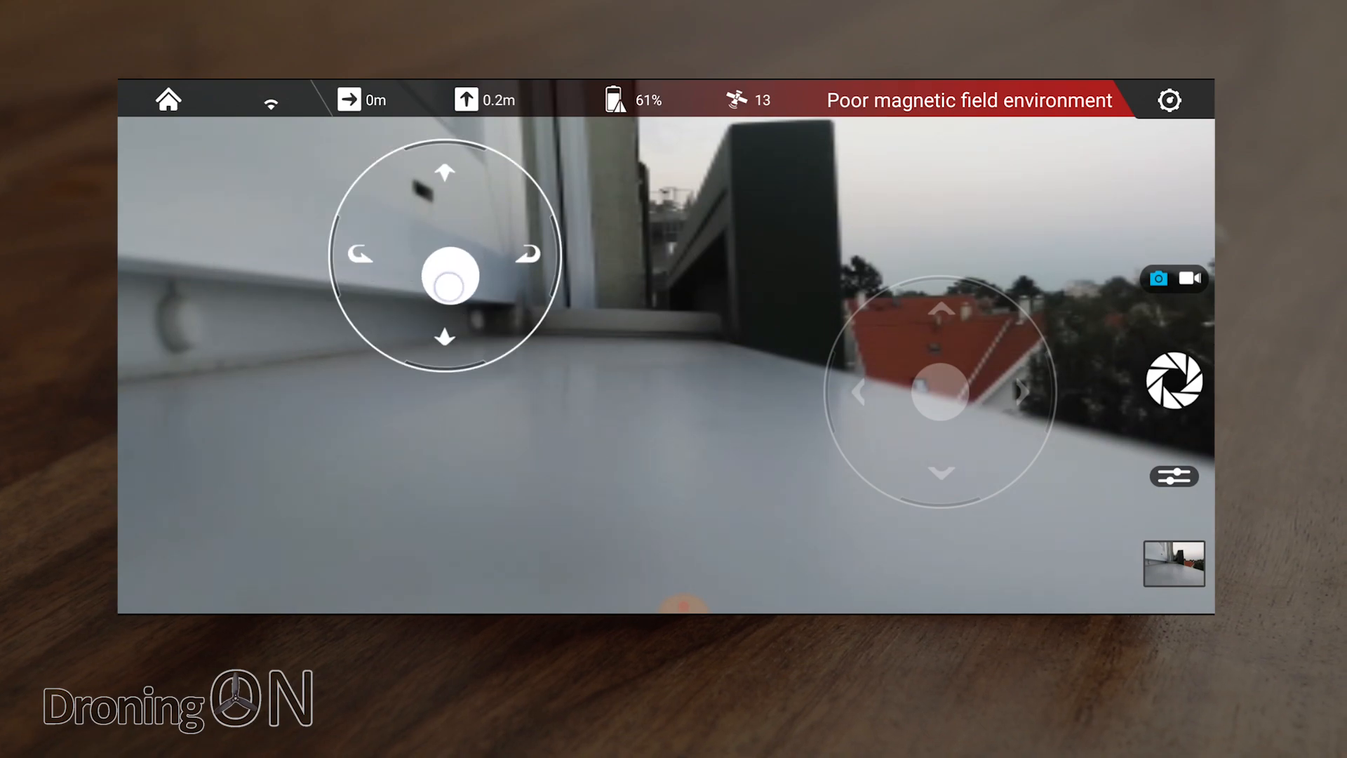
{"action": "left_click_drag", "start_coordinate": [449, 277], "coordinate": [309, 388]}
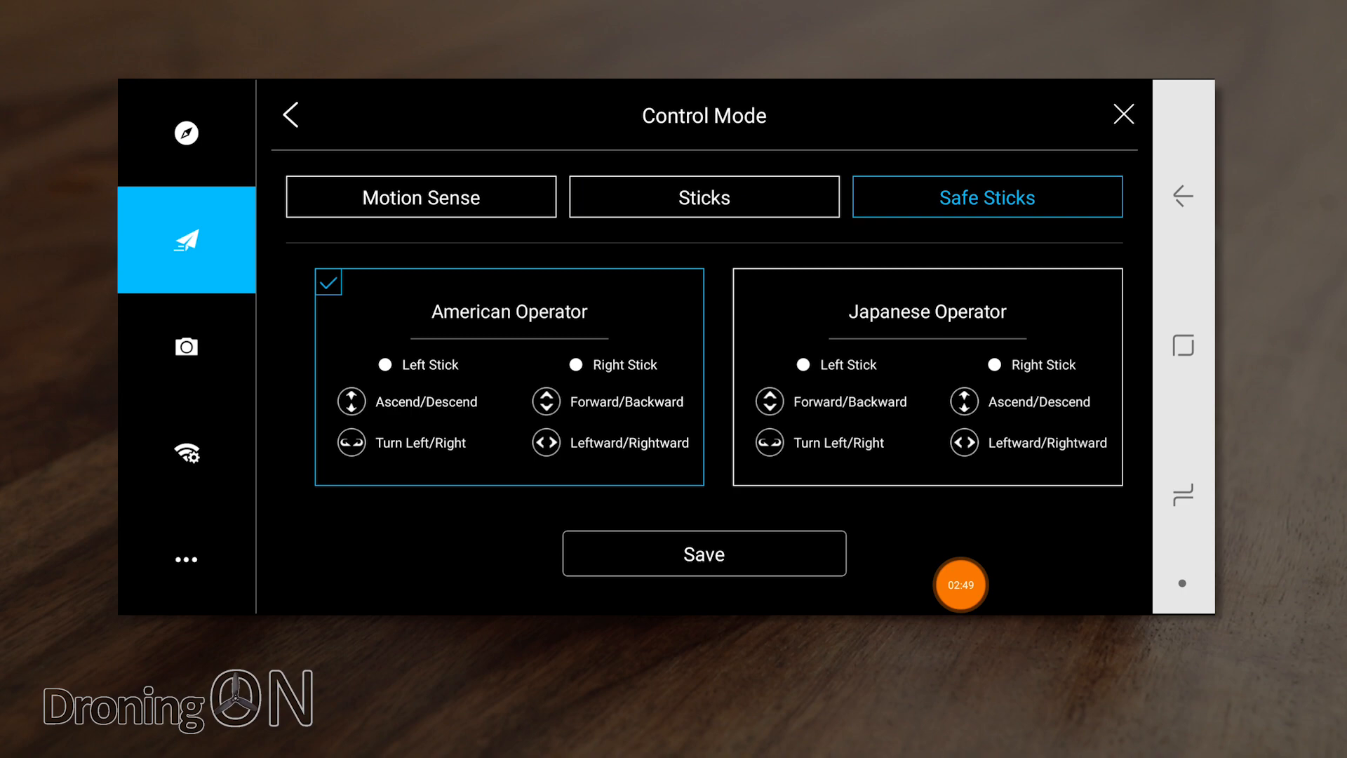
View the standard Sticks control mode, then go to the camera Shooting Modes settings.
{"action": "left_click", "coordinate": [703, 197]}
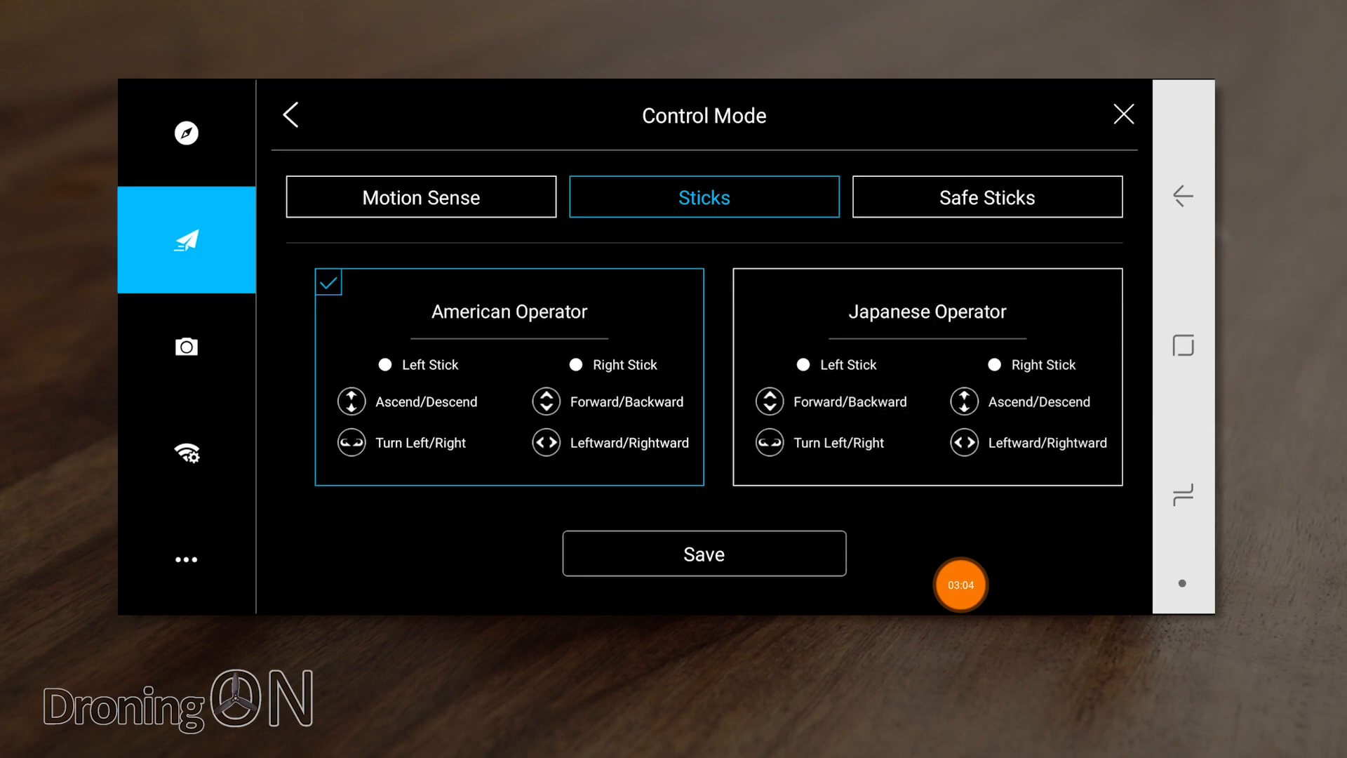
{"action": "left_click", "coordinate": [185, 347]}
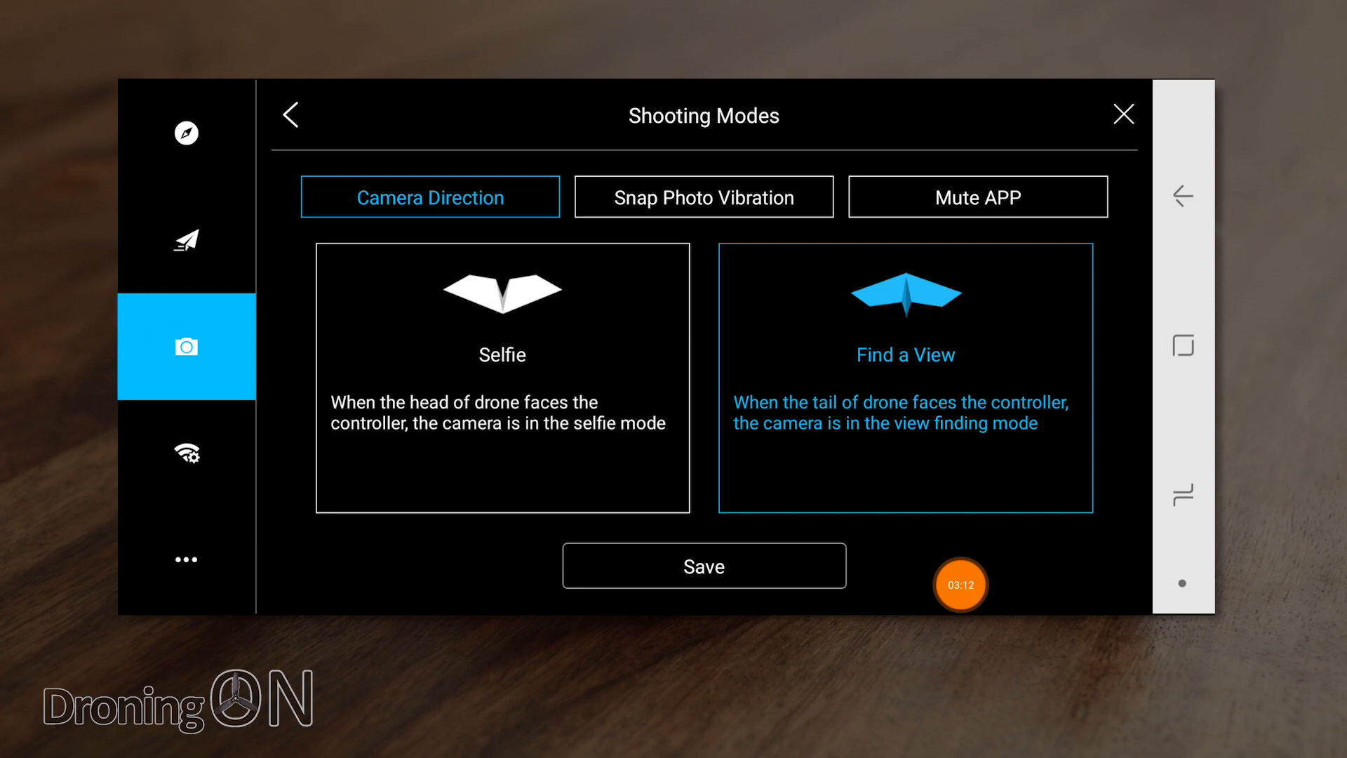
Try Selfie then return Camera Direction to Find a View, review Snap Photo Vibration and Mute APP, go to connection settings.
{"action": "left_click", "coordinate": [503, 376]}
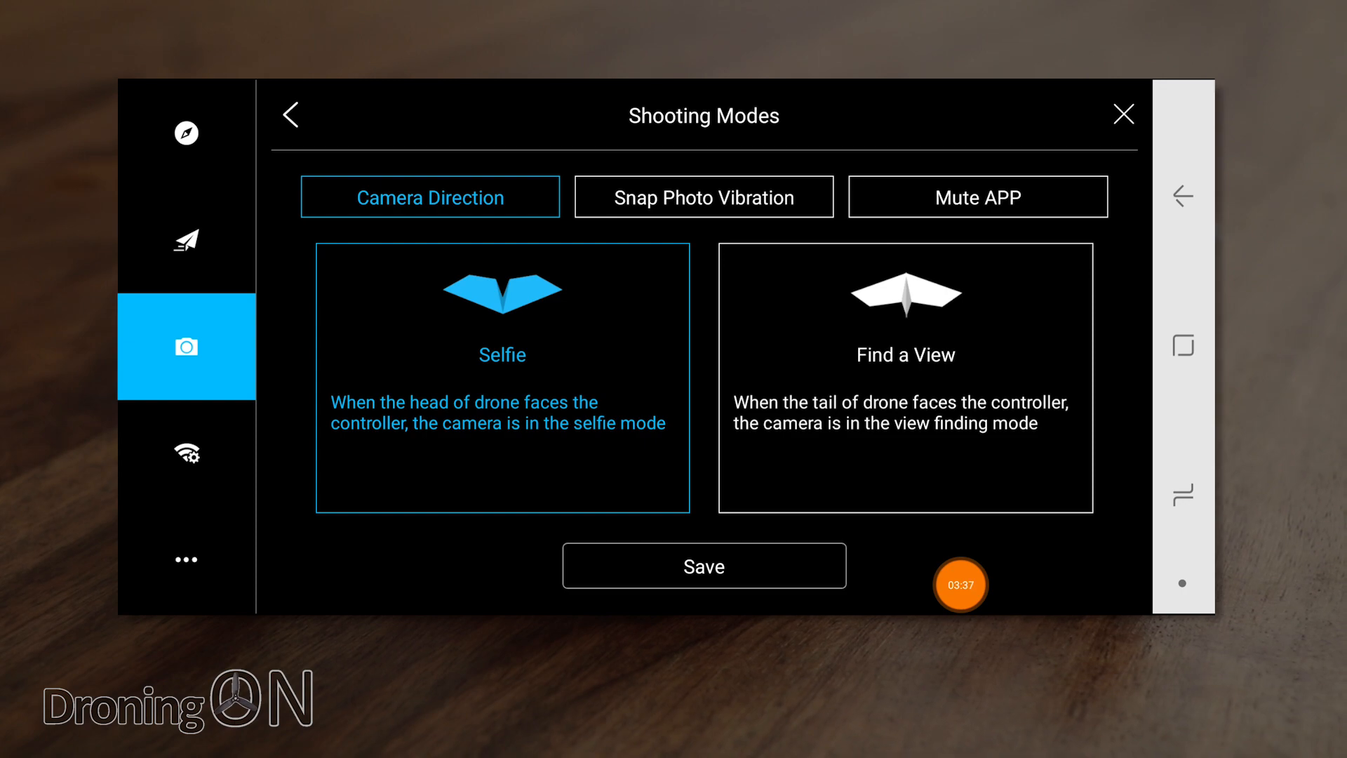
{"action": "left_click", "coordinate": [905, 377]}
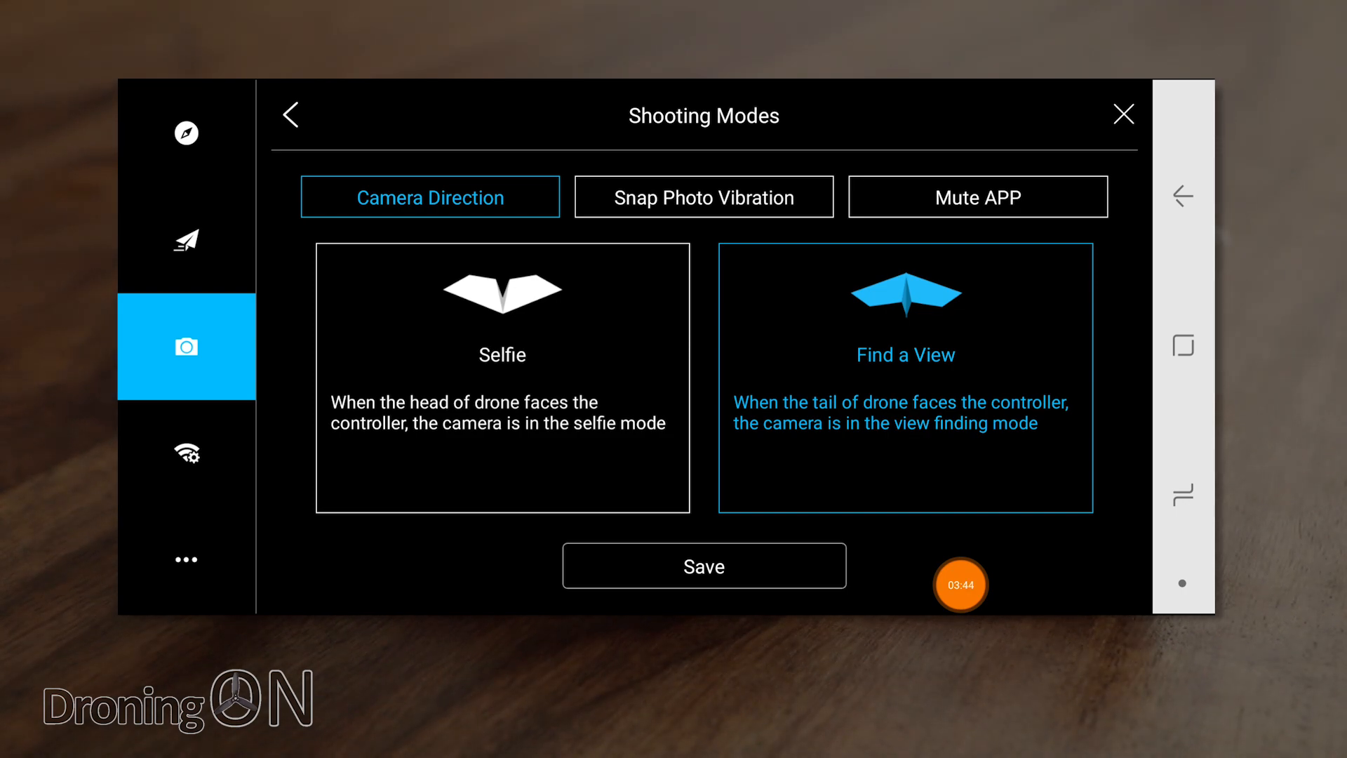
{"action": "left_click", "coordinate": [702, 196]}
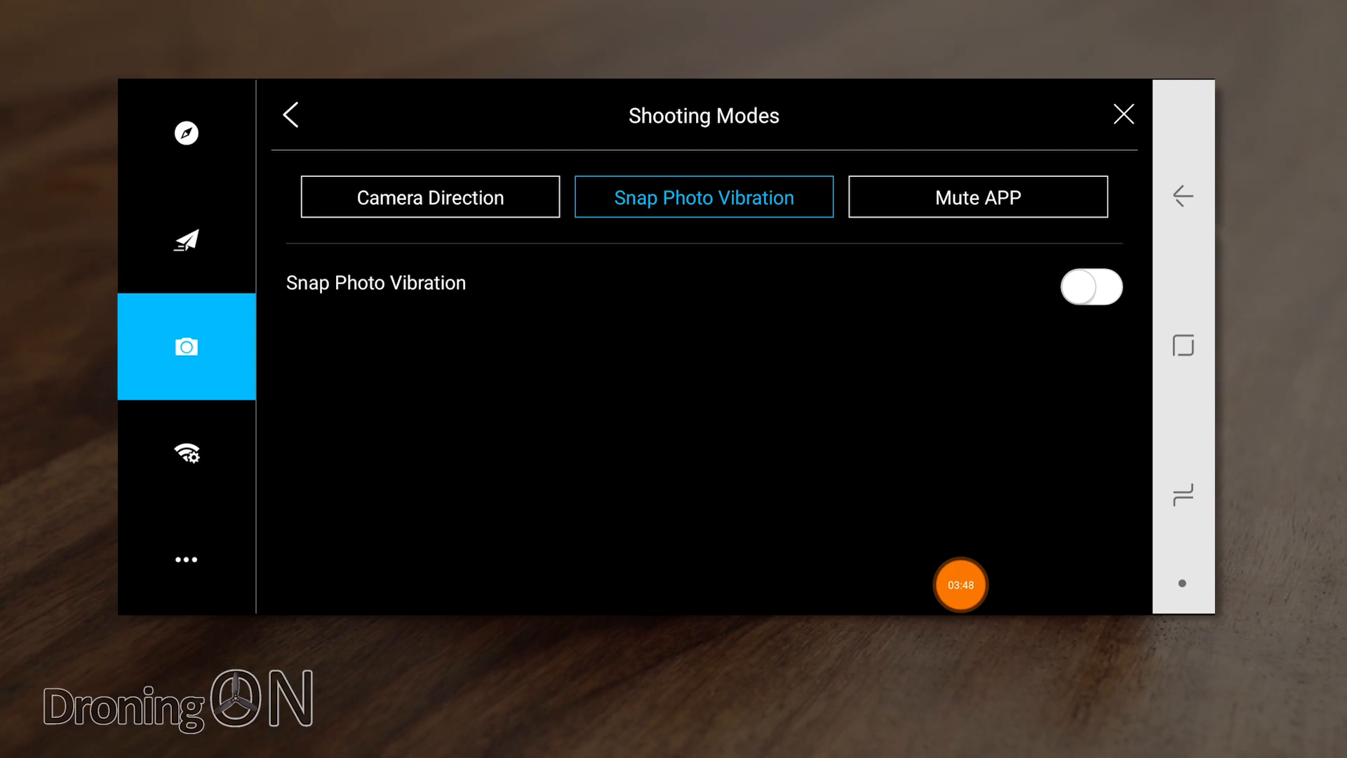
{"action": "left_click", "coordinate": [976, 196]}
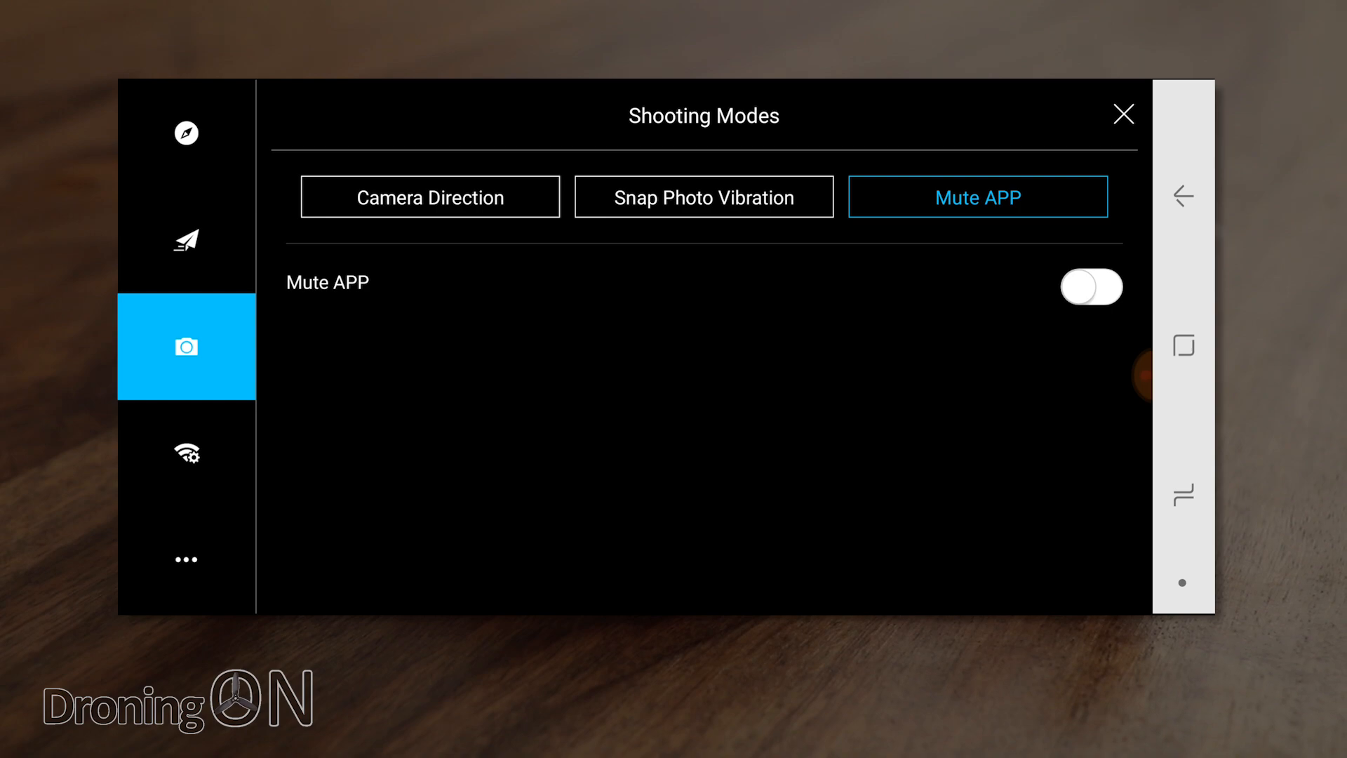
{"action": "left_click", "coordinate": [185, 454]}
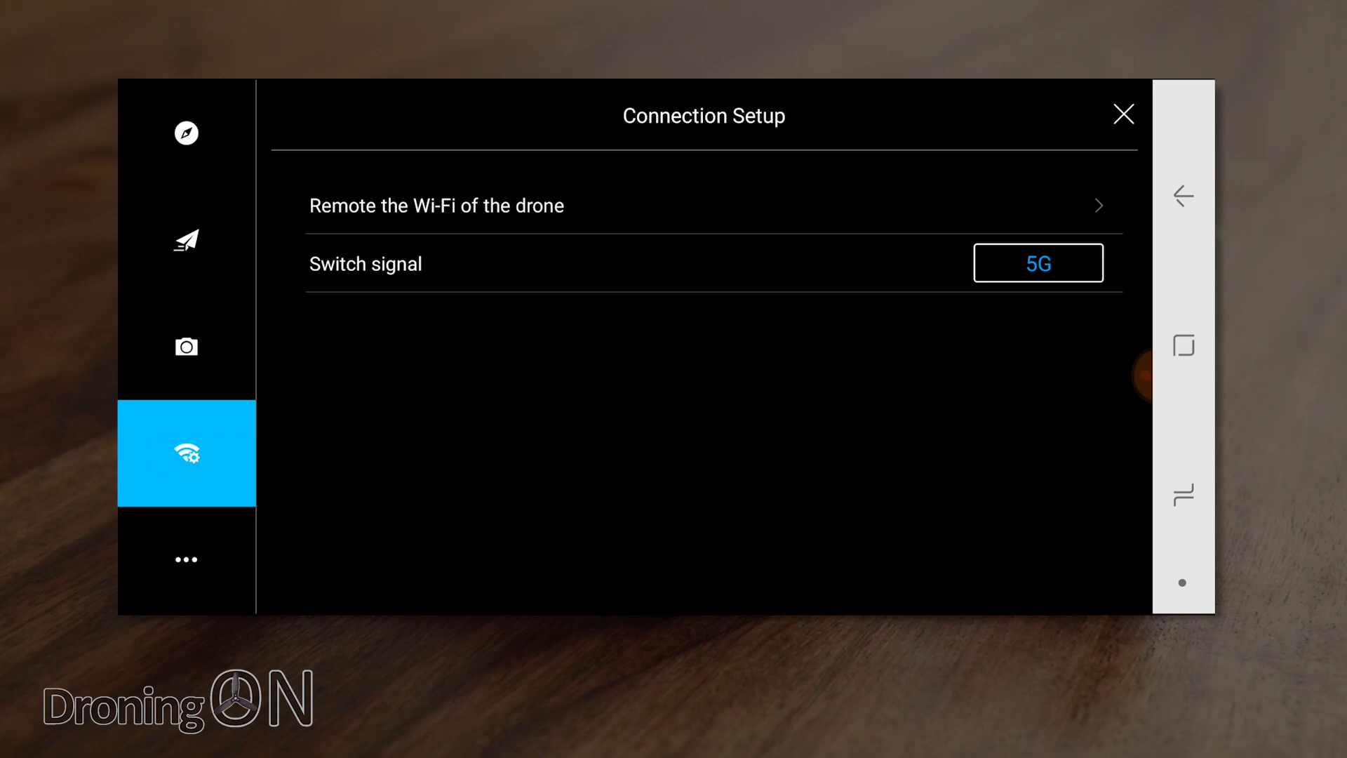
Check the drone Wi-Fi rename page, keep the signal band on 5G, then go to FC Upgrade info.
{"action": "left_click", "coordinate": [436, 205]}
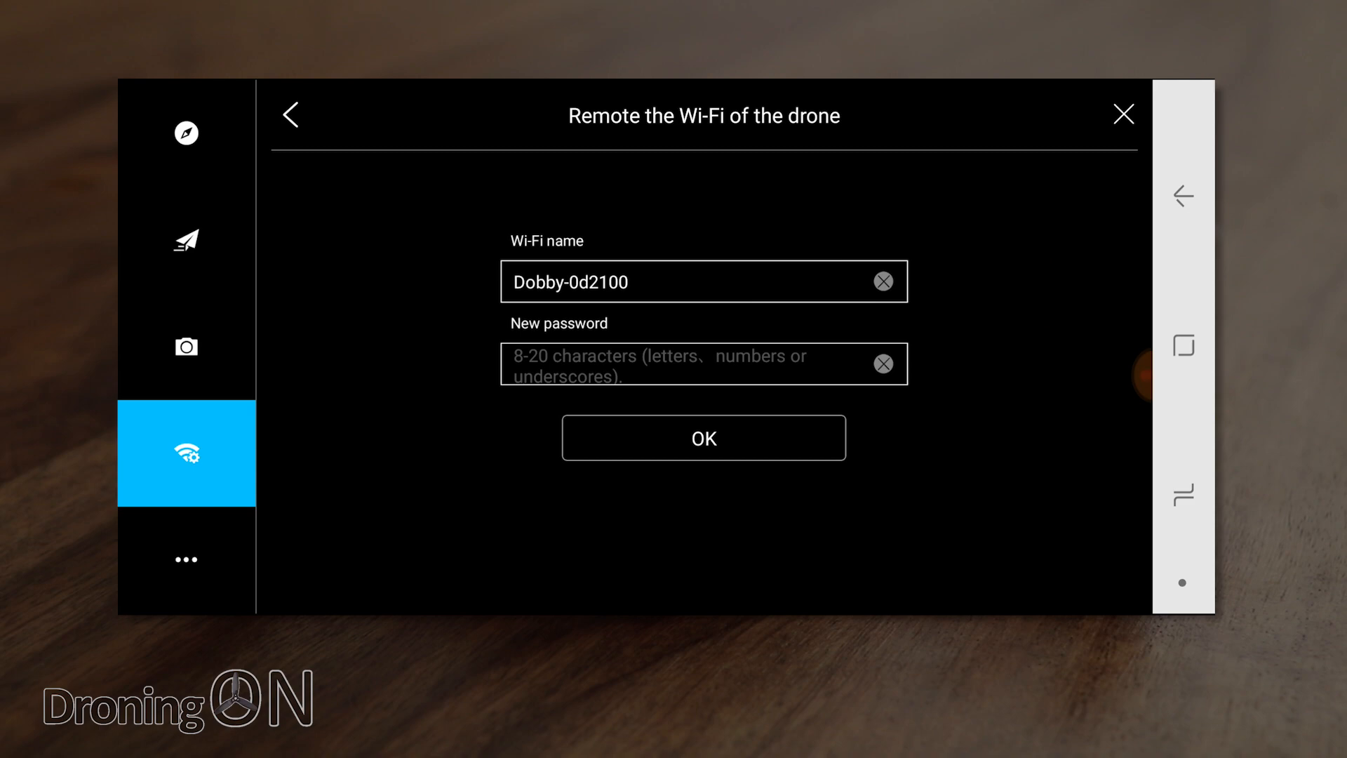
{"action": "left_click", "coordinate": [292, 114]}
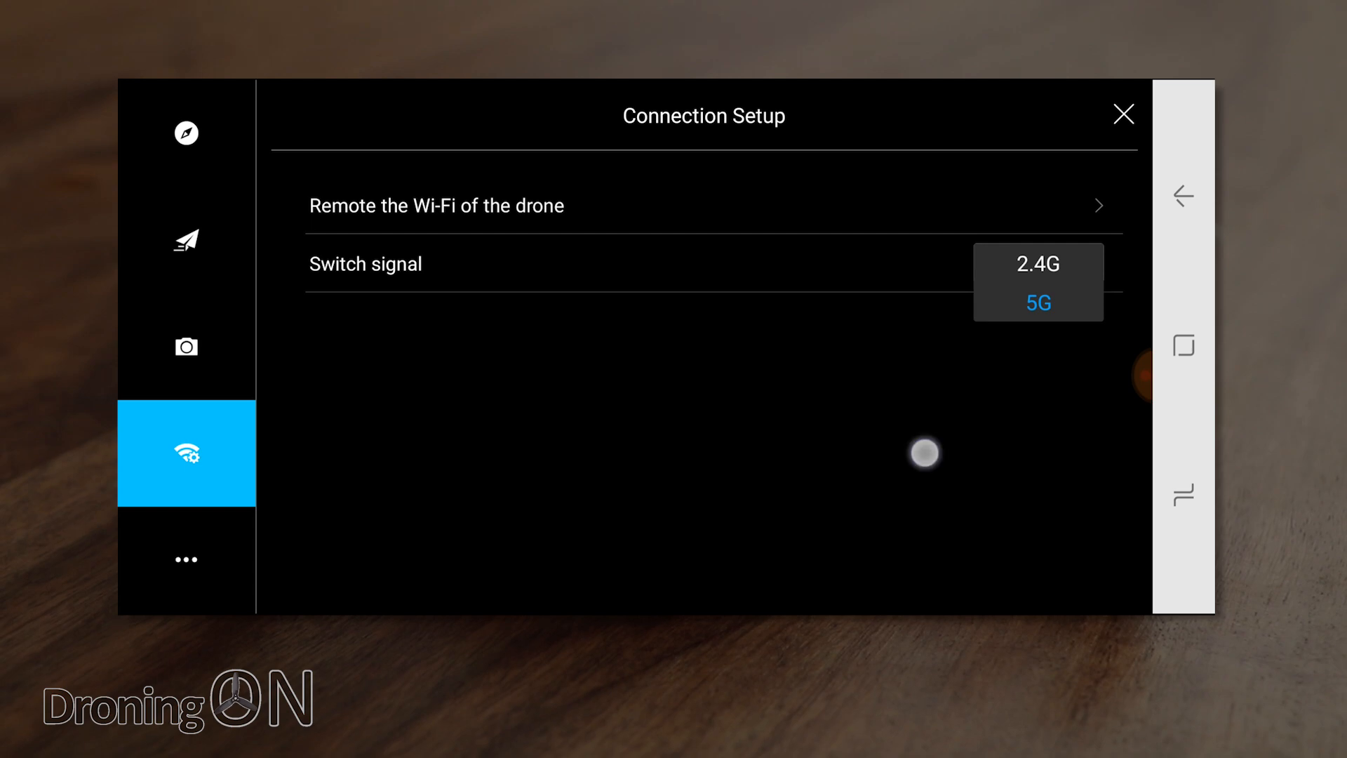
{"action": "left_click", "coordinate": [1038, 303]}
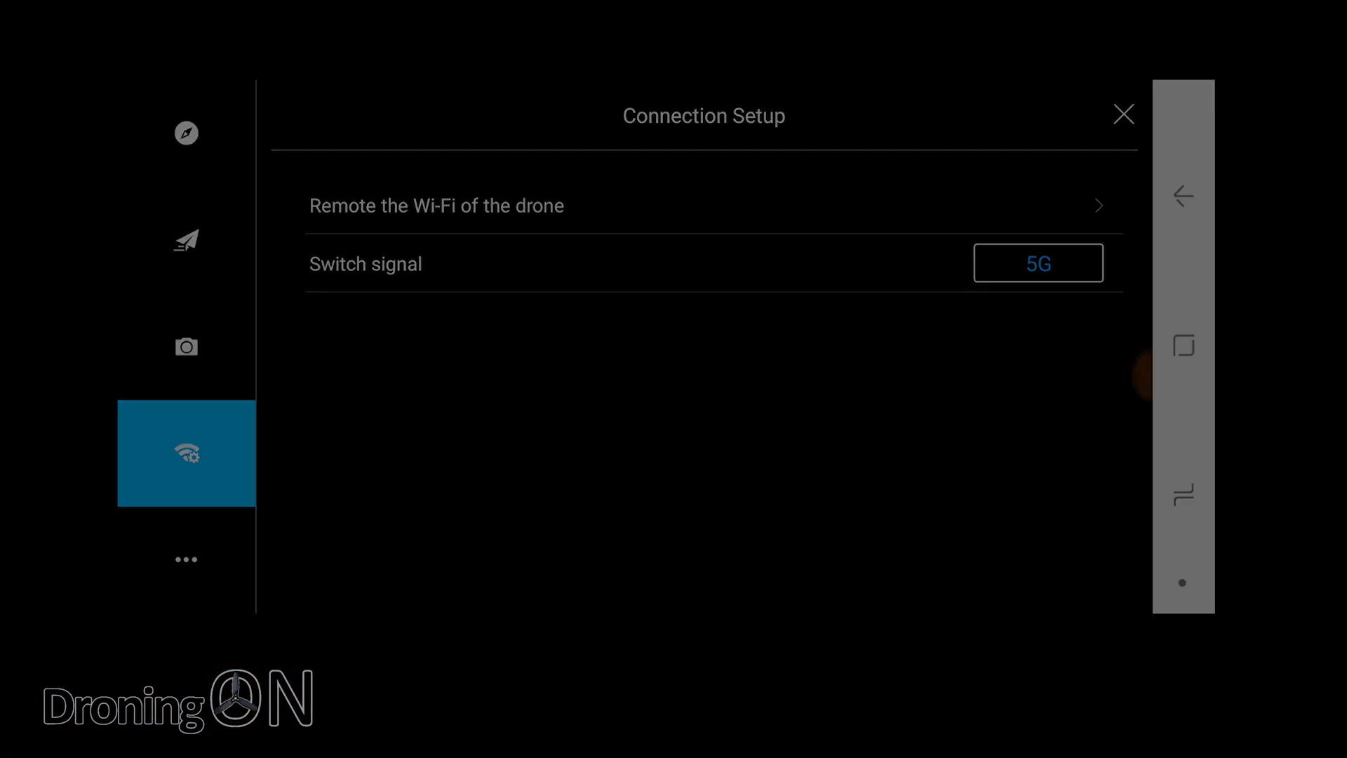
{"action": "left_click", "coordinate": [185, 559]}
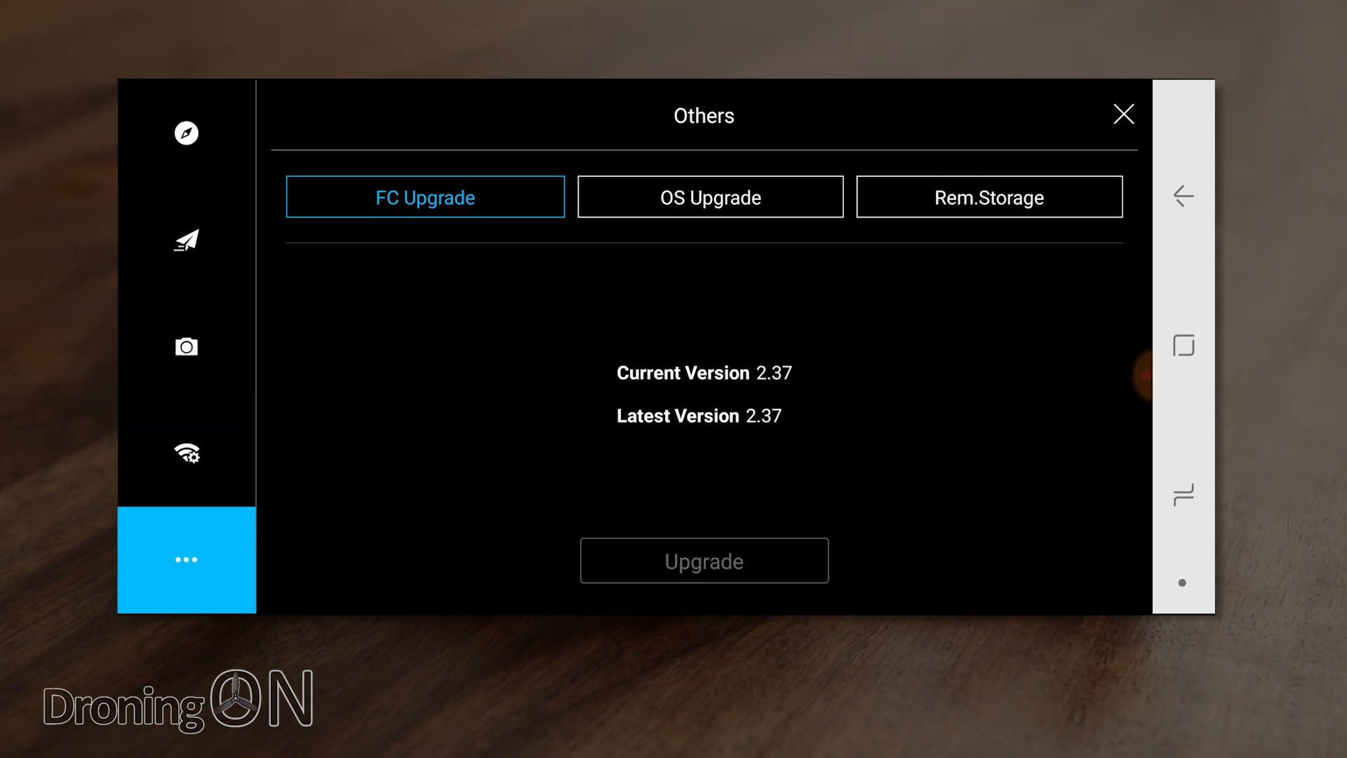
Compare OS Upgrade and FC Upgrade versions (2.37), then return to the live flight view.
{"action": "left_click", "coordinate": [710, 196]}
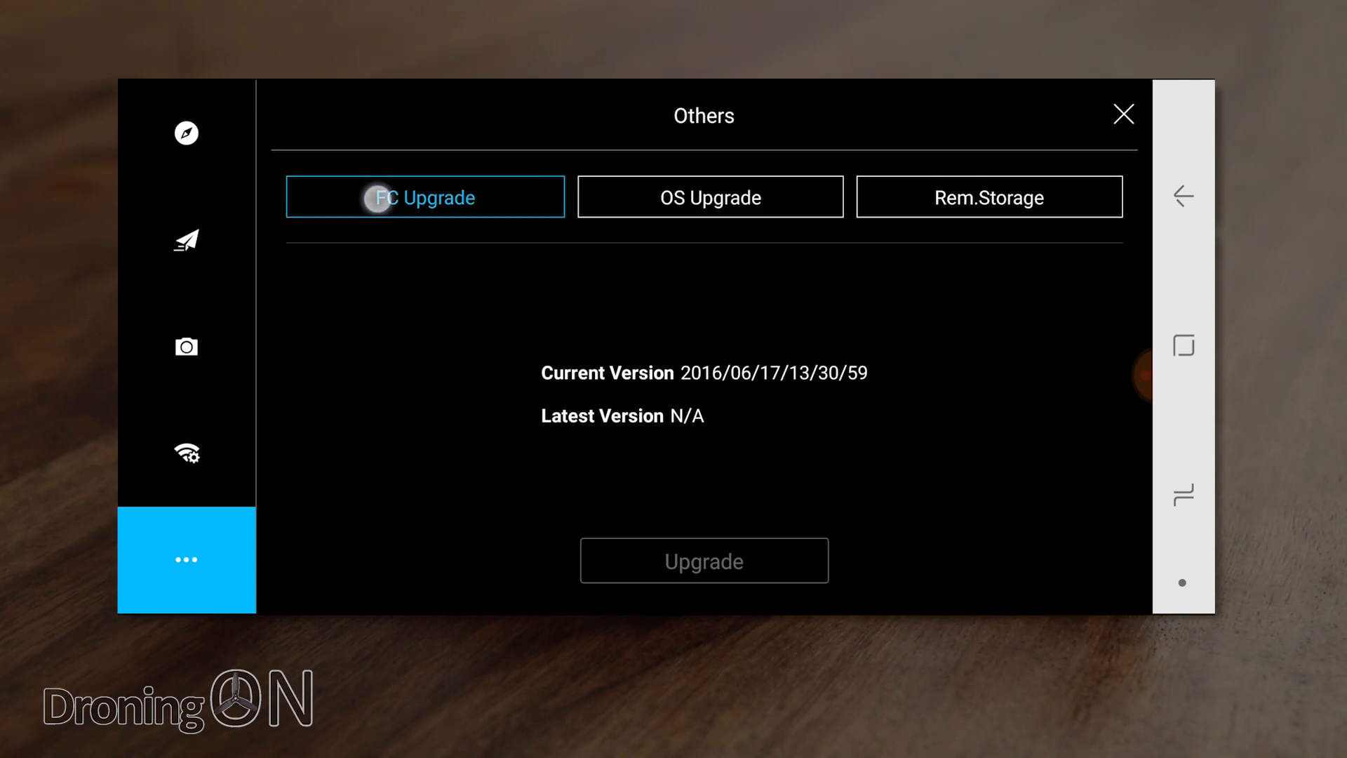
{"action": "left_click", "coordinate": [423, 196]}
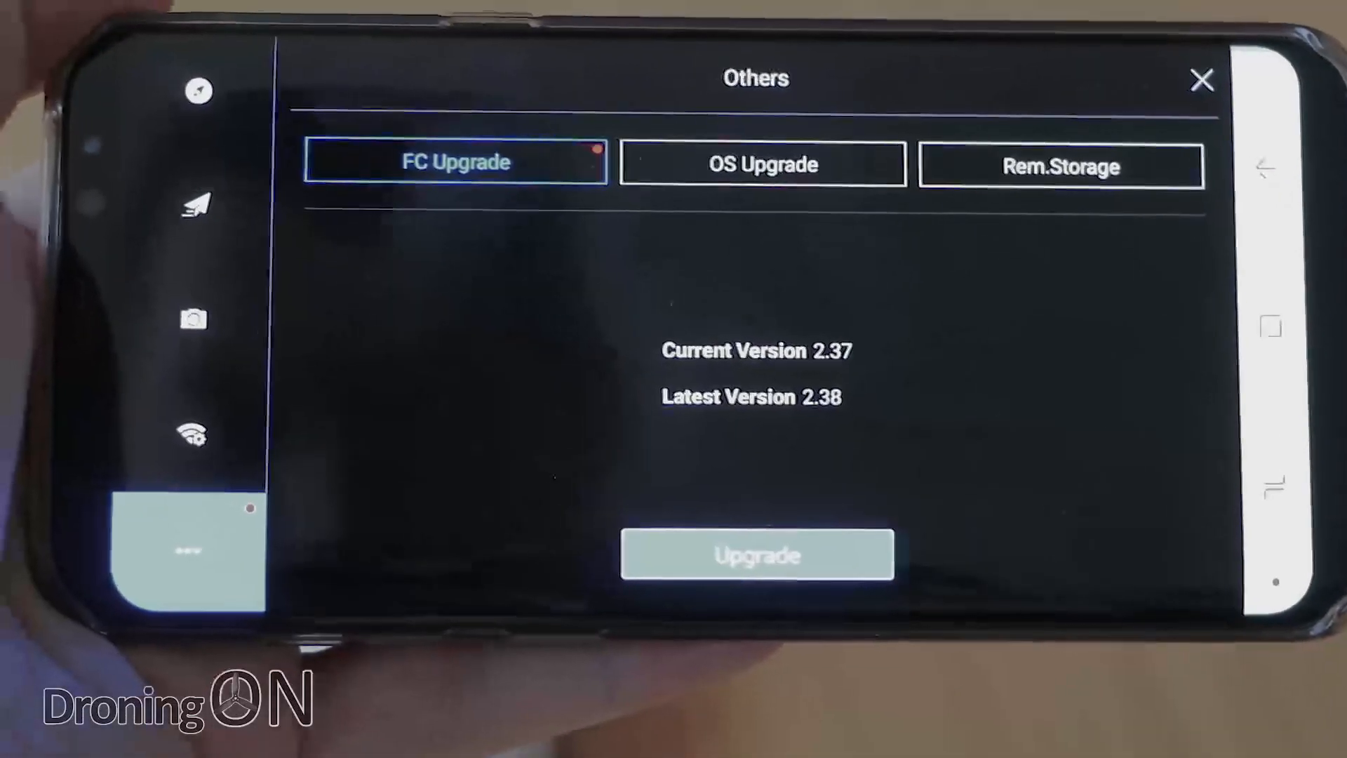
{"action": "left_click", "coordinate": [757, 554]}
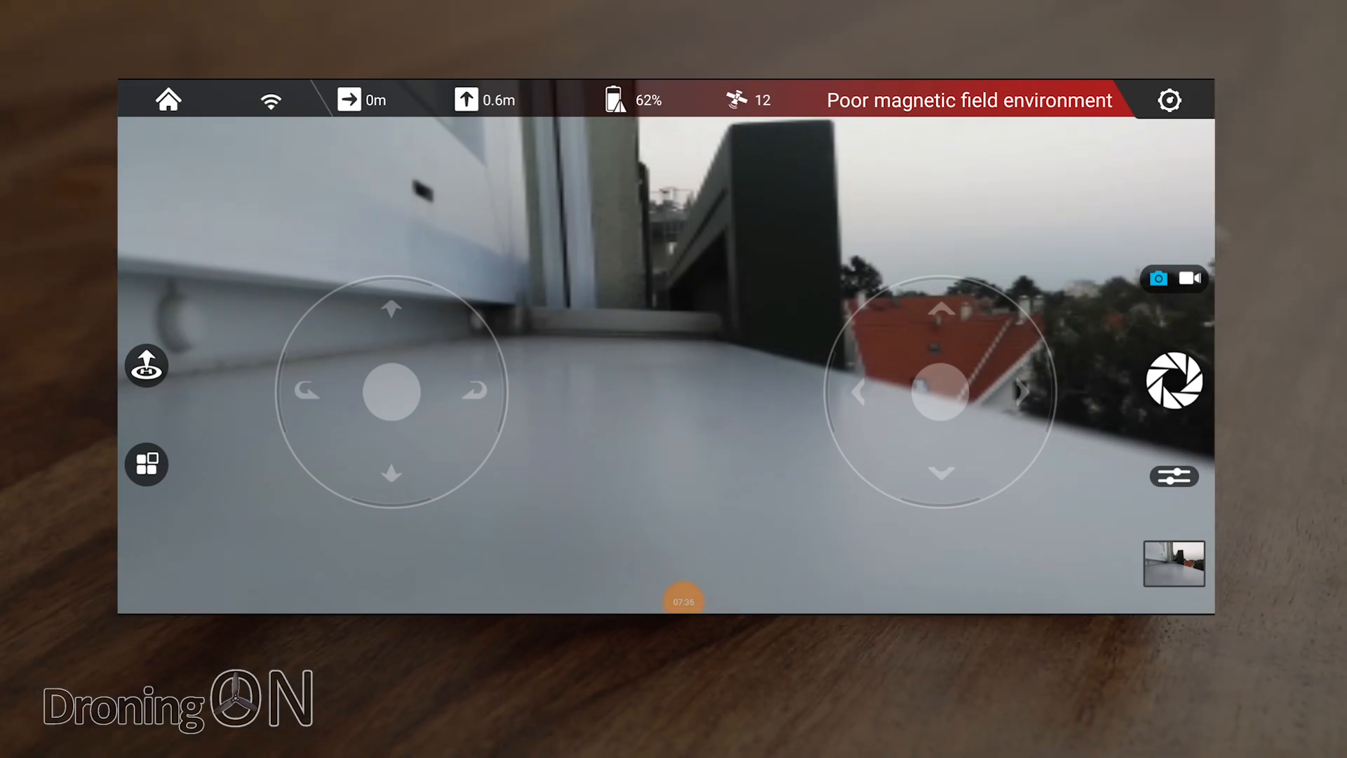
Show the smart flight modes menu with Short video, Orbit, Target tracking and Return home.
{"action": "left_click", "coordinate": [146, 464]}
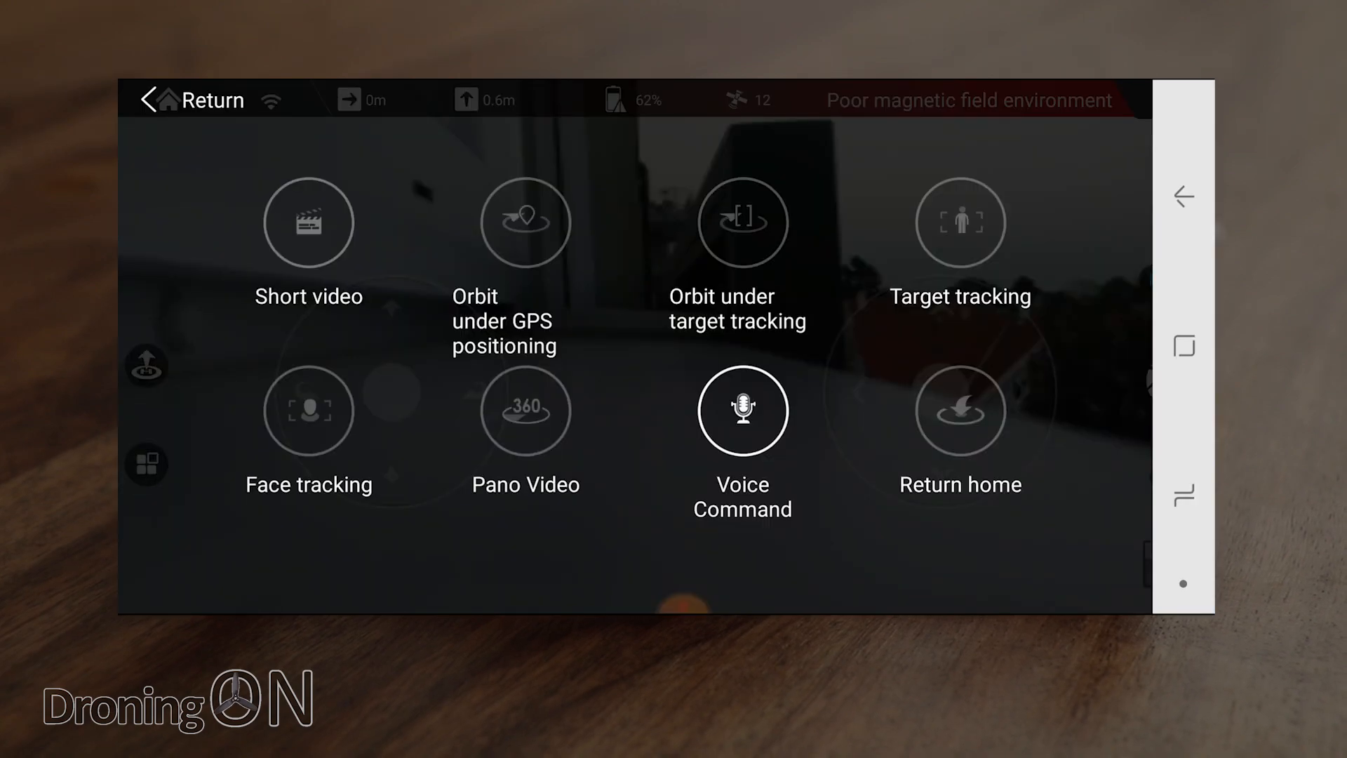
Browse the first row of smart flight modes such as Short video, Orbit and Target tracking.
{"action": "left_click", "coordinate": [309, 223]}
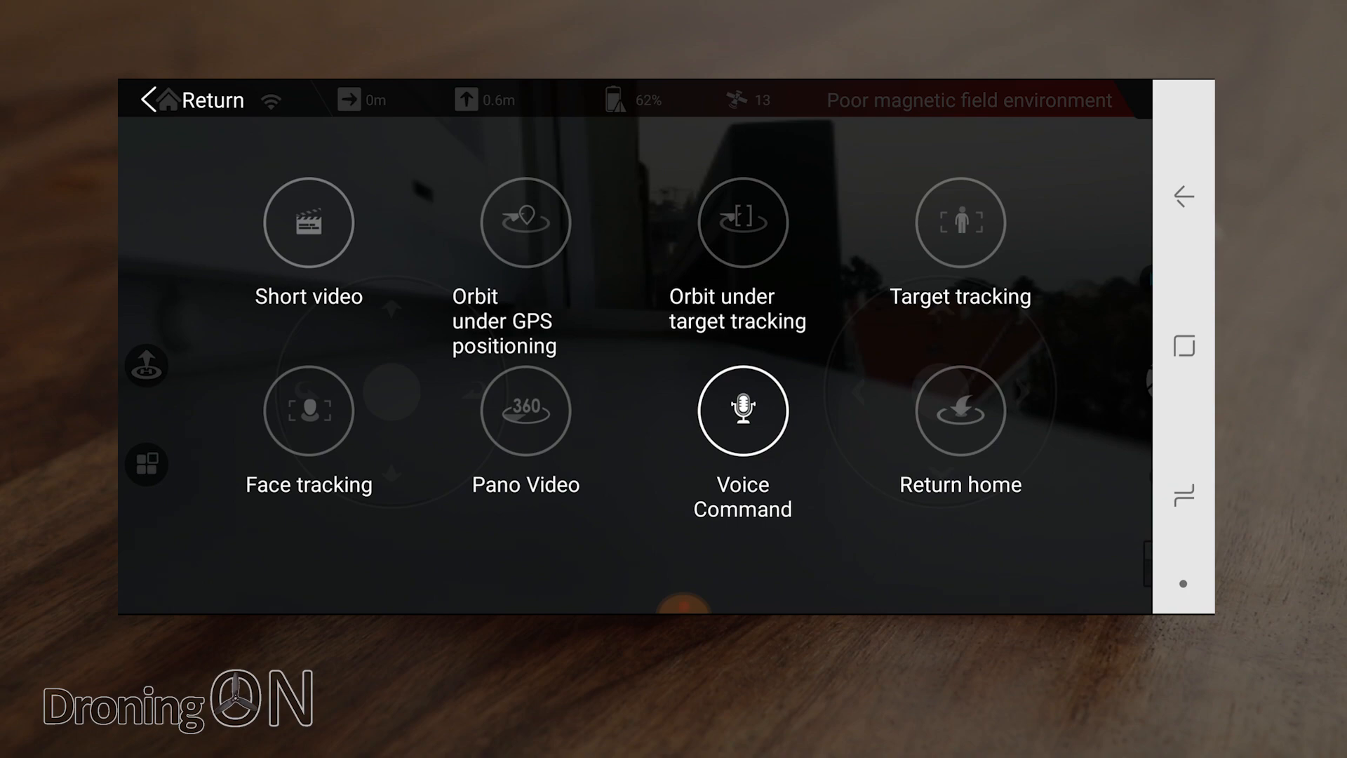
{"action": "left_click", "coordinate": [308, 224]}
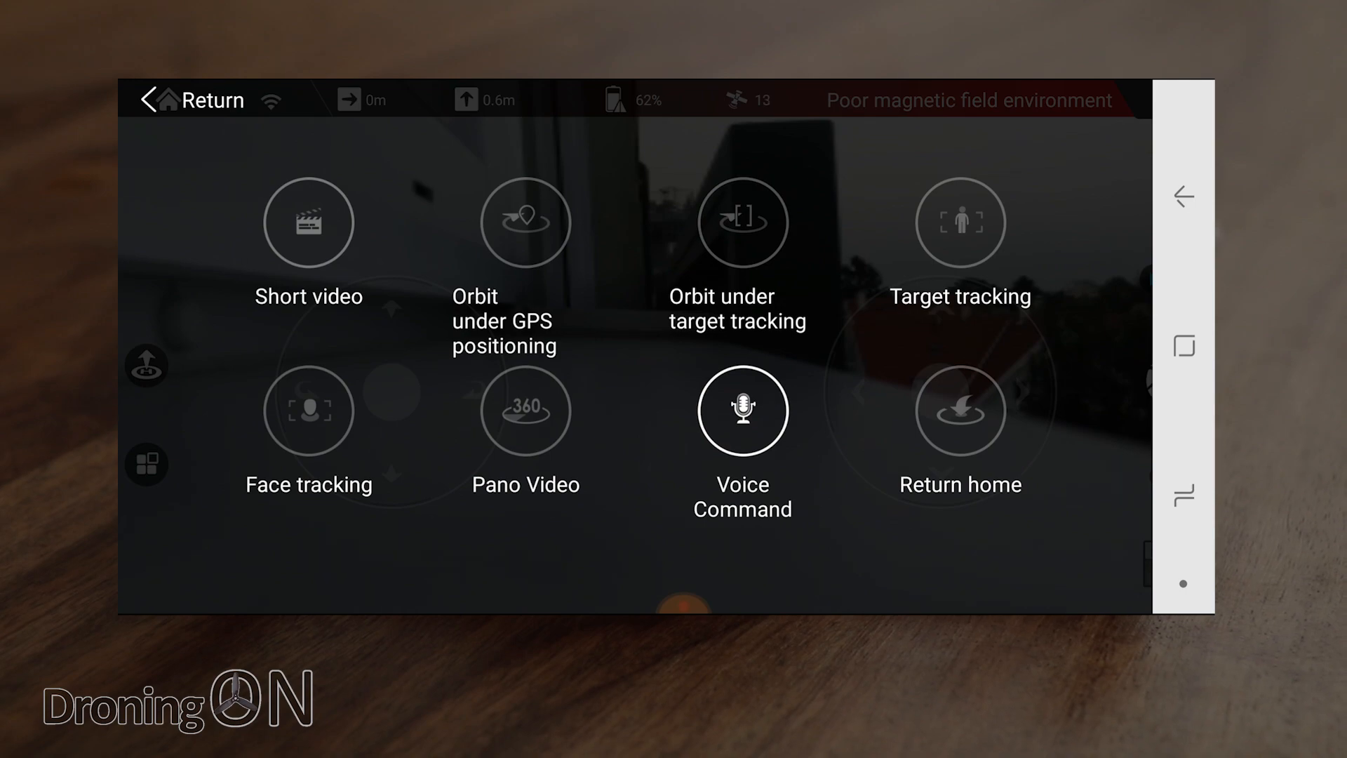
{"action": "left_click", "coordinate": [524, 223]}
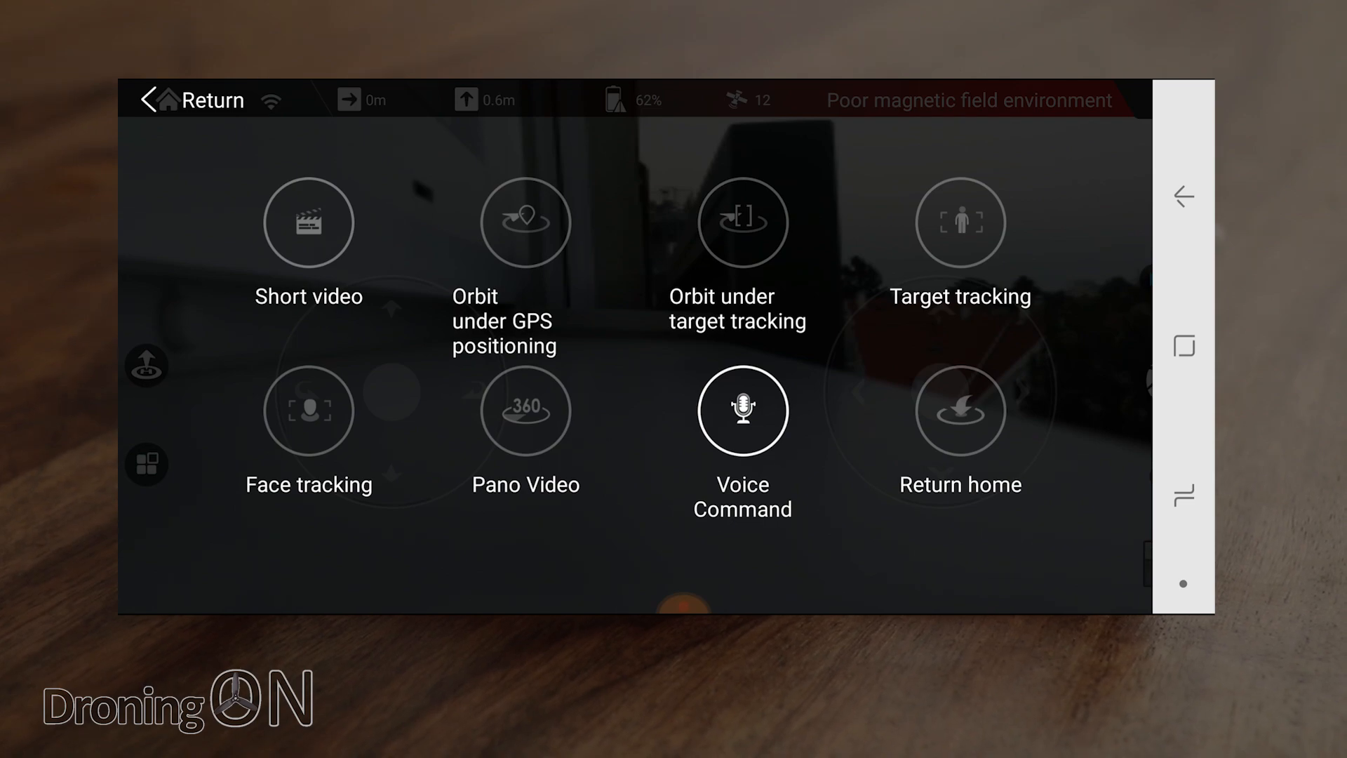
{"action": "left_click", "coordinate": [742, 223]}
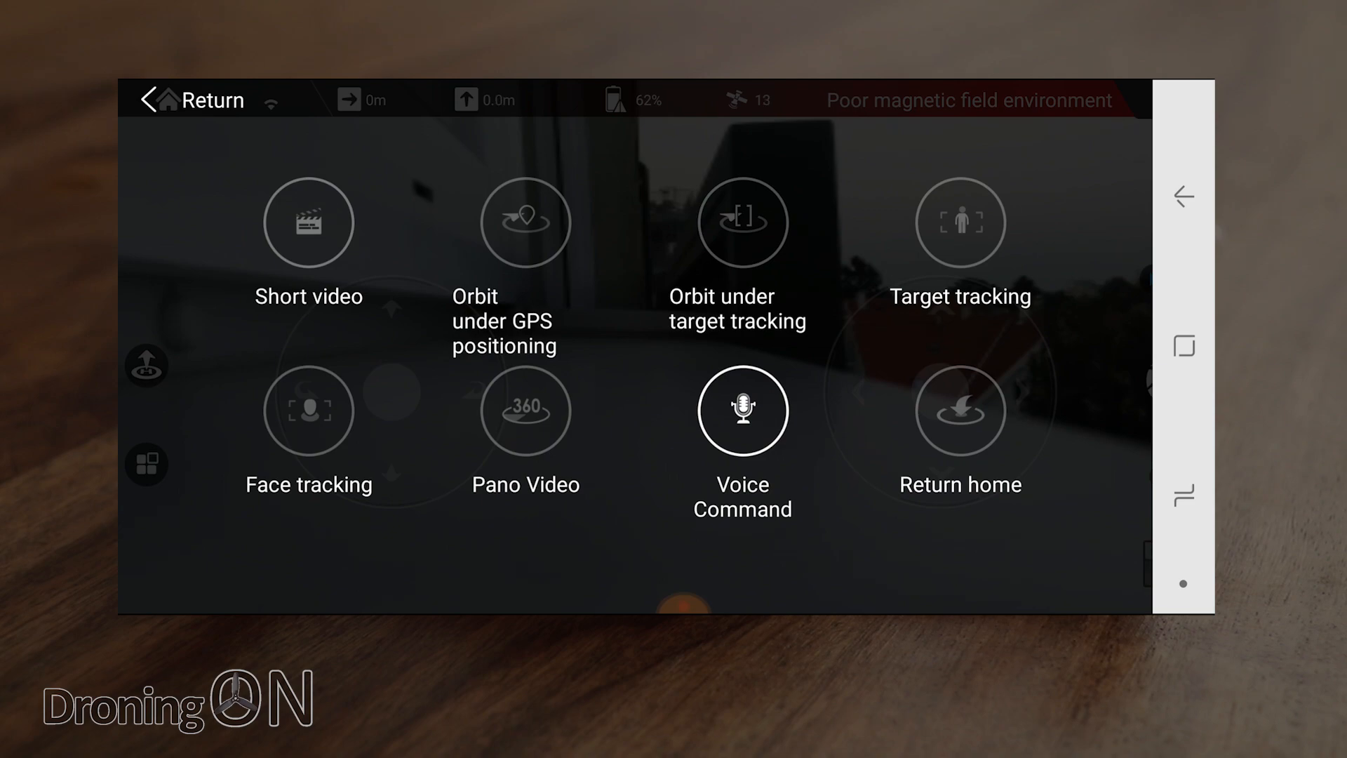
{"action": "left_click", "coordinate": [959, 223]}
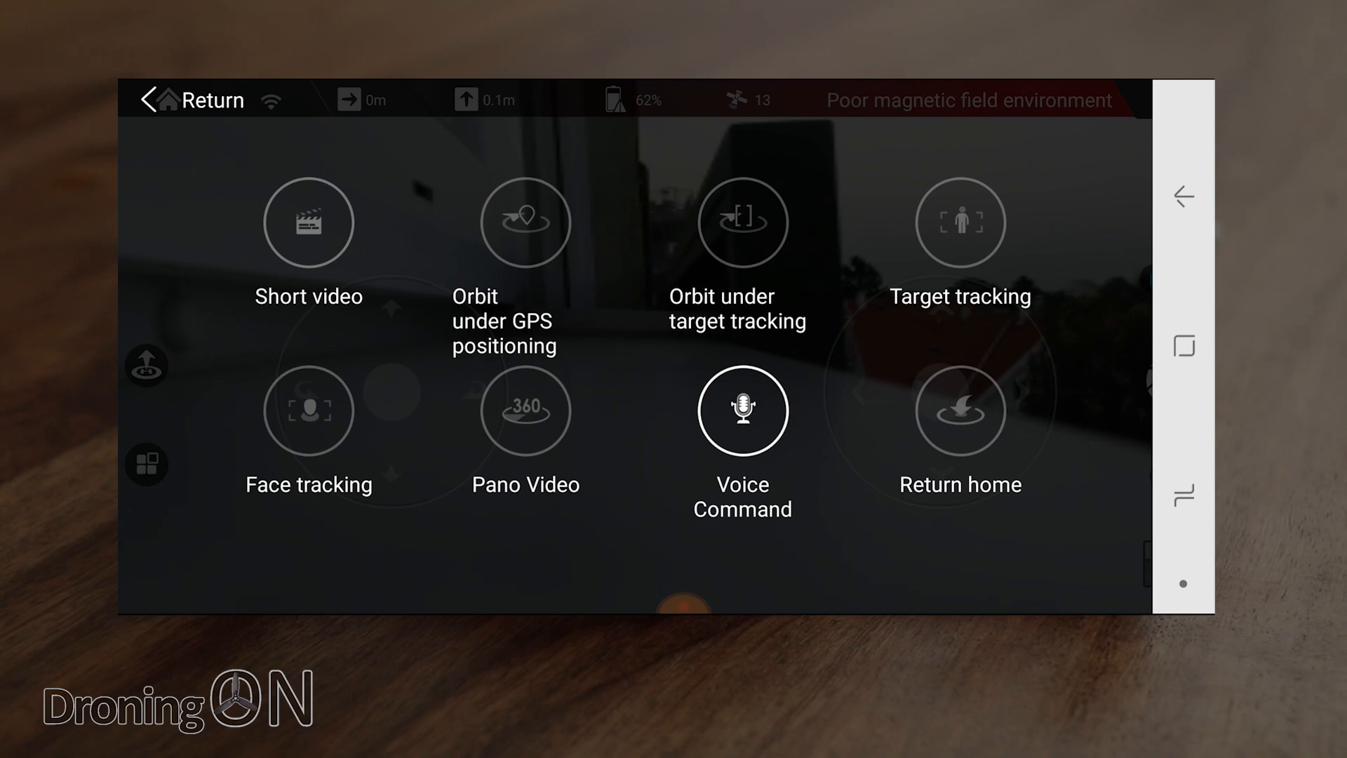
Browse the second row including Voice Command, then Return to the live camera view.
{"action": "left_click", "coordinate": [309, 411]}
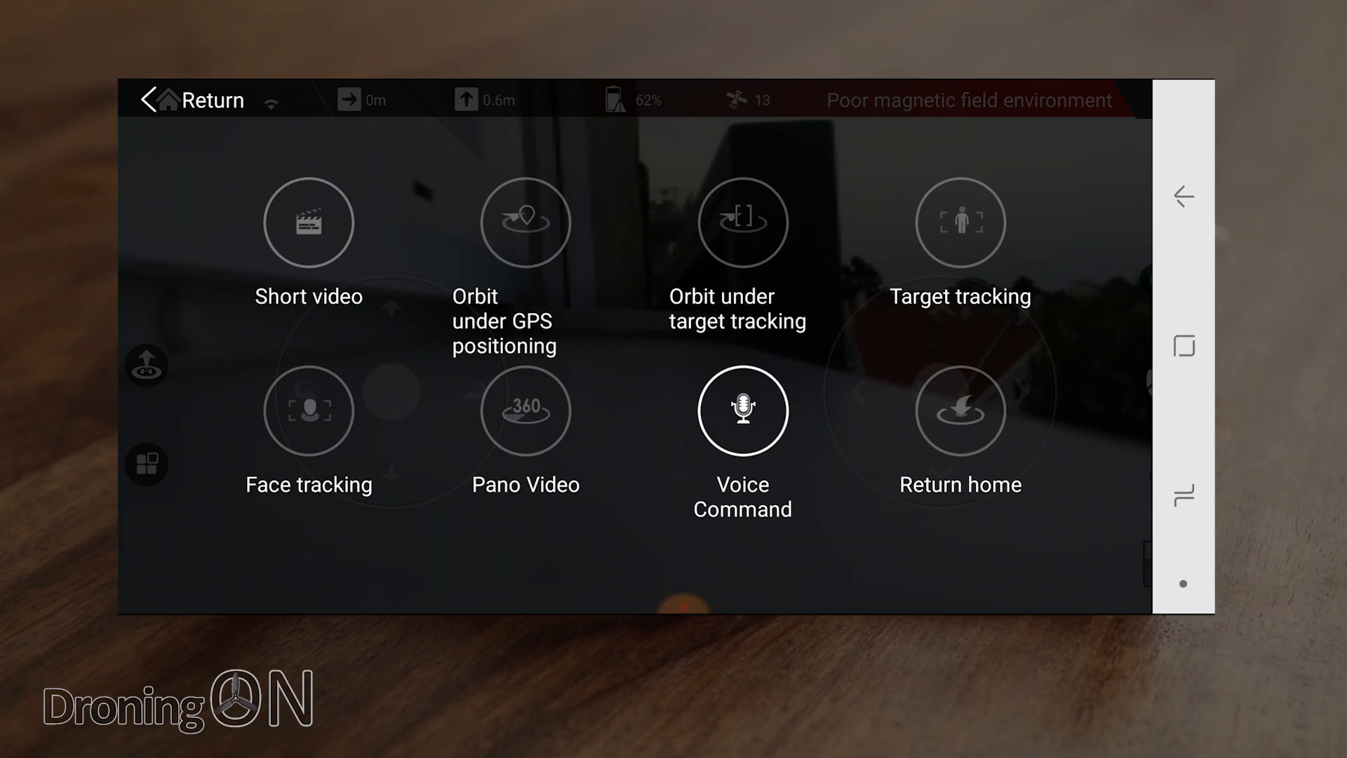
{"action": "left_click", "coordinate": [525, 410]}
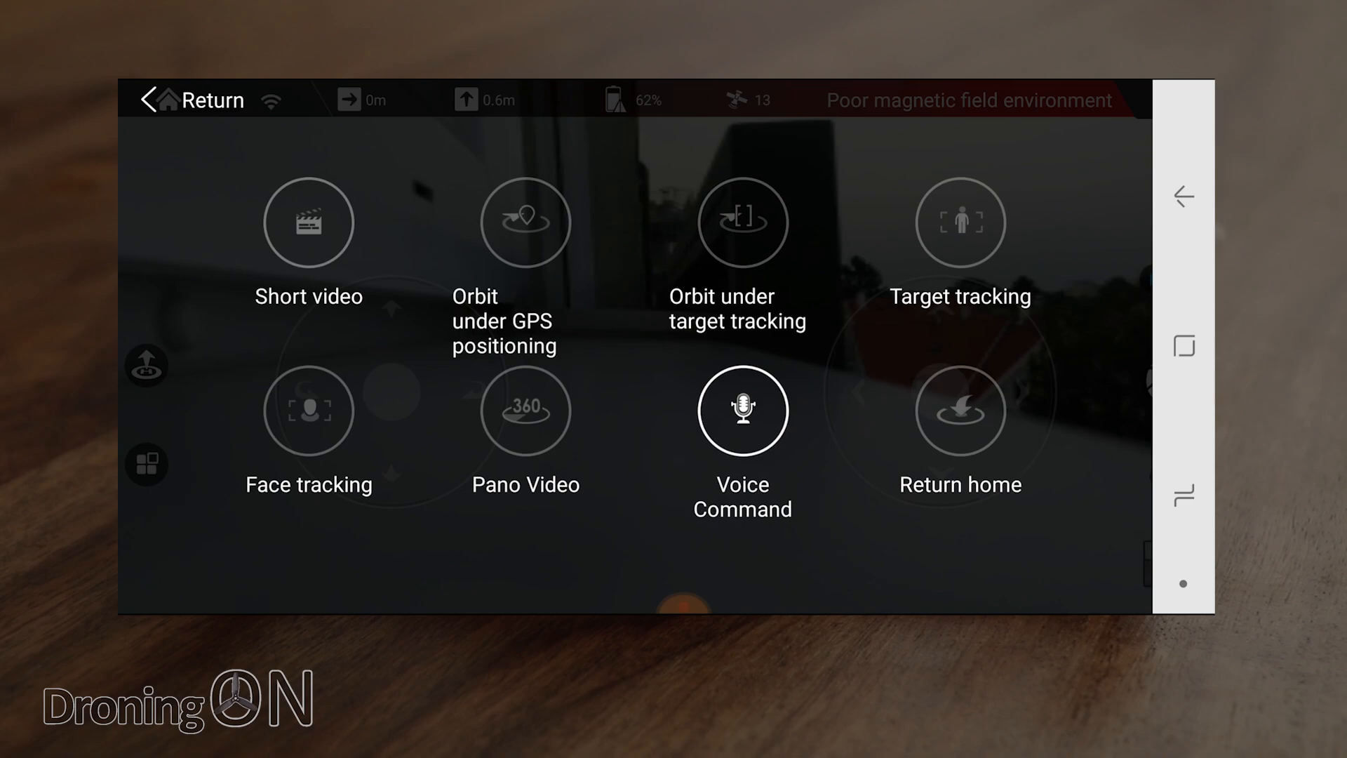
{"action": "left_click", "coordinate": [741, 410]}
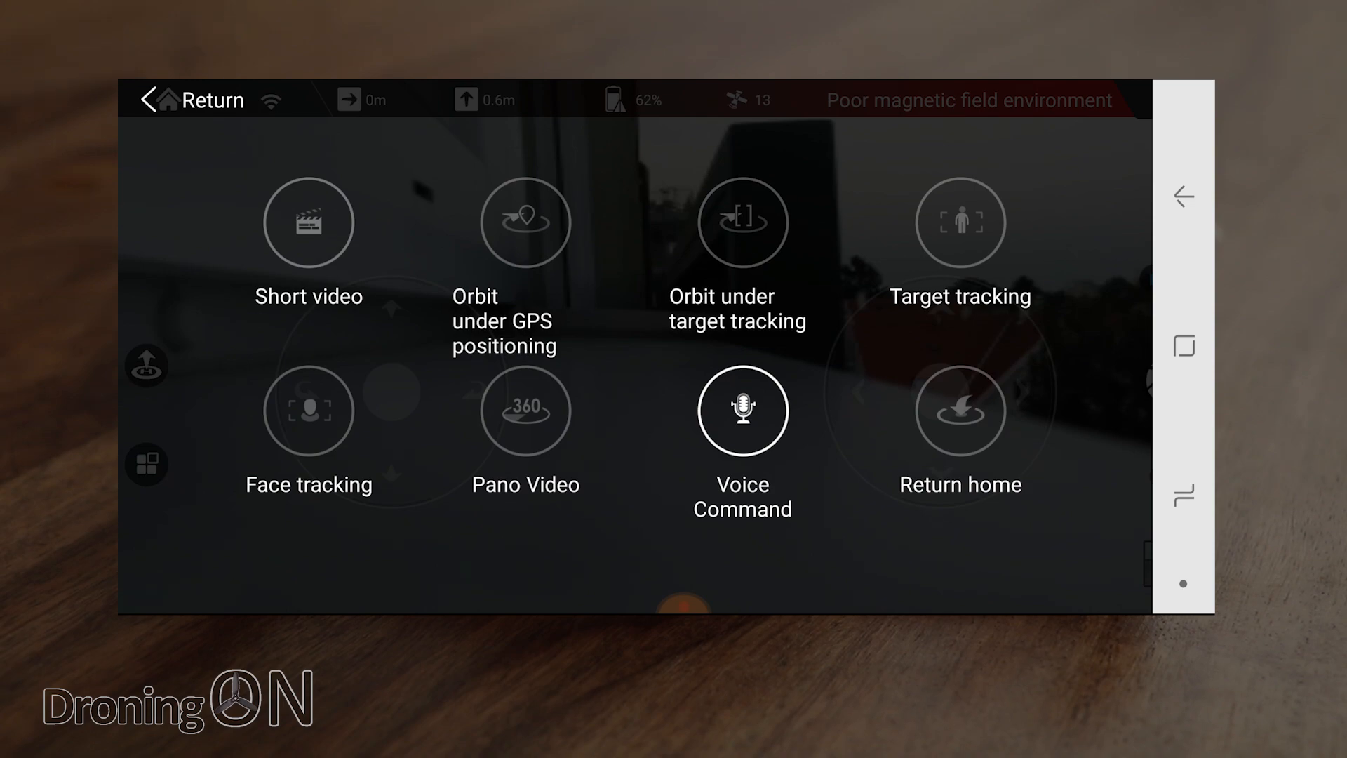
{"action": "left_click", "coordinate": [959, 409]}
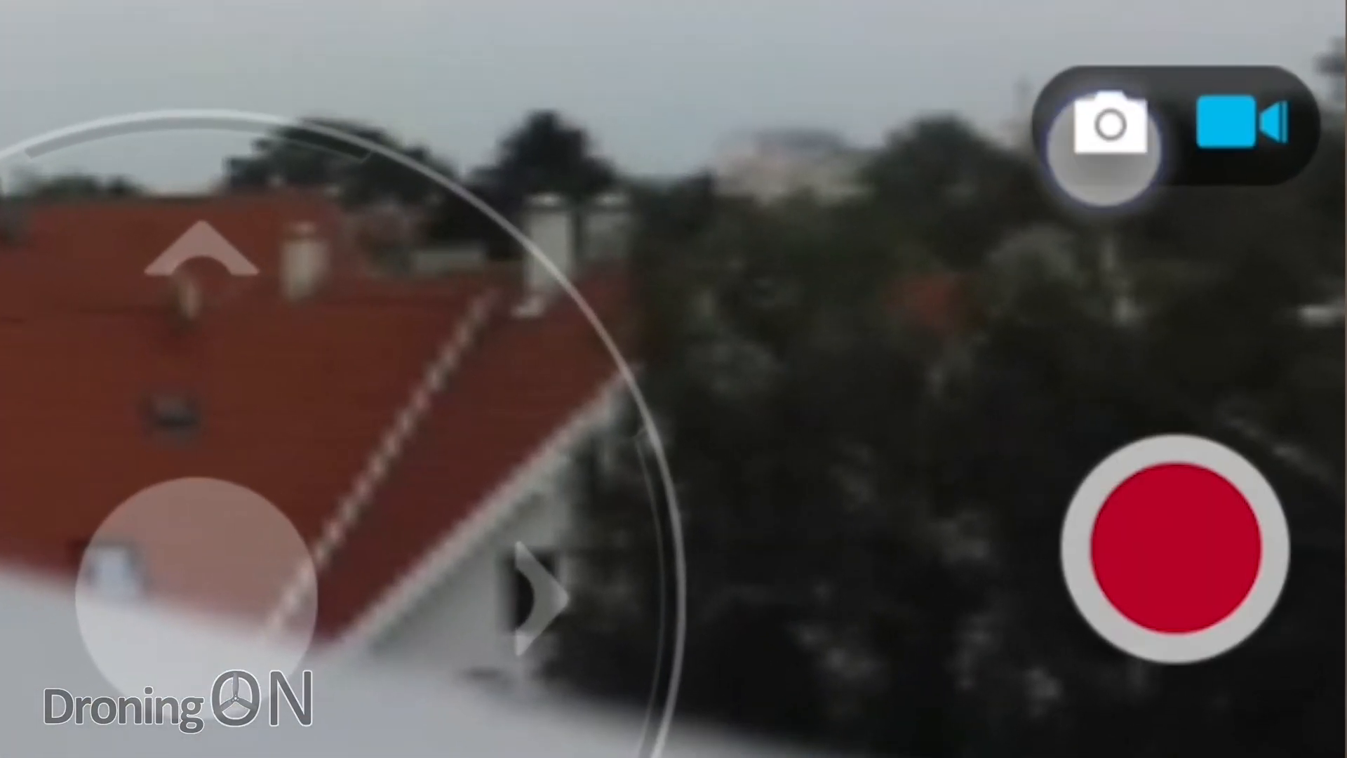
Switch the camera to photo mode and browse down the Photo gallery.
{"action": "left_click", "coordinate": [1107, 123]}
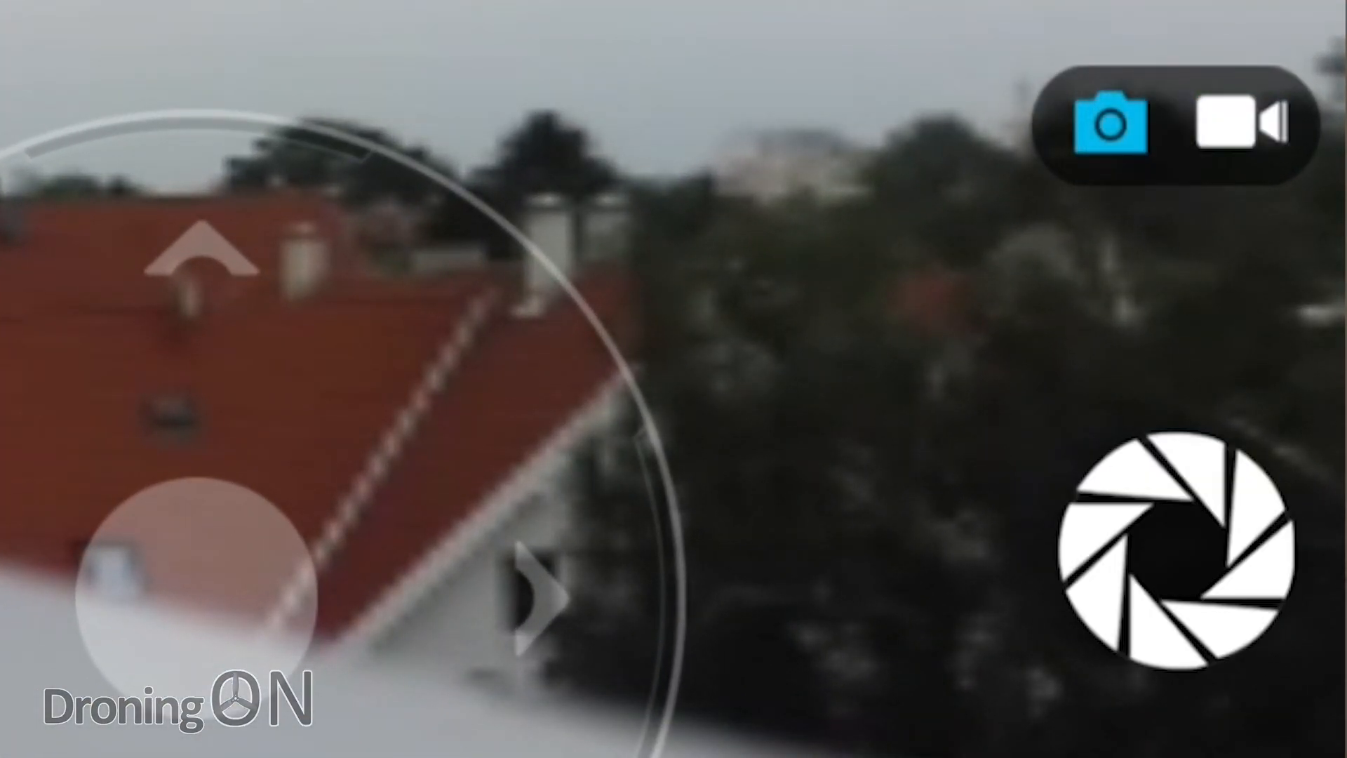
{"action": "left_click", "coordinate": [1247, 121]}
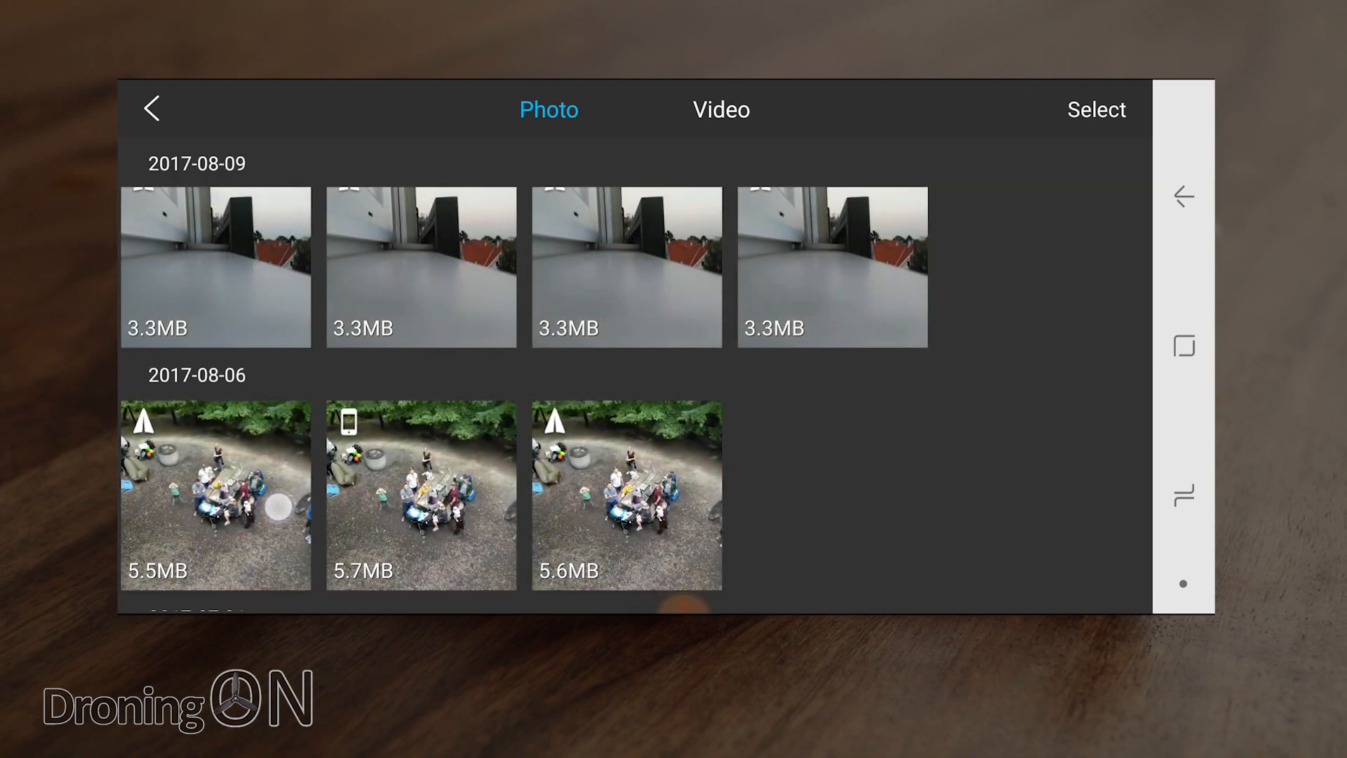
{"action": "scroll", "scroll_direction": "down", "scroll_amount": 3}
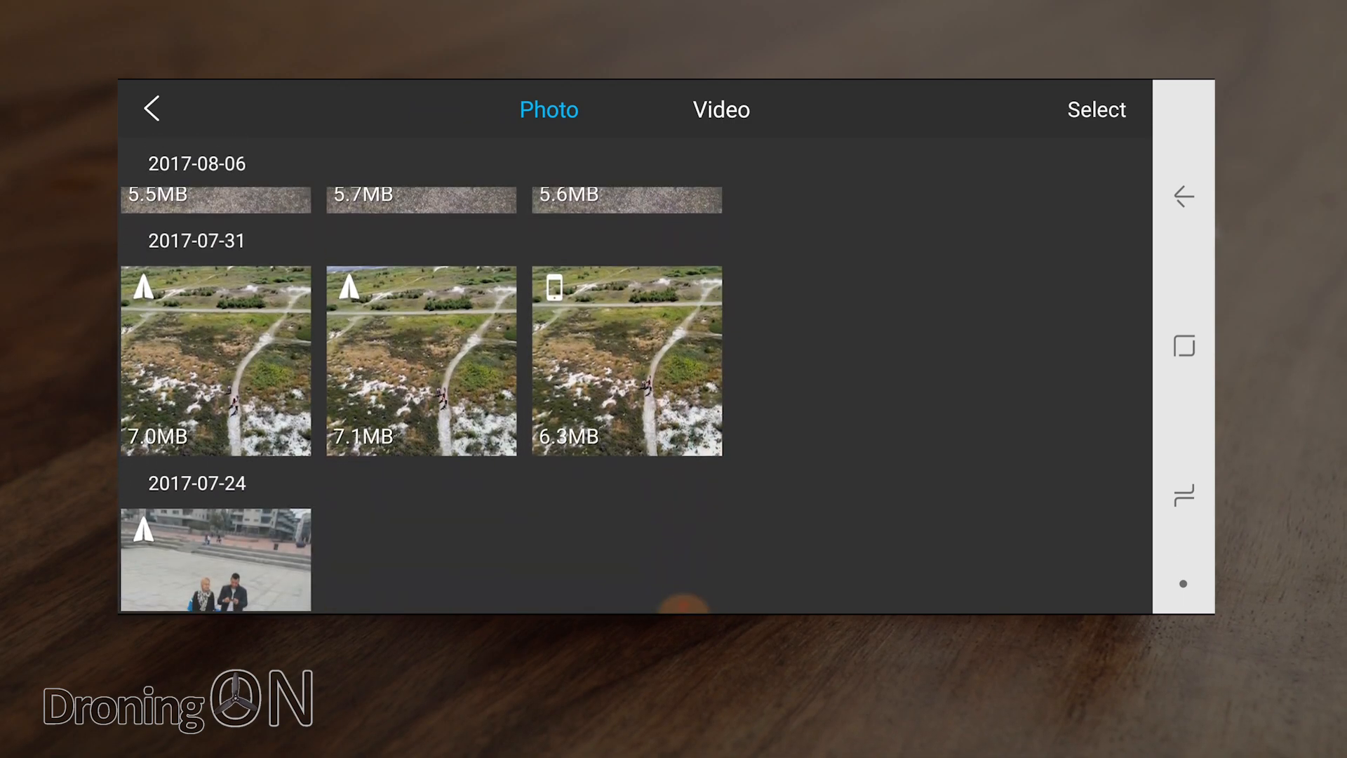
{"action": "scroll", "scroll_direction": "down", "scroll_amount": 3}
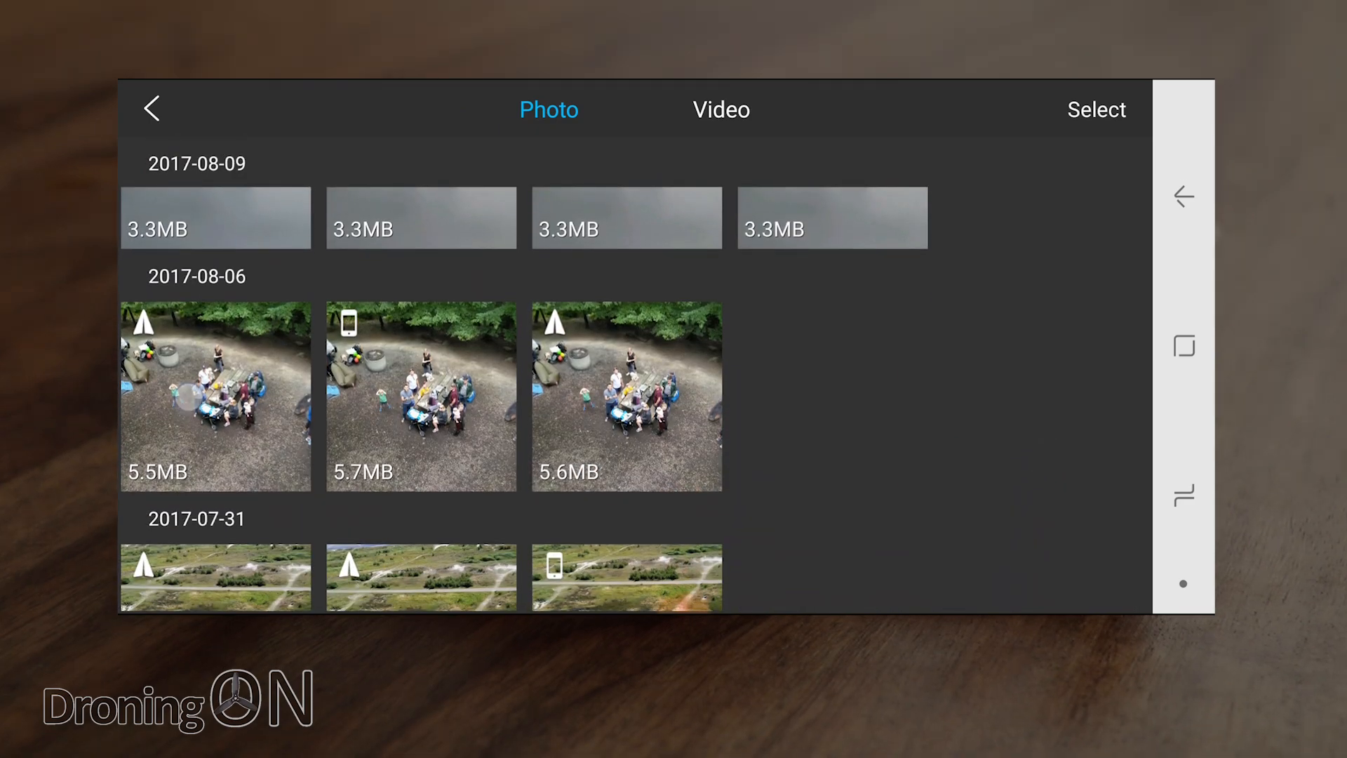
View an aerial shot of people on a path full-screen, then return to the flight view.
{"action": "left_click", "coordinate": [216, 396]}
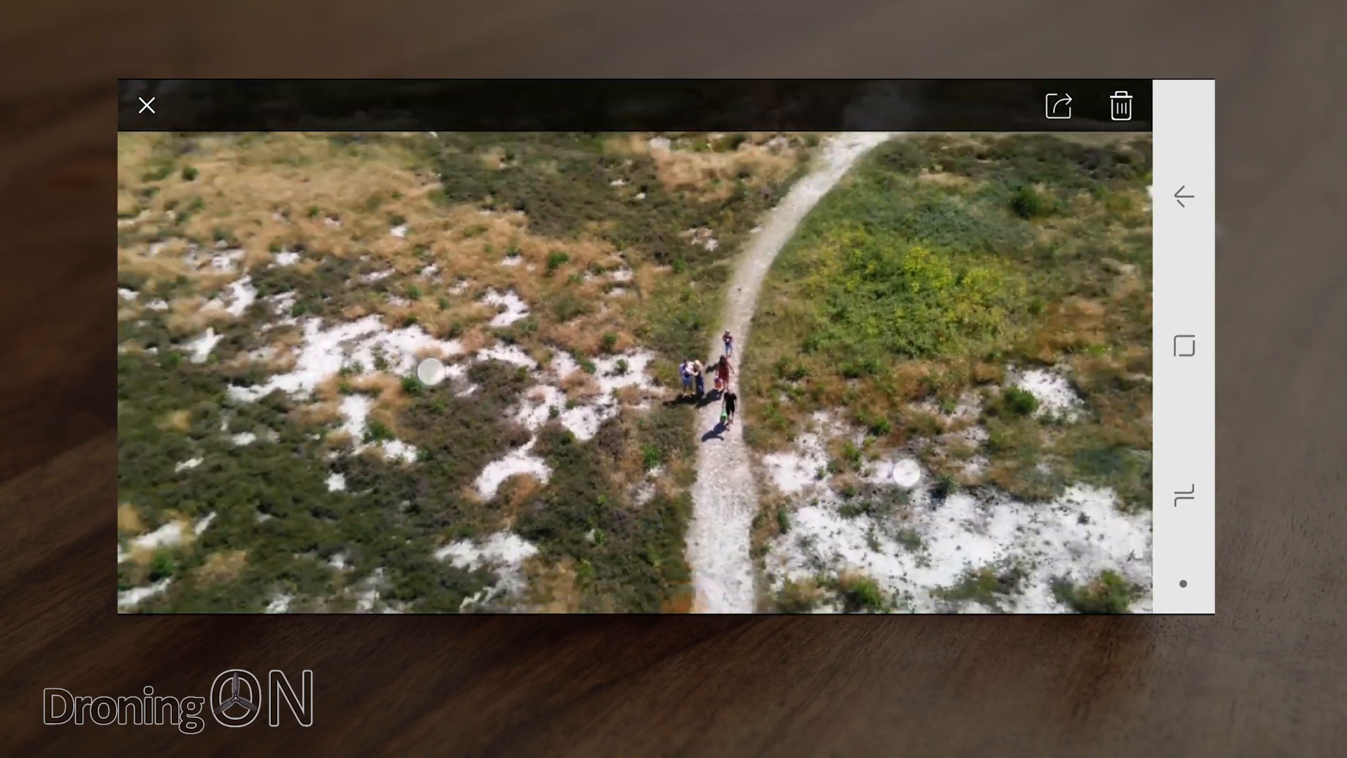
{"action": "left_click", "coordinate": [146, 106]}
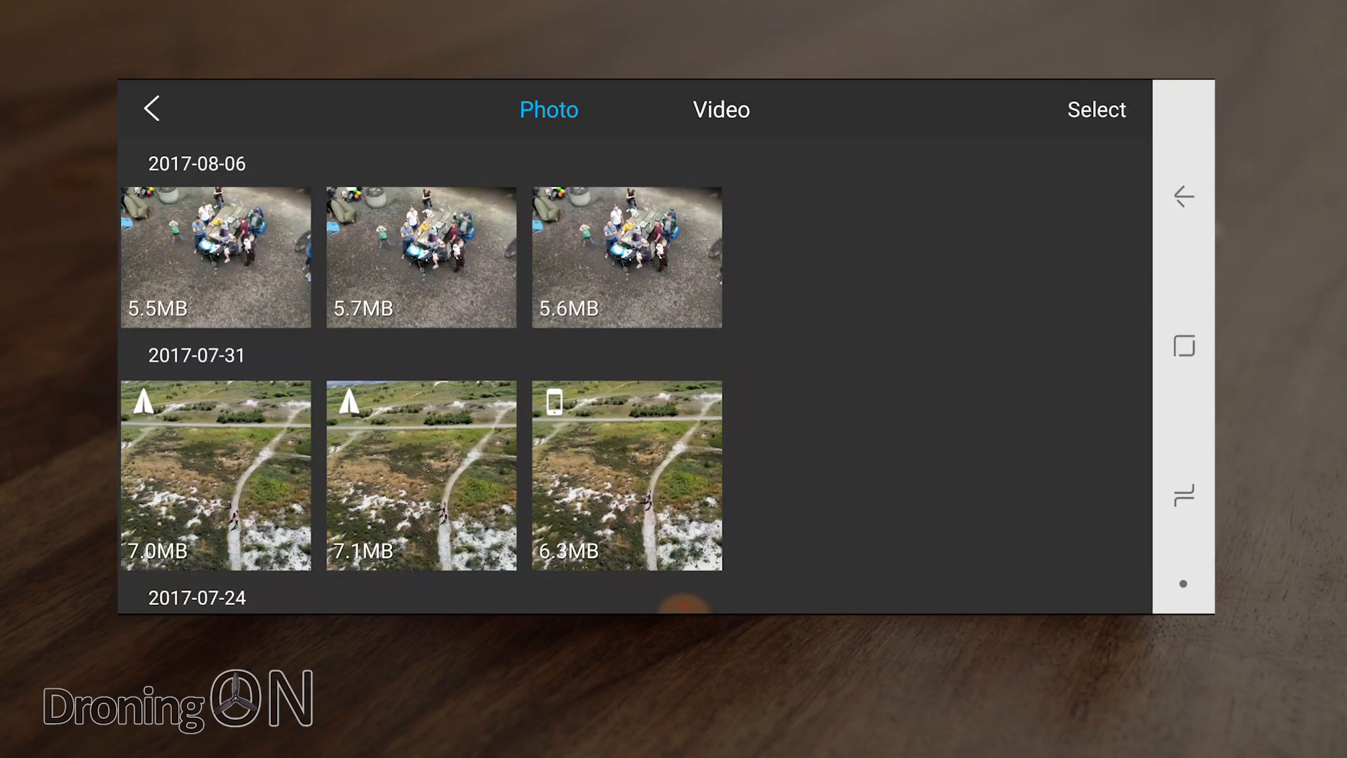
{"action": "left_click", "coordinate": [151, 108]}
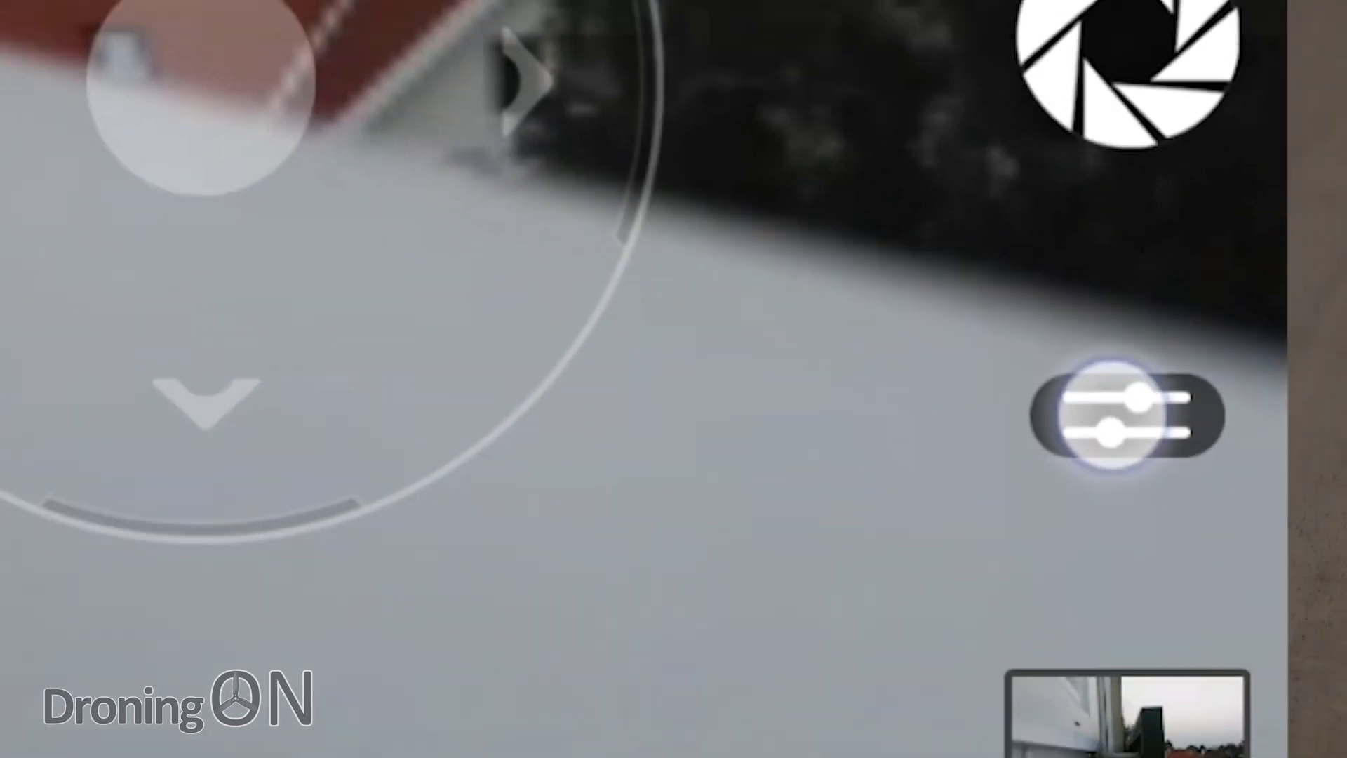
{"action": "left_click", "coordinate": [1124, 416]}
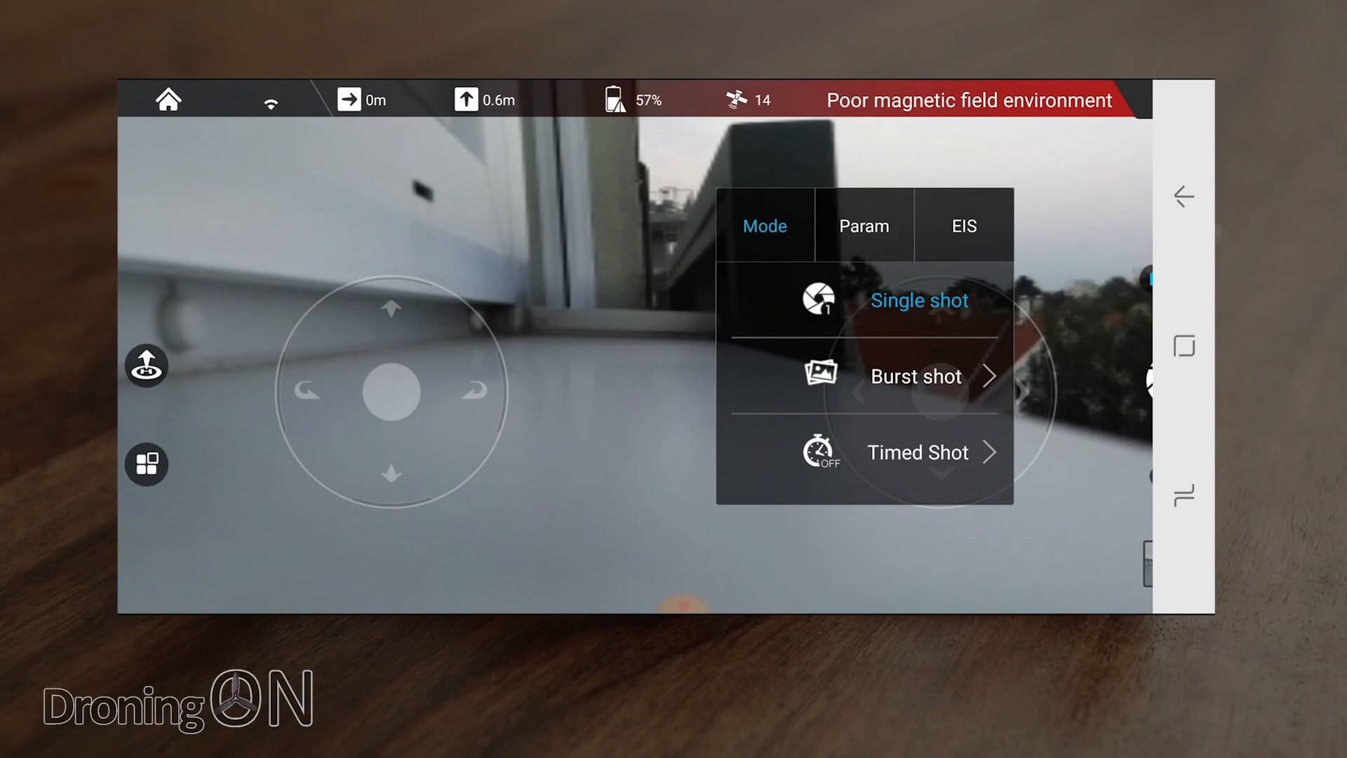
{"action": "left_click", "coordinate": [862, 225]}
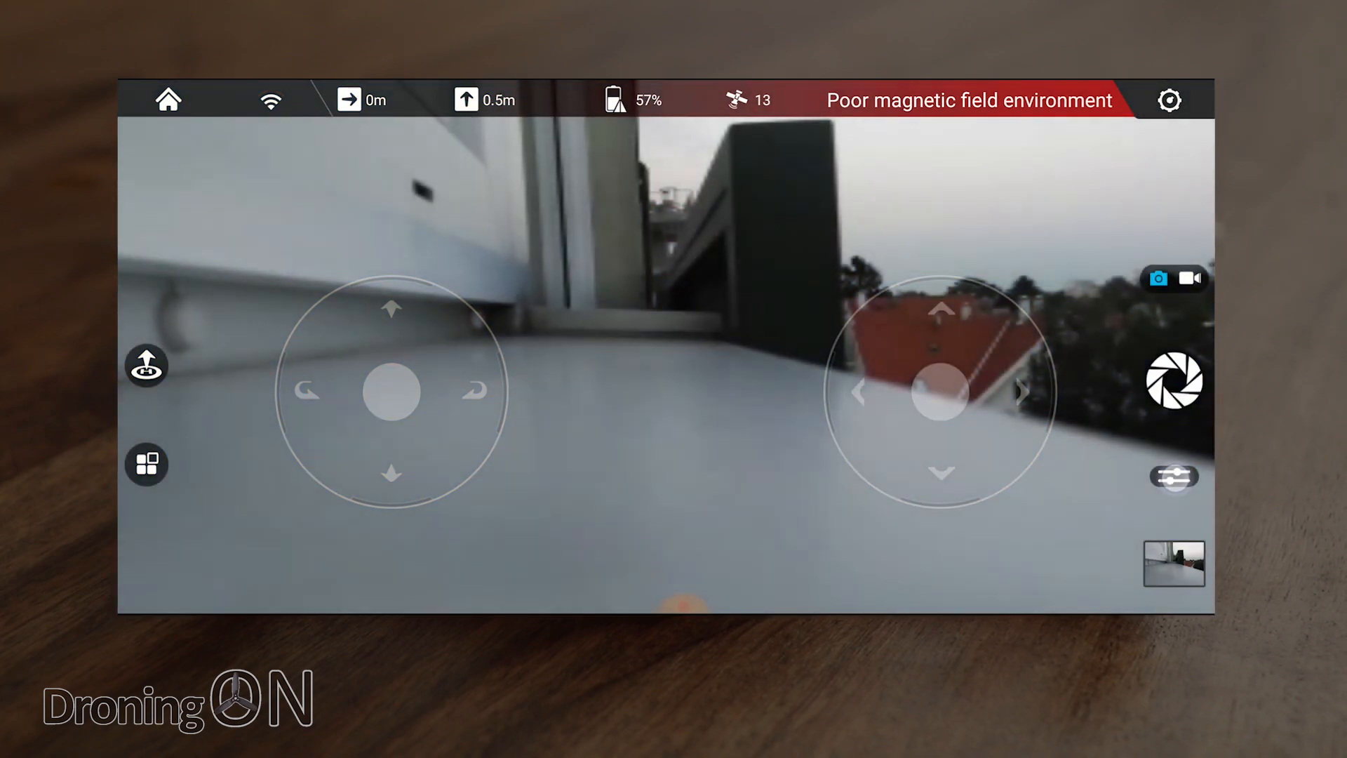
{"action": "left_click", "coordinate": [1170, 101]}
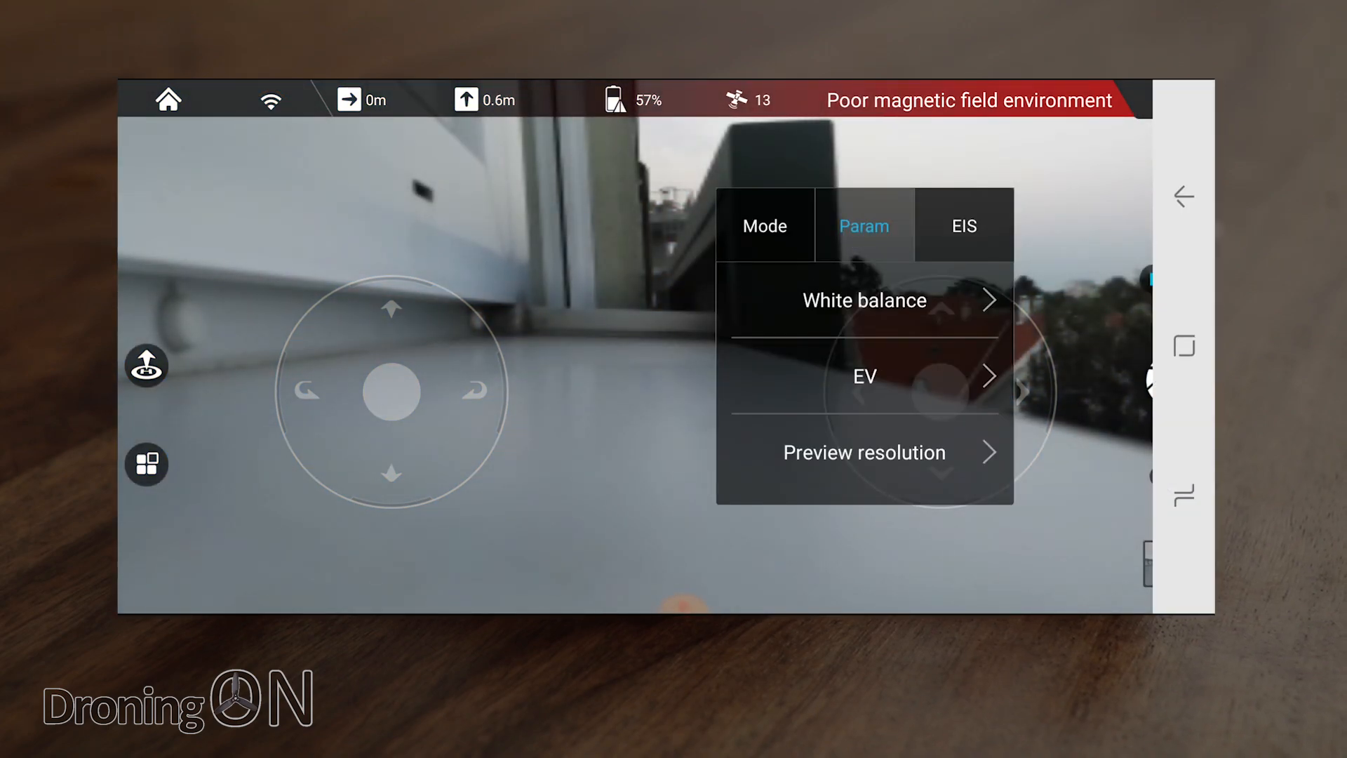
{"action": "left_click", "coordinate": [863, 376]}
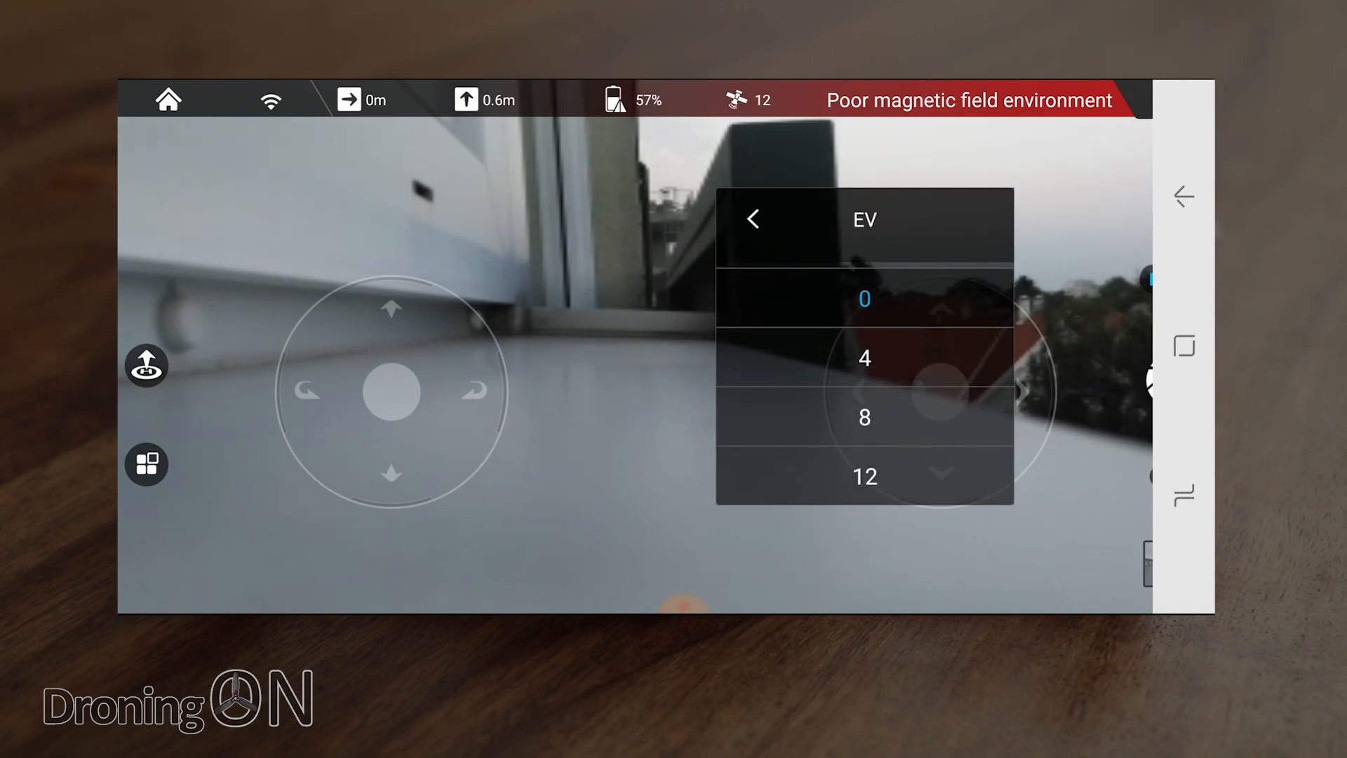
{"action": "left_click", "coordinate": [752, 219]}
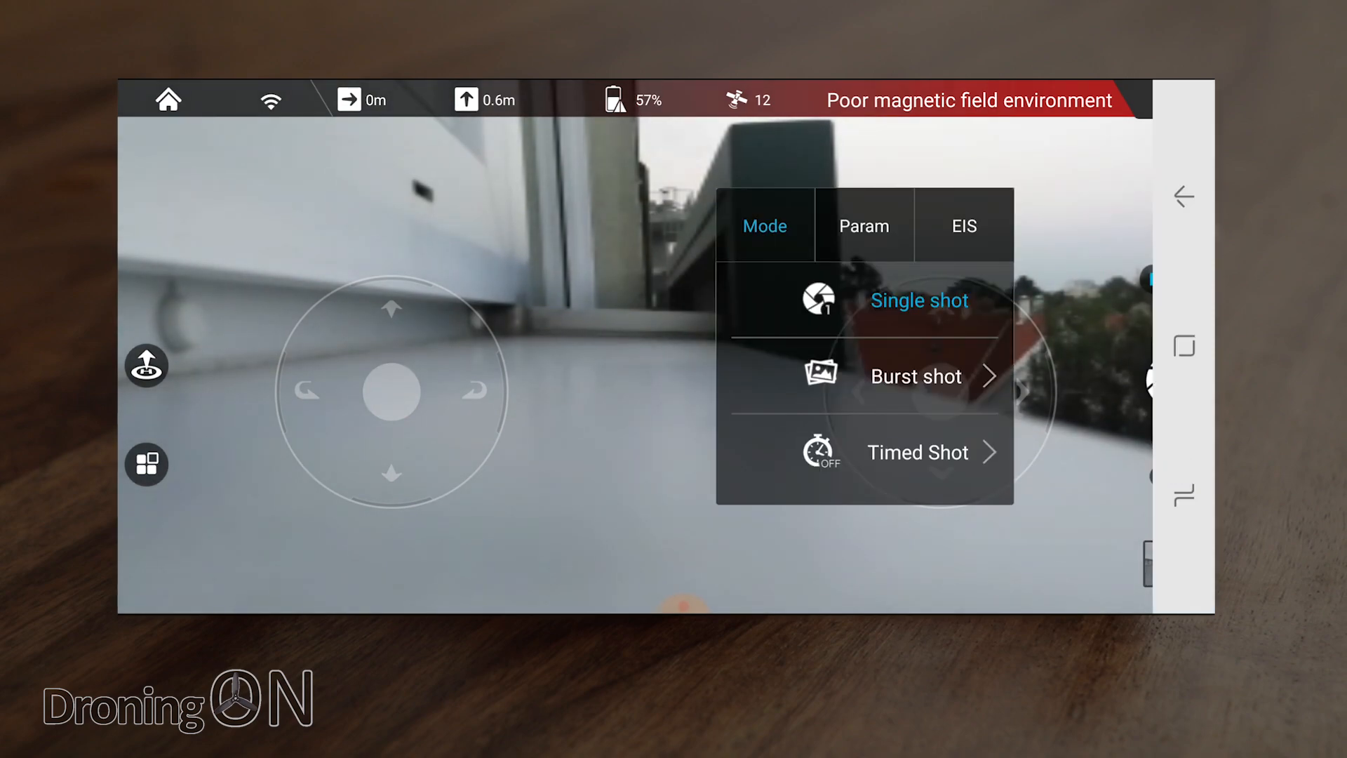
{"action": "left_click", "coordinate": [863, 224]}
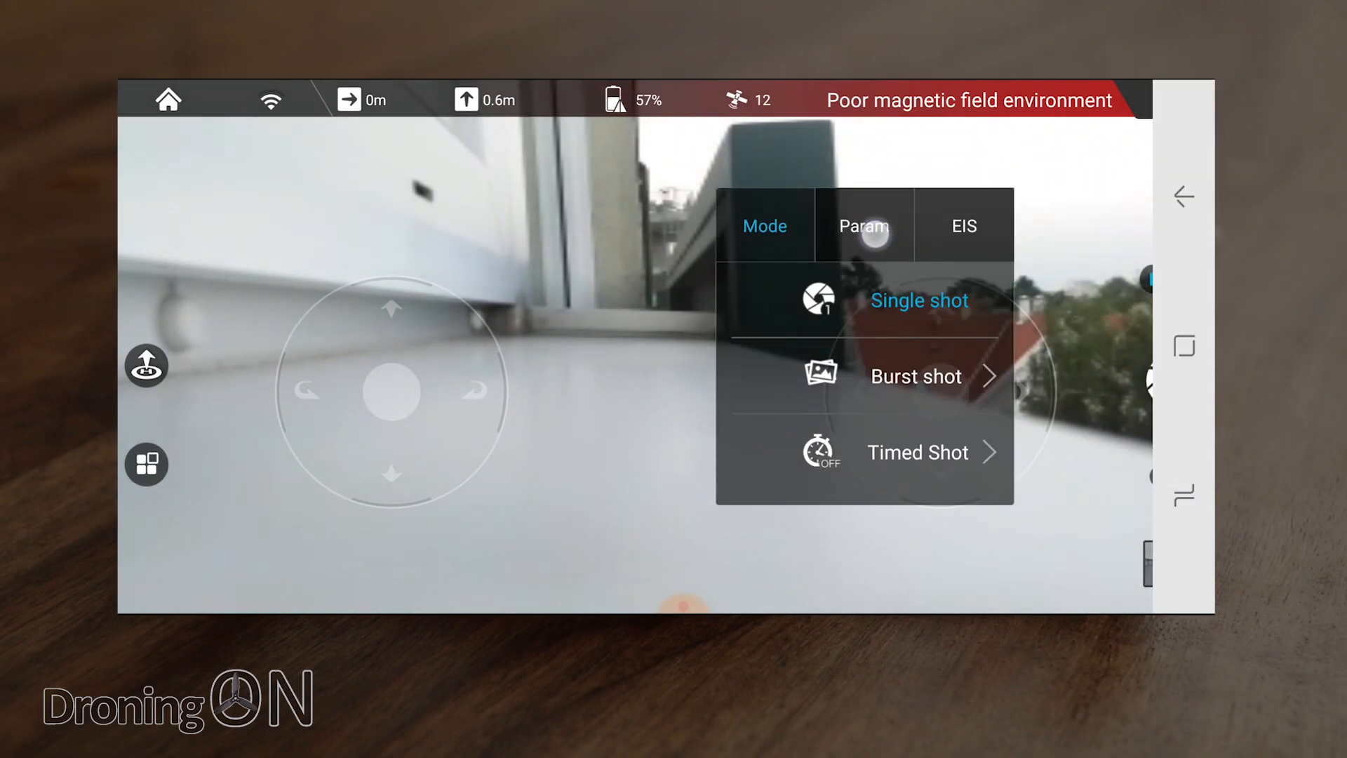
{"action": "left_click", "coordinate": [863, 224]}
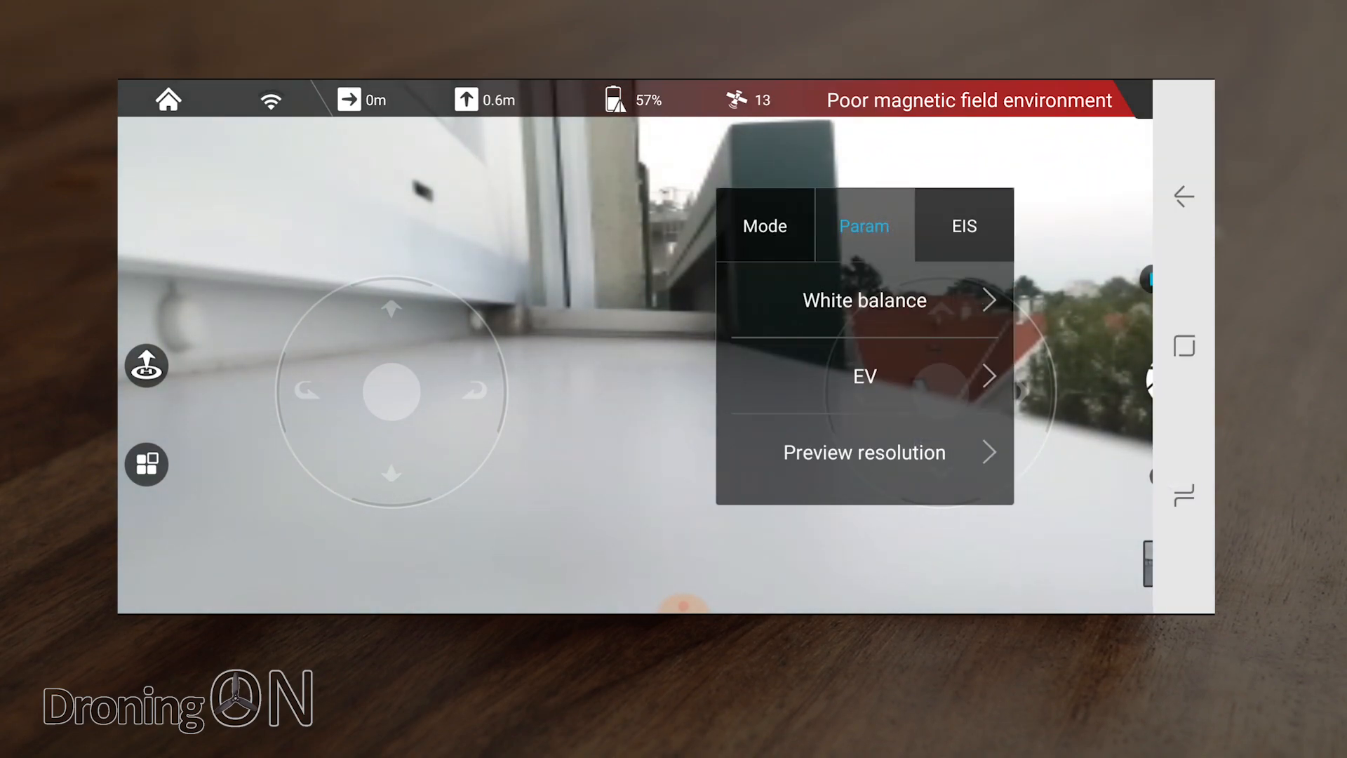
{"action": "left_click", "coordinate": [863, 451]}
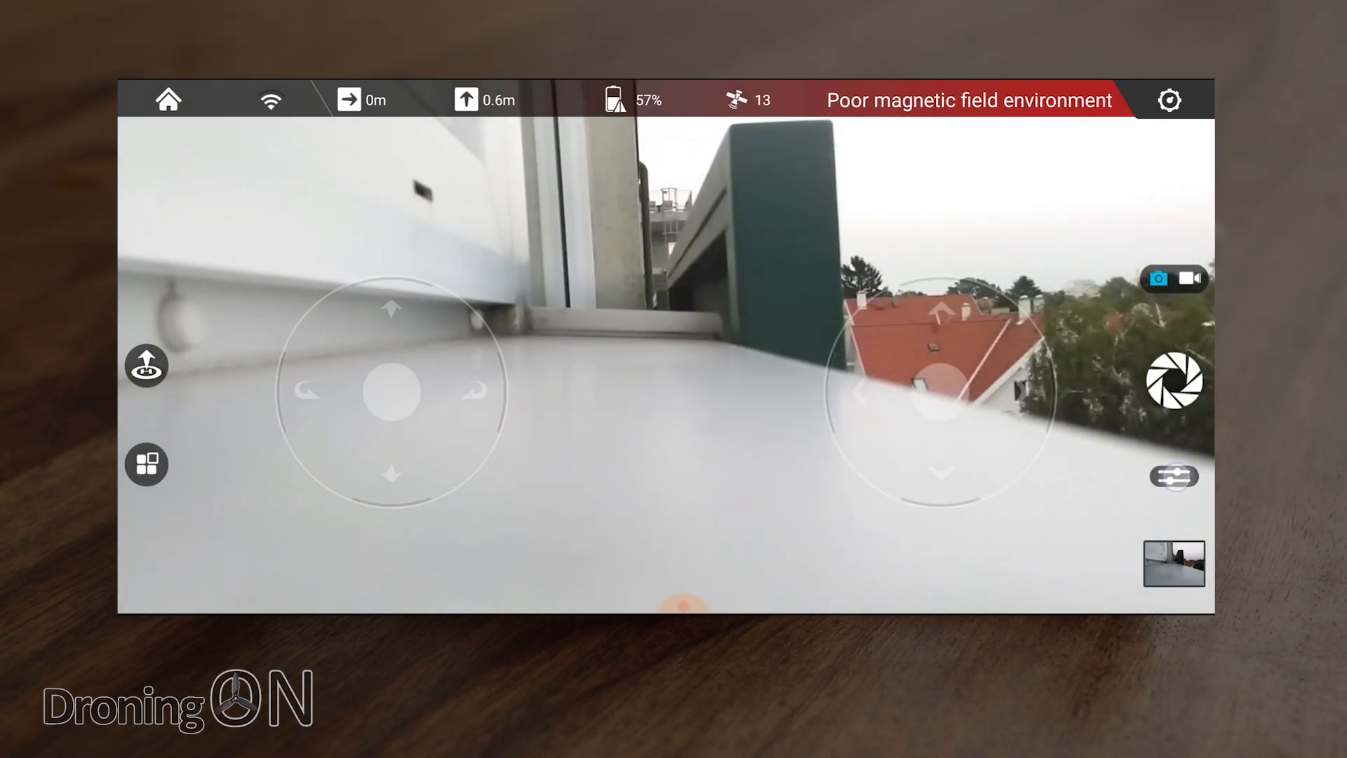
{"action": "left_click", "coordinate": [1169, 101]}
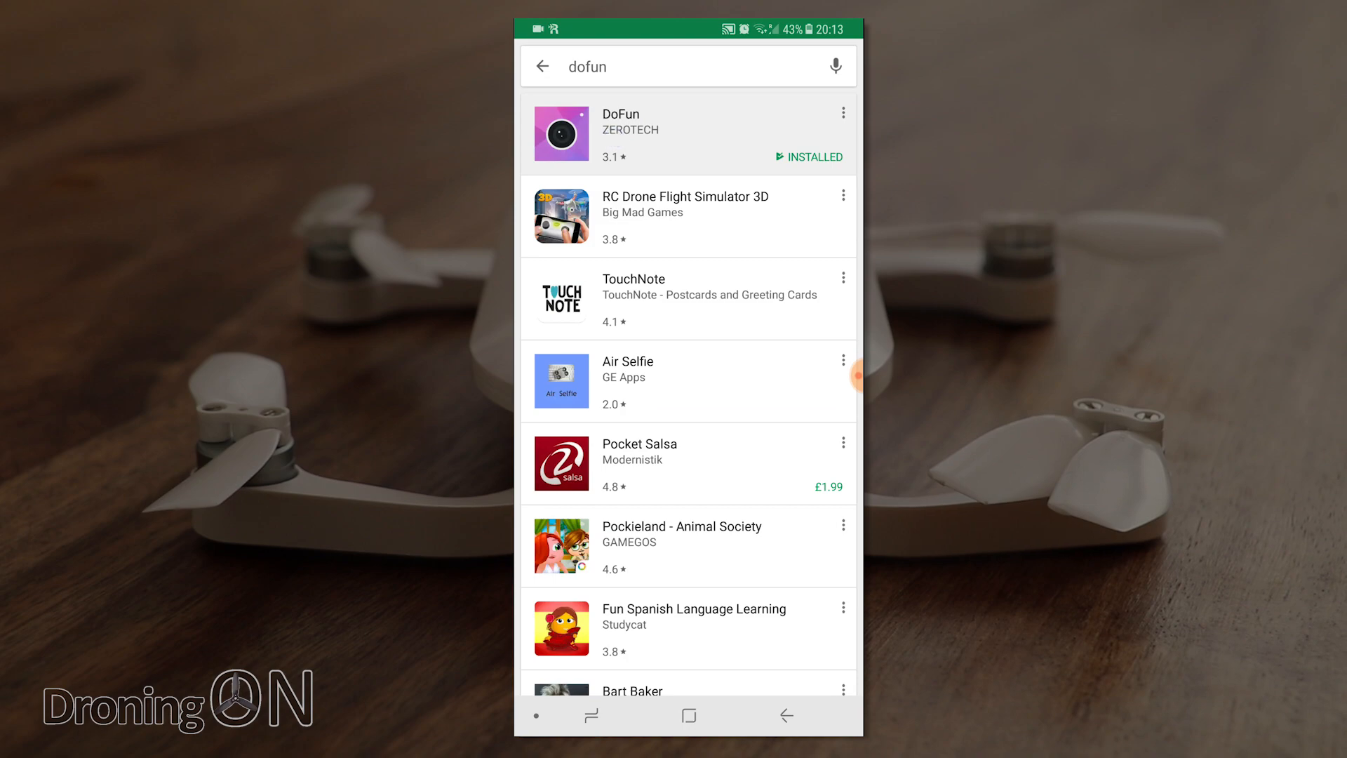
Show the DoFun listing's details: version 2.2.1, updated 6 Aug 2017, 10,000+ downloads.
{"action": "left_click", "coordinate": [644, 135]}
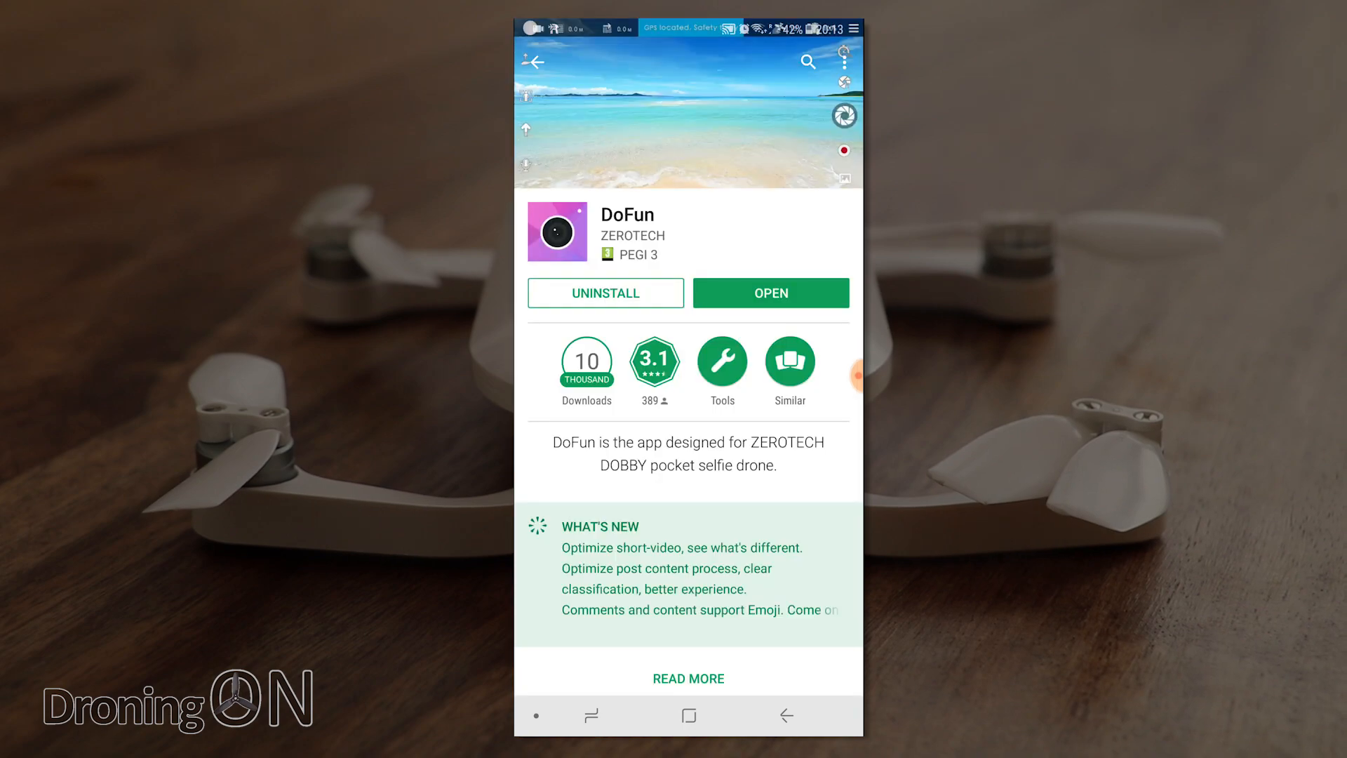
{"action": "scroll", "scroll_direction": "down", "scroll_amount": 3}
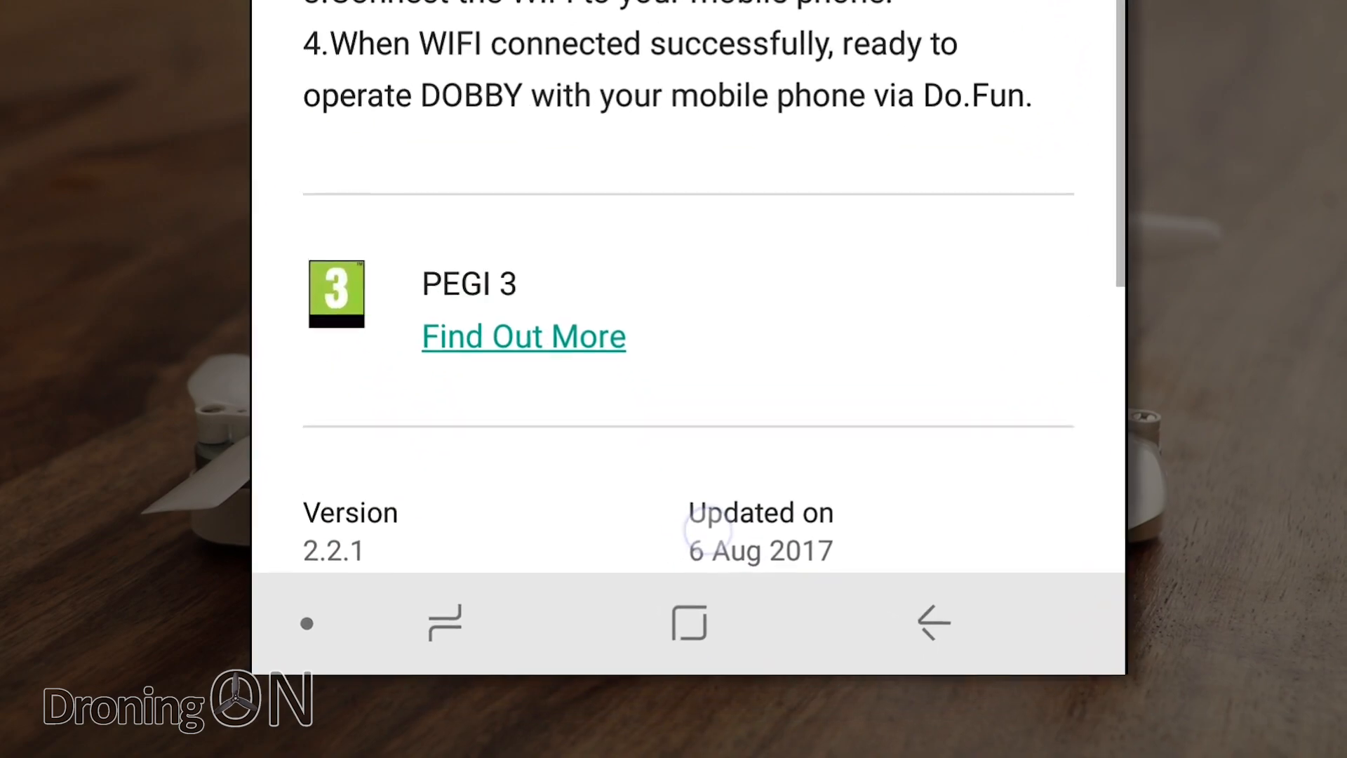
{"action": "scroll", "scroll_direction": "down", "scroll_amount": 3}
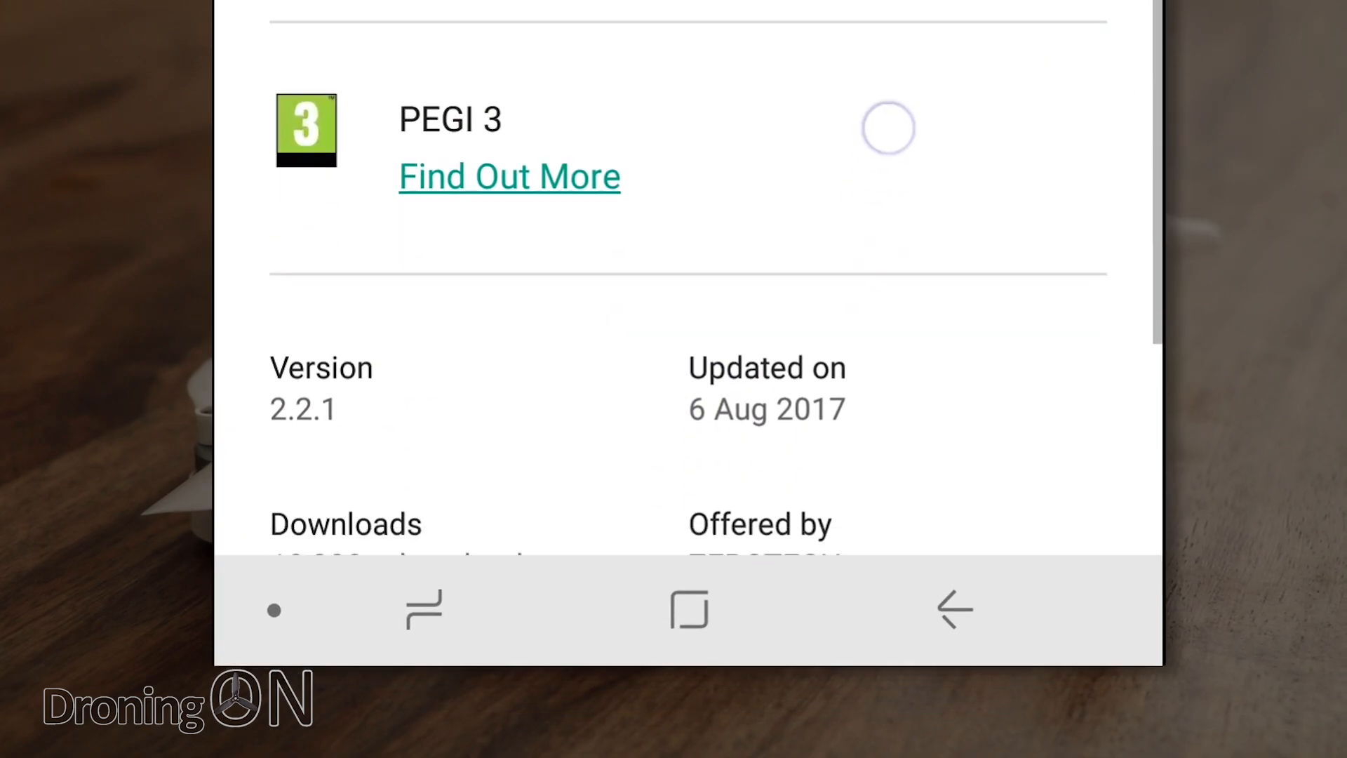
{"action": "scroll", "scroll_direction": "down", "scroll_amount": 3}
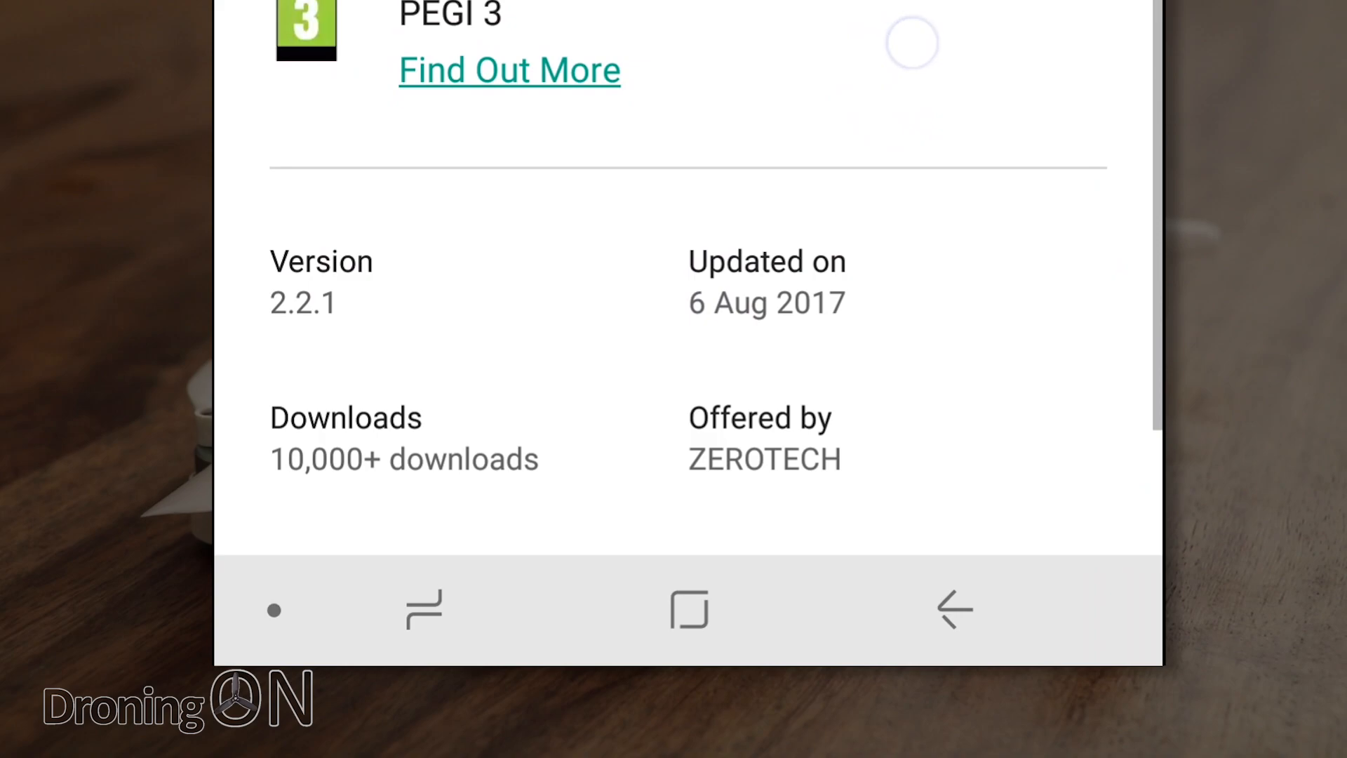